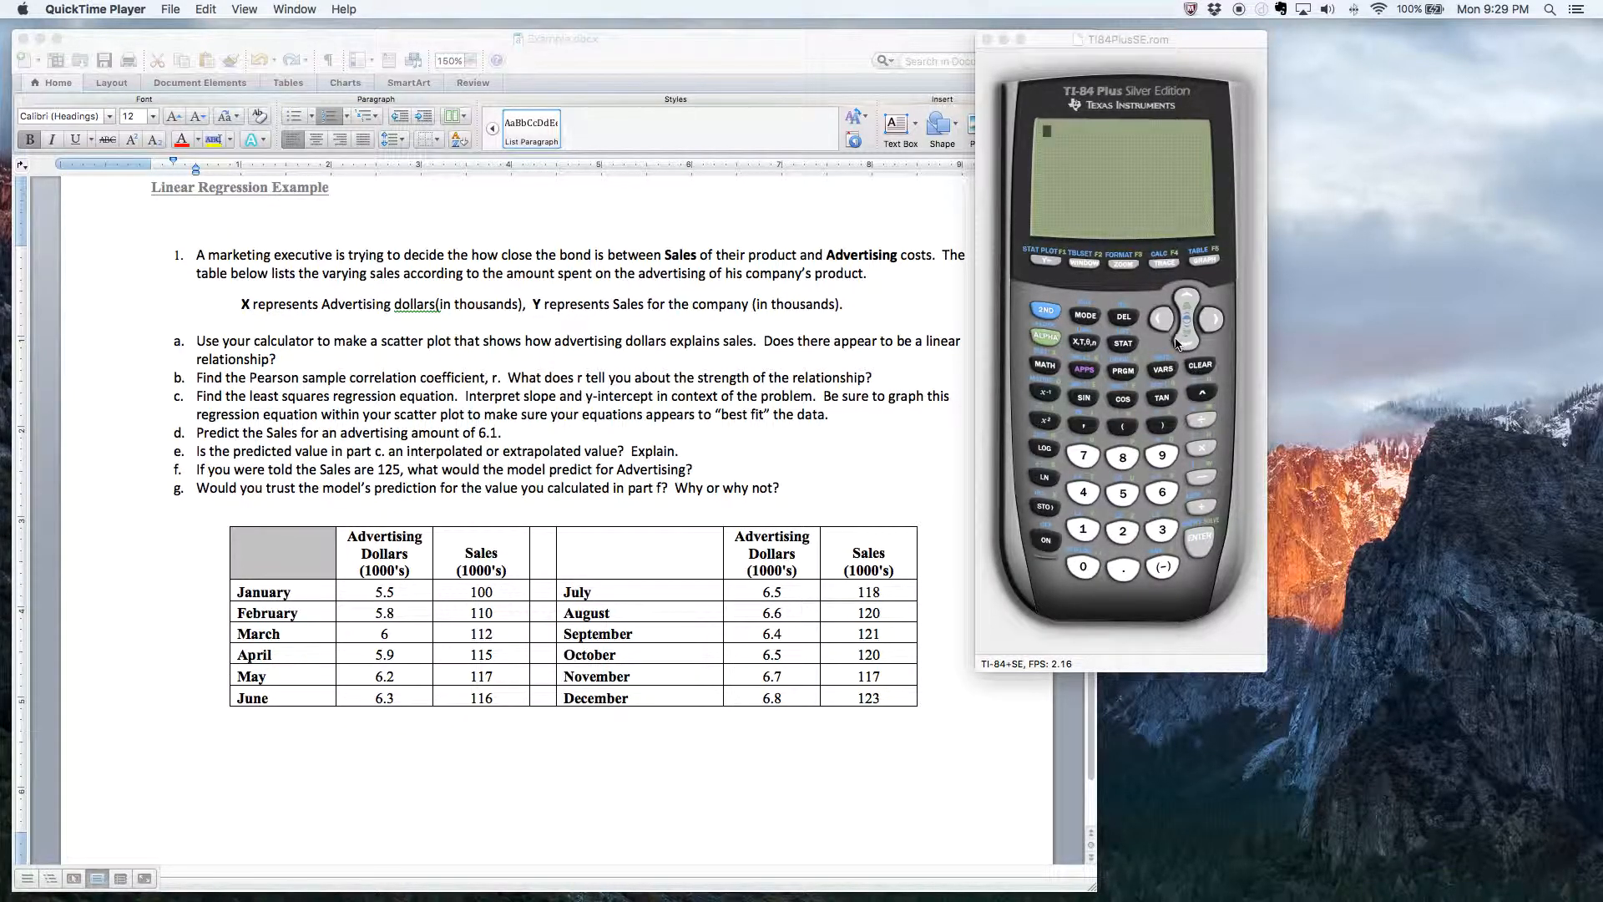
mouse_move(1172, 343)
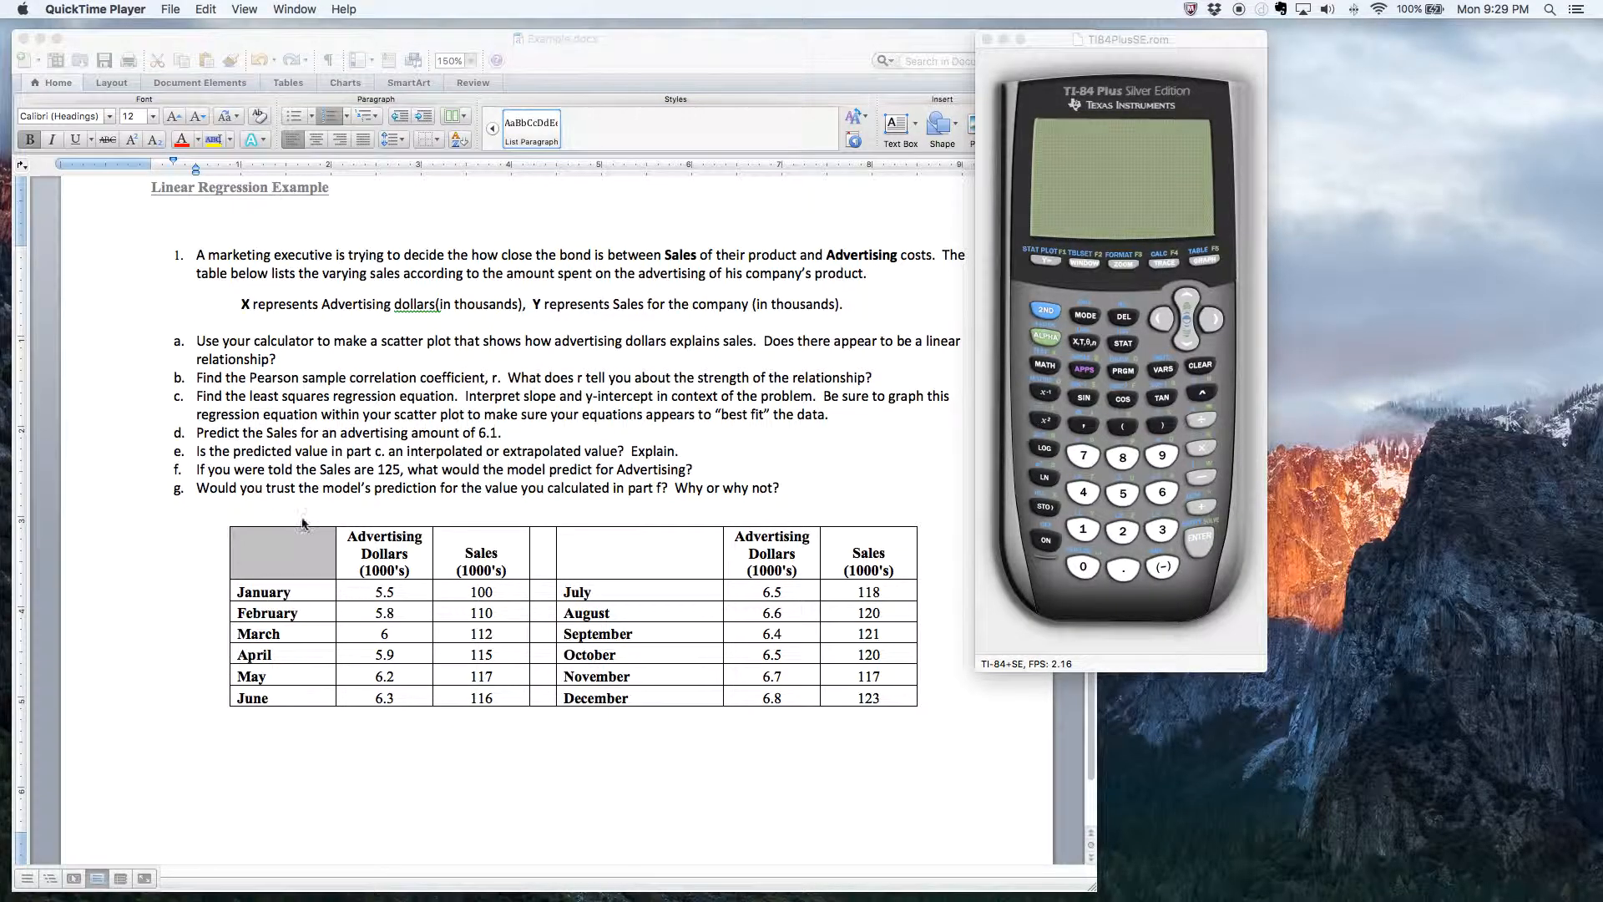
mouse_move(246, 319)
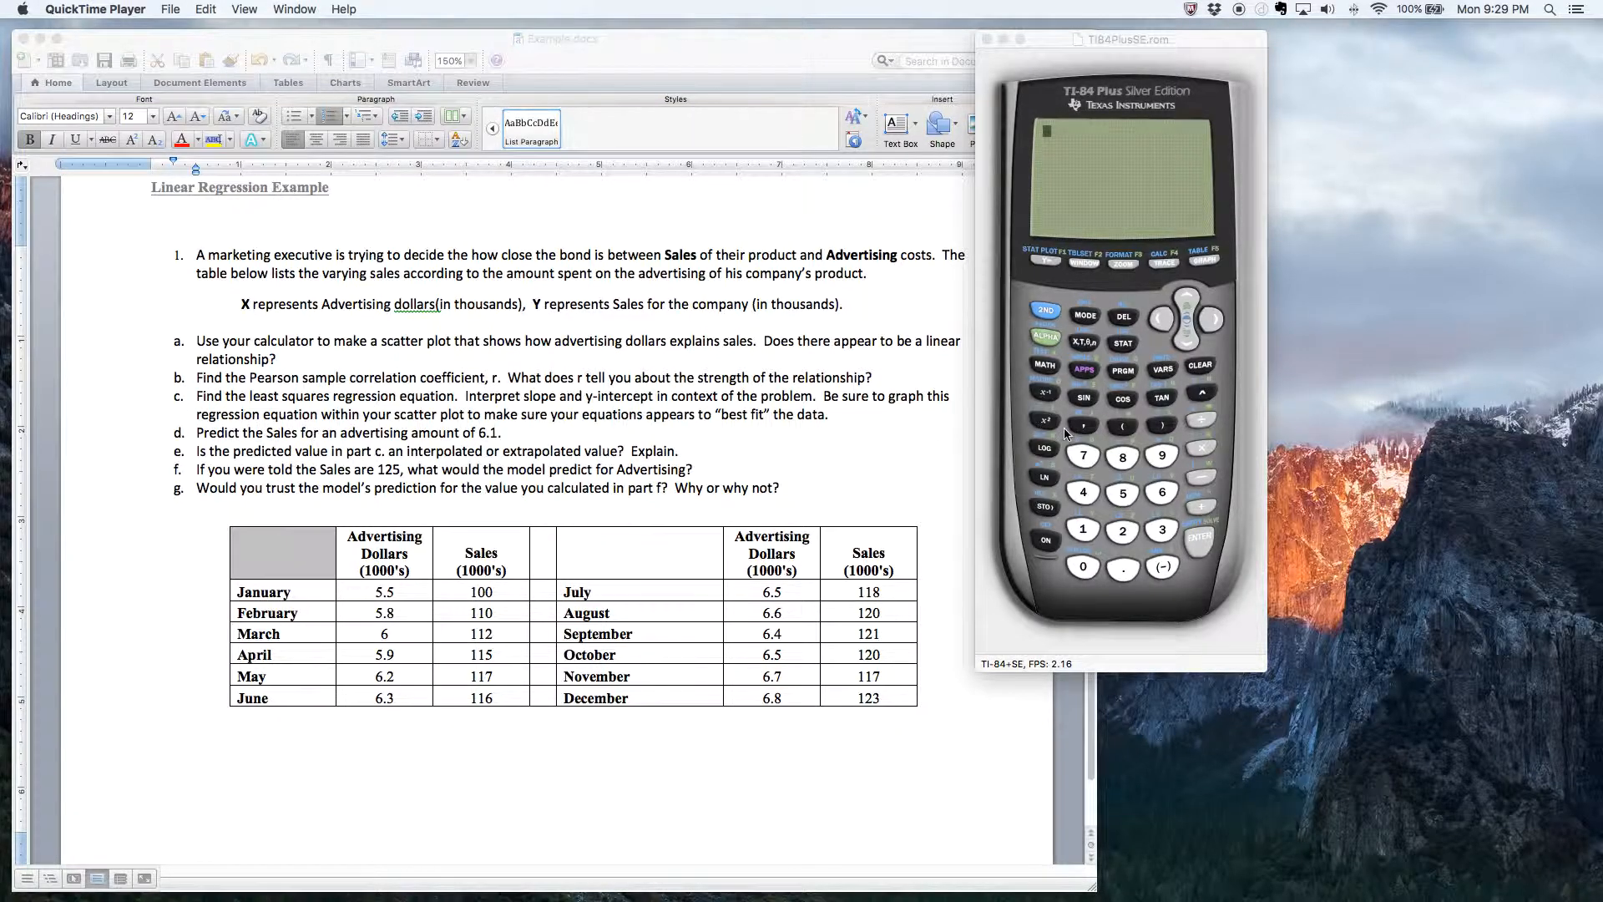
mouse_move(1071, 388)
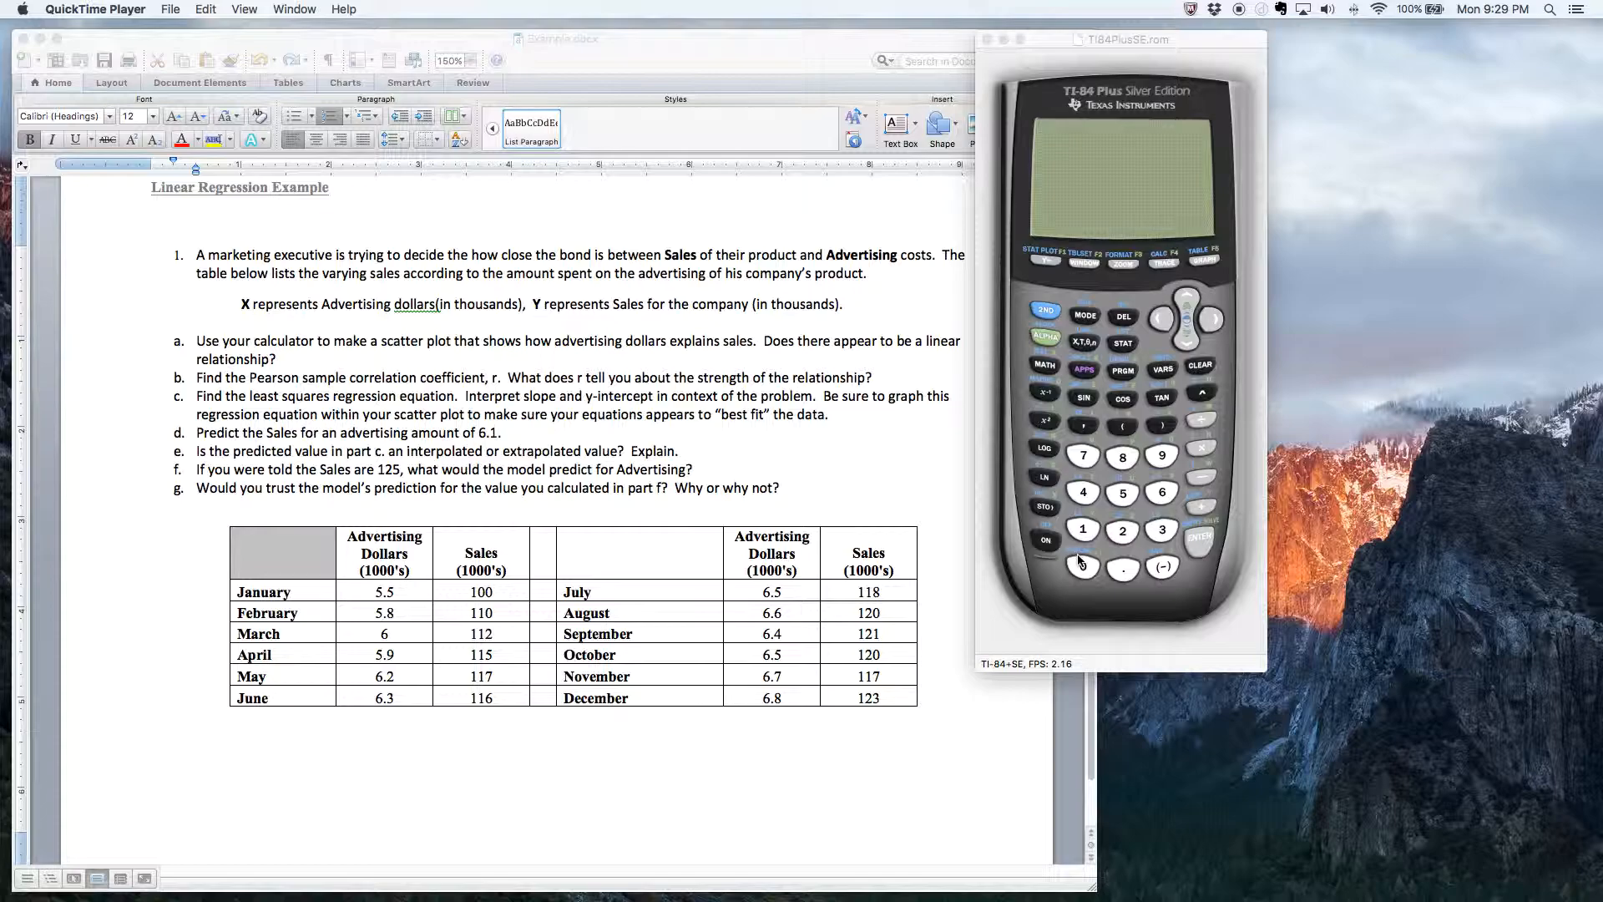
Paste DiagnosticOn from the calculator's command catalog onto the home screen.
left_click(1044, 313)
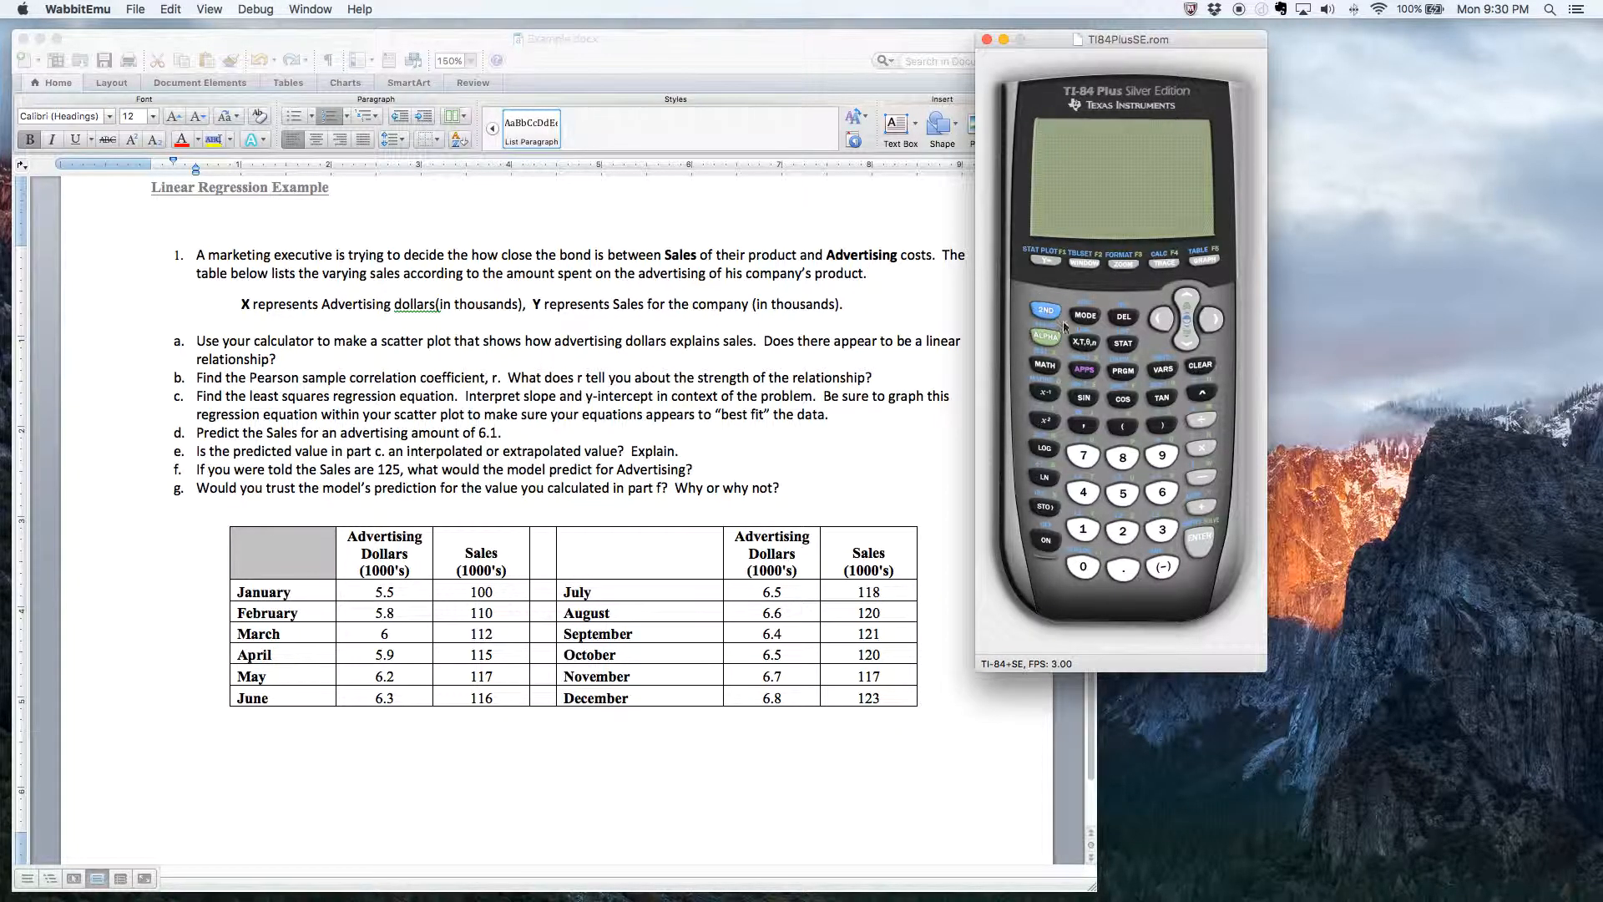
left_click(1082, 566)
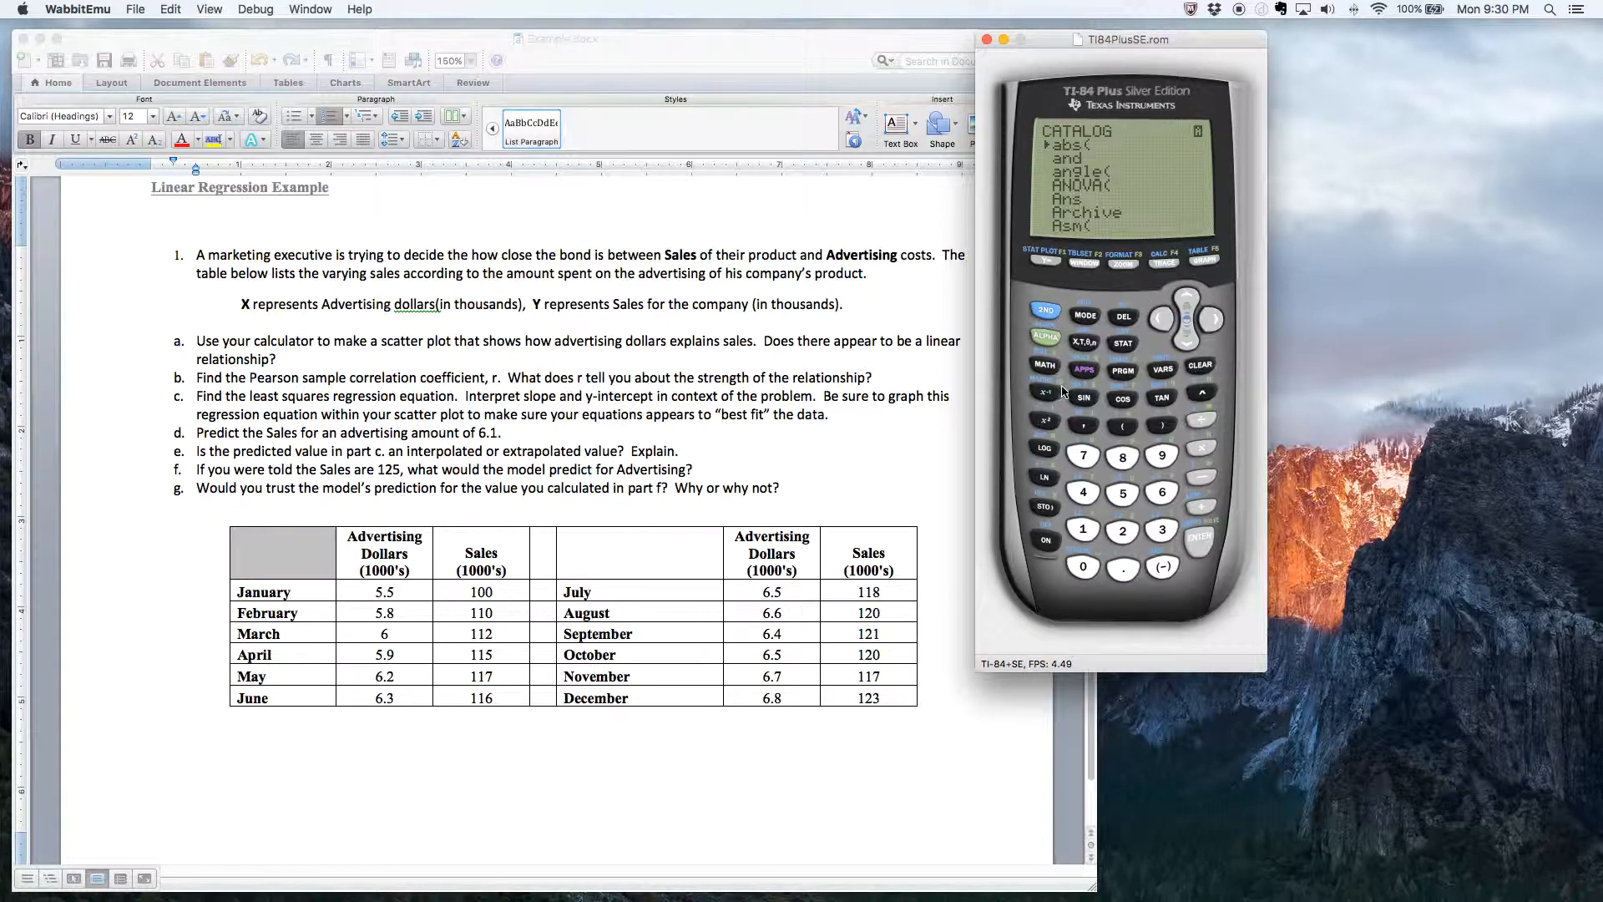
mouse_move(1166, 337)
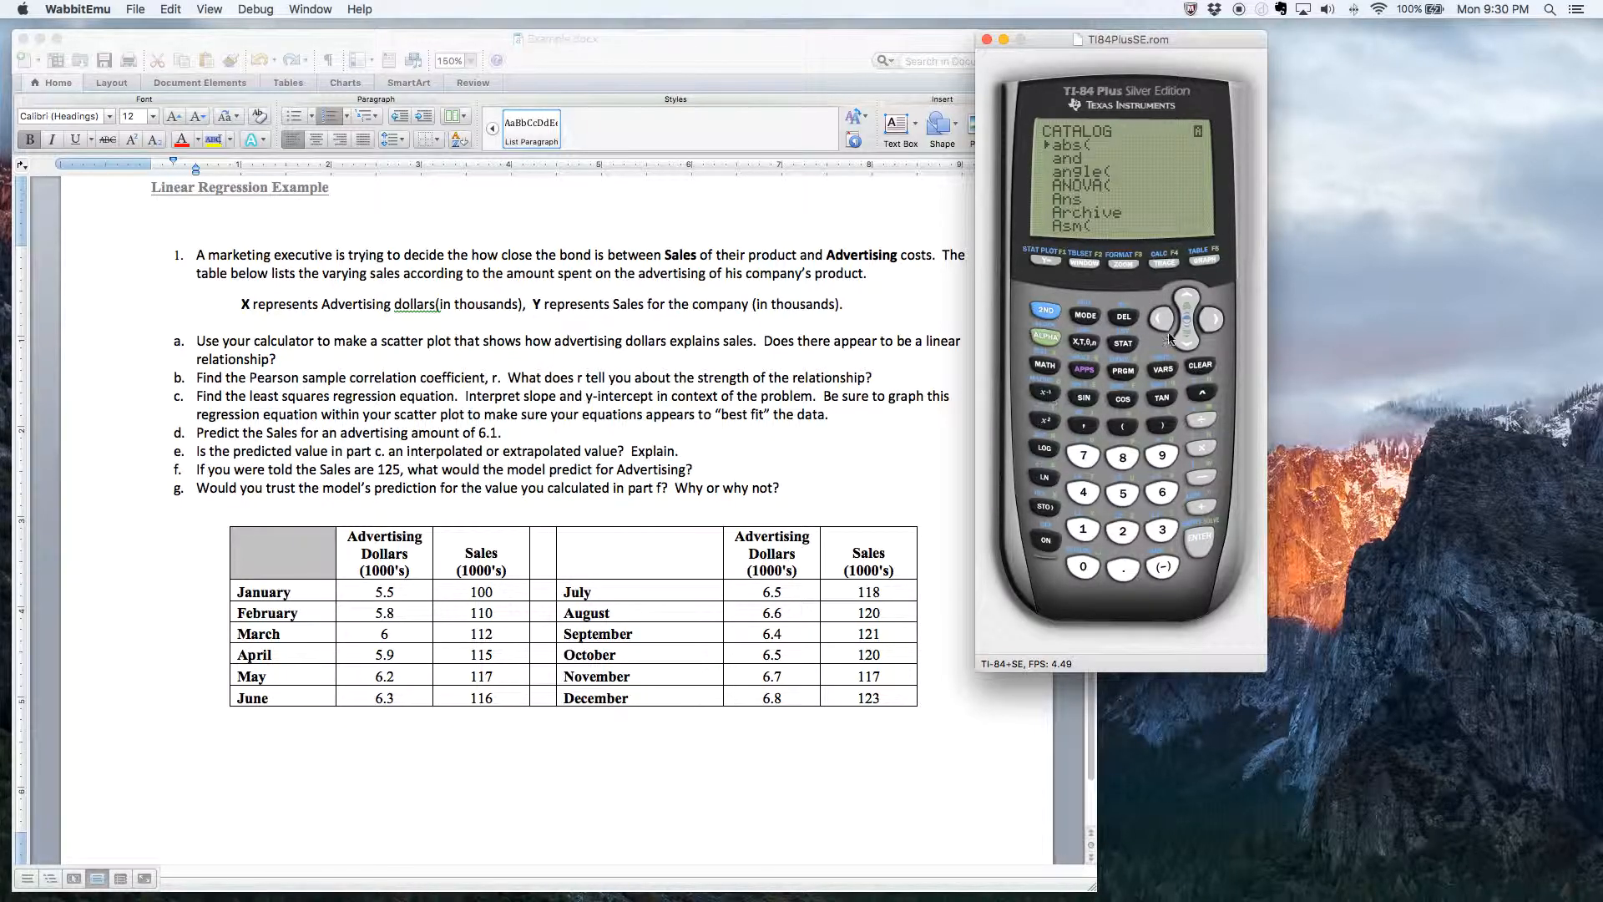
mouse_move(1185, 347)
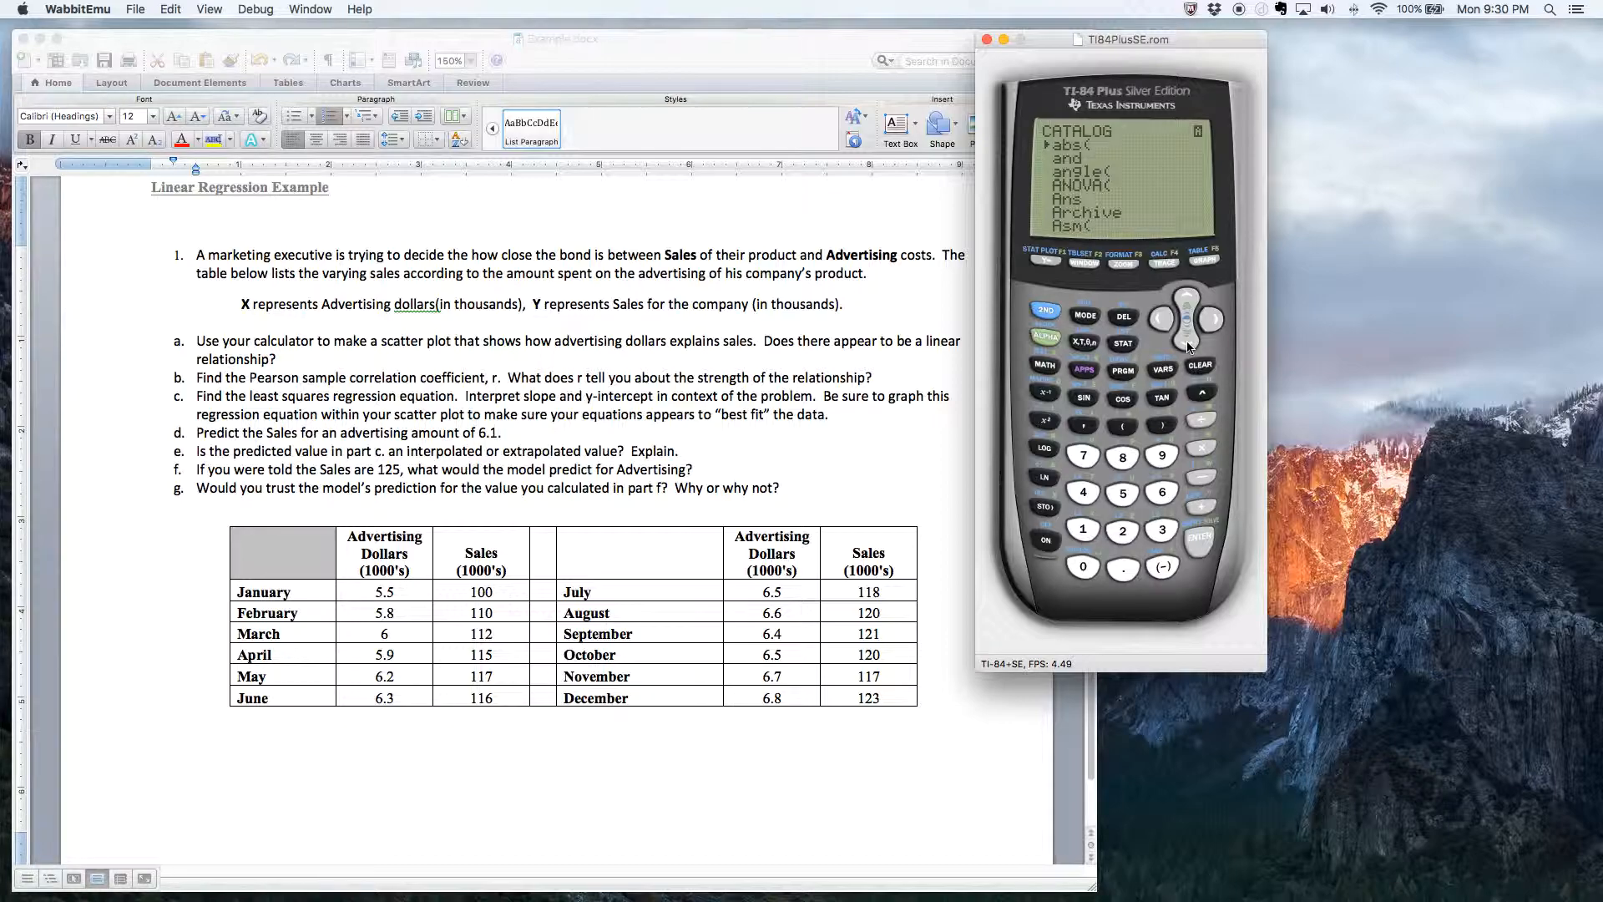
mouse_move(1048, 399)
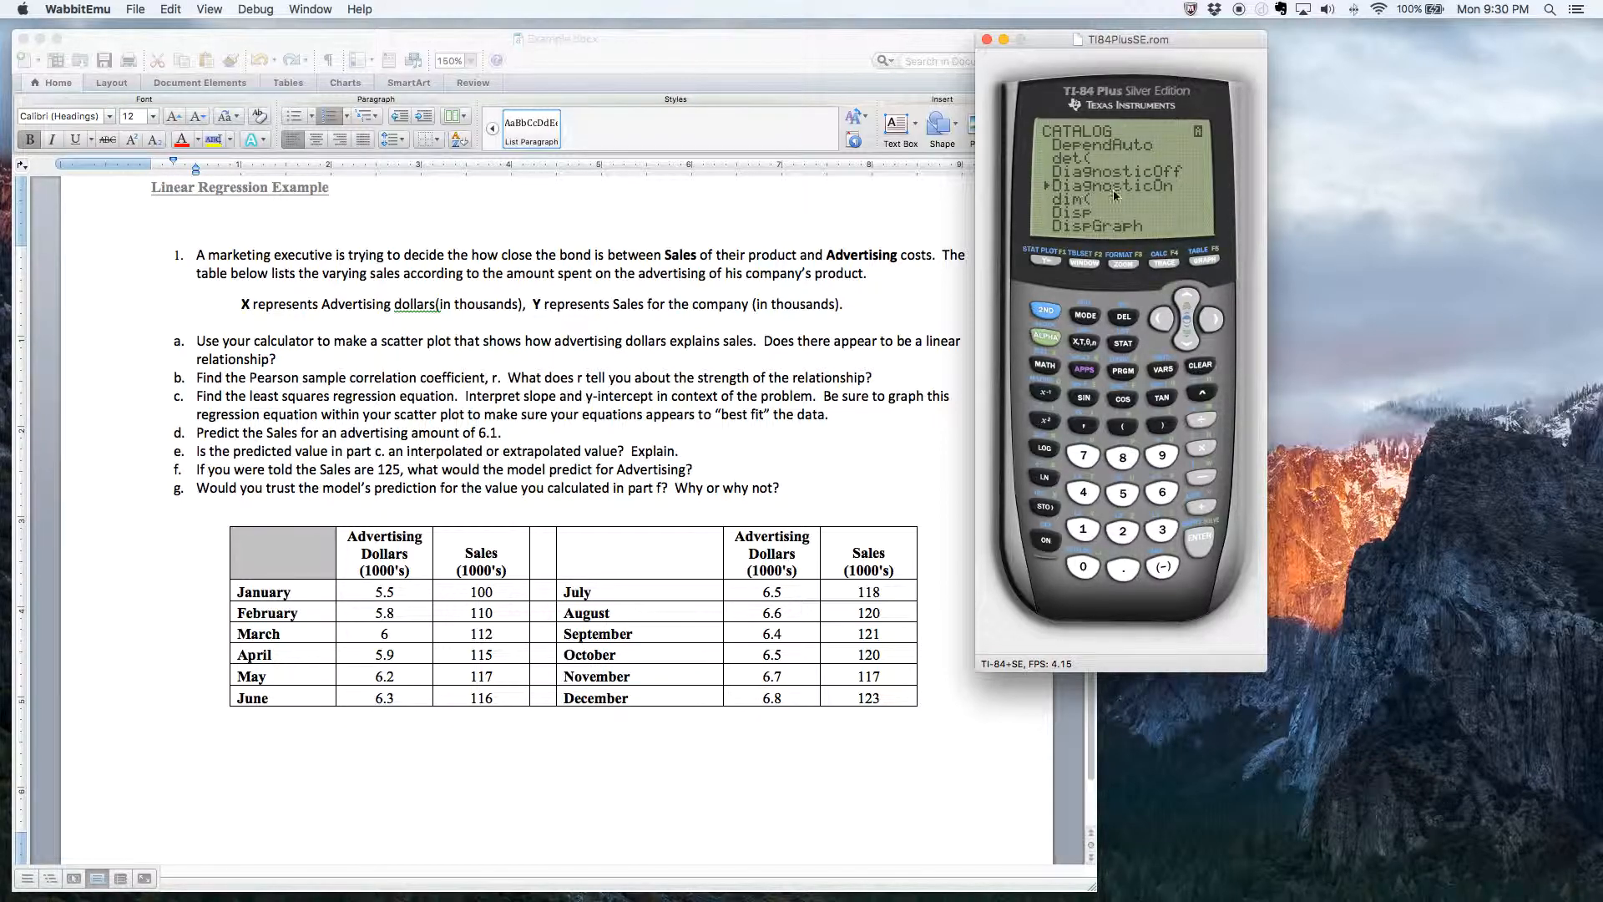
mouse_move(1184, 200)
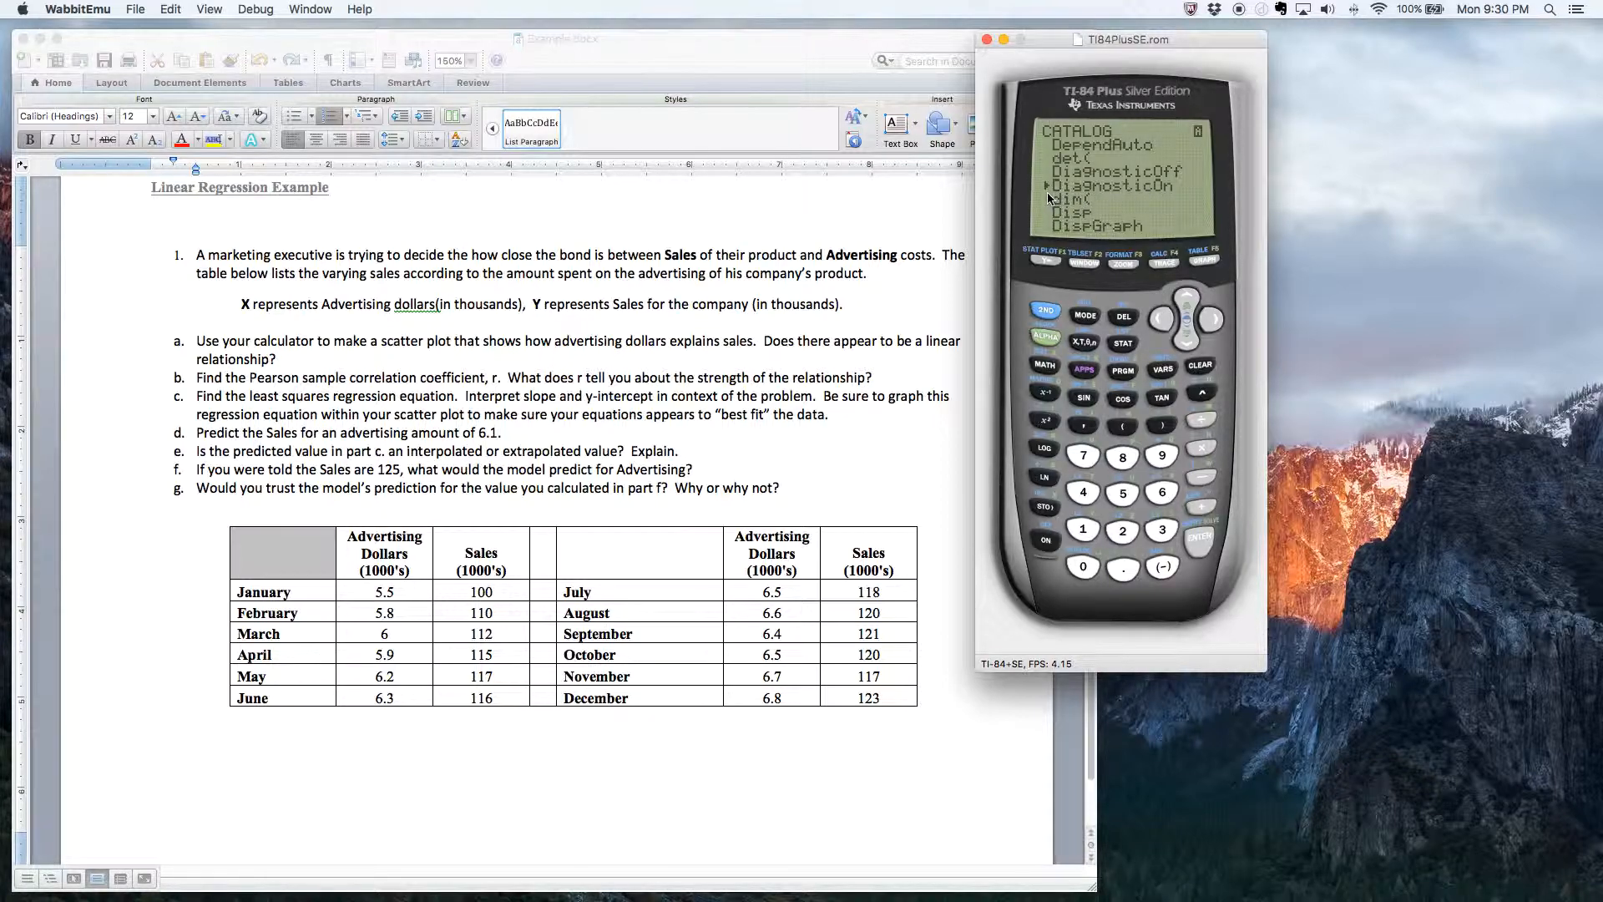
left_click(1198, 534)
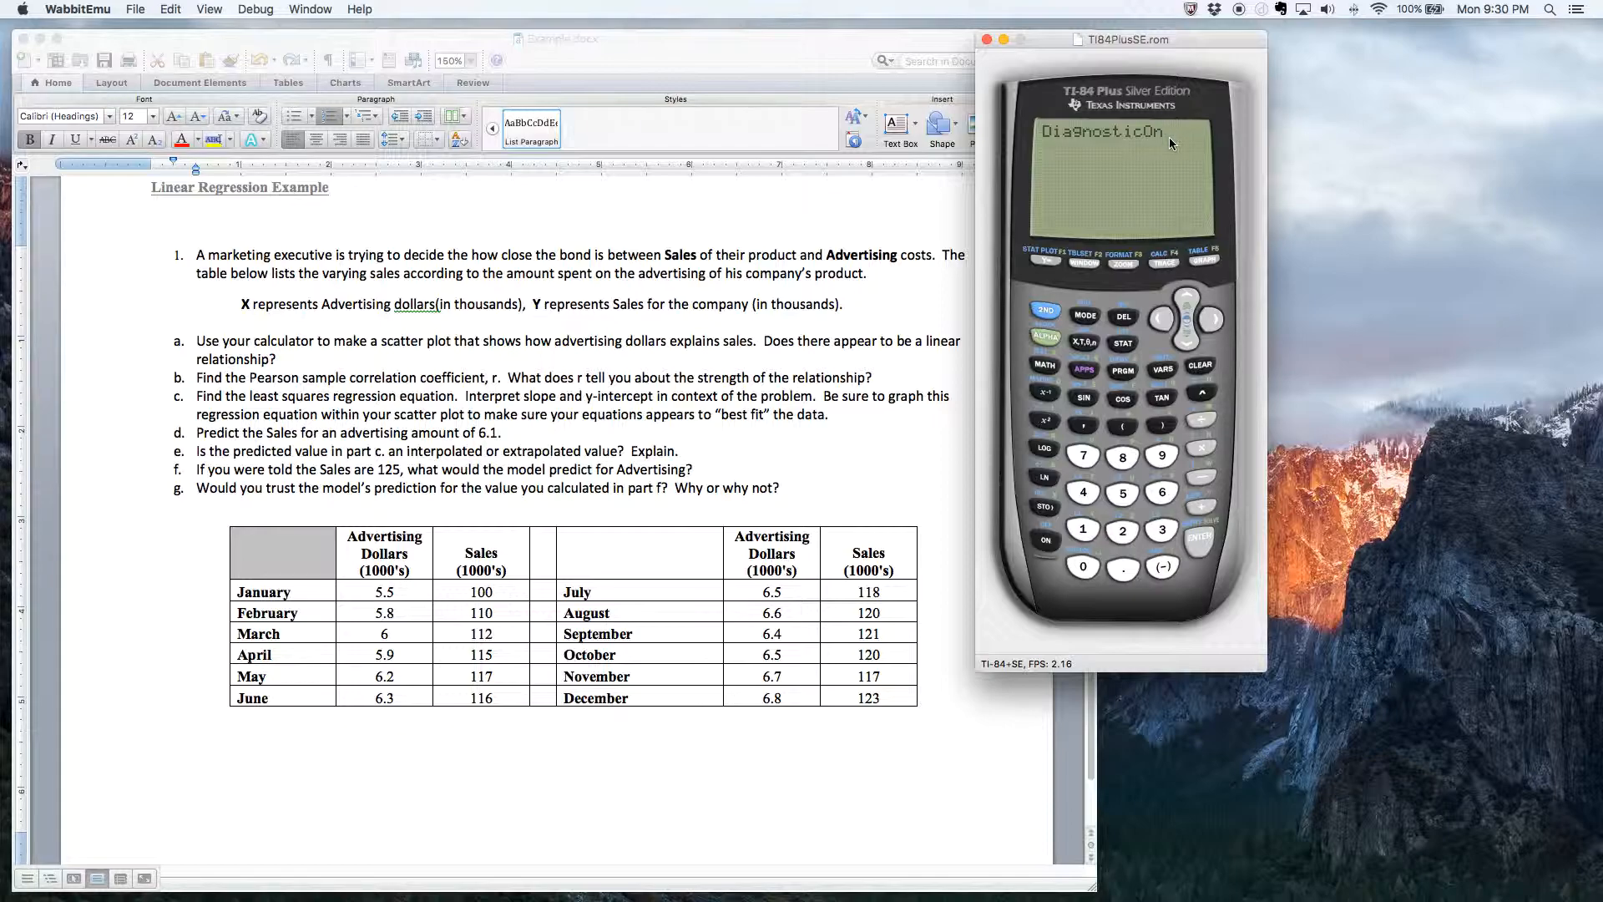
mouse_move(1203, 543)
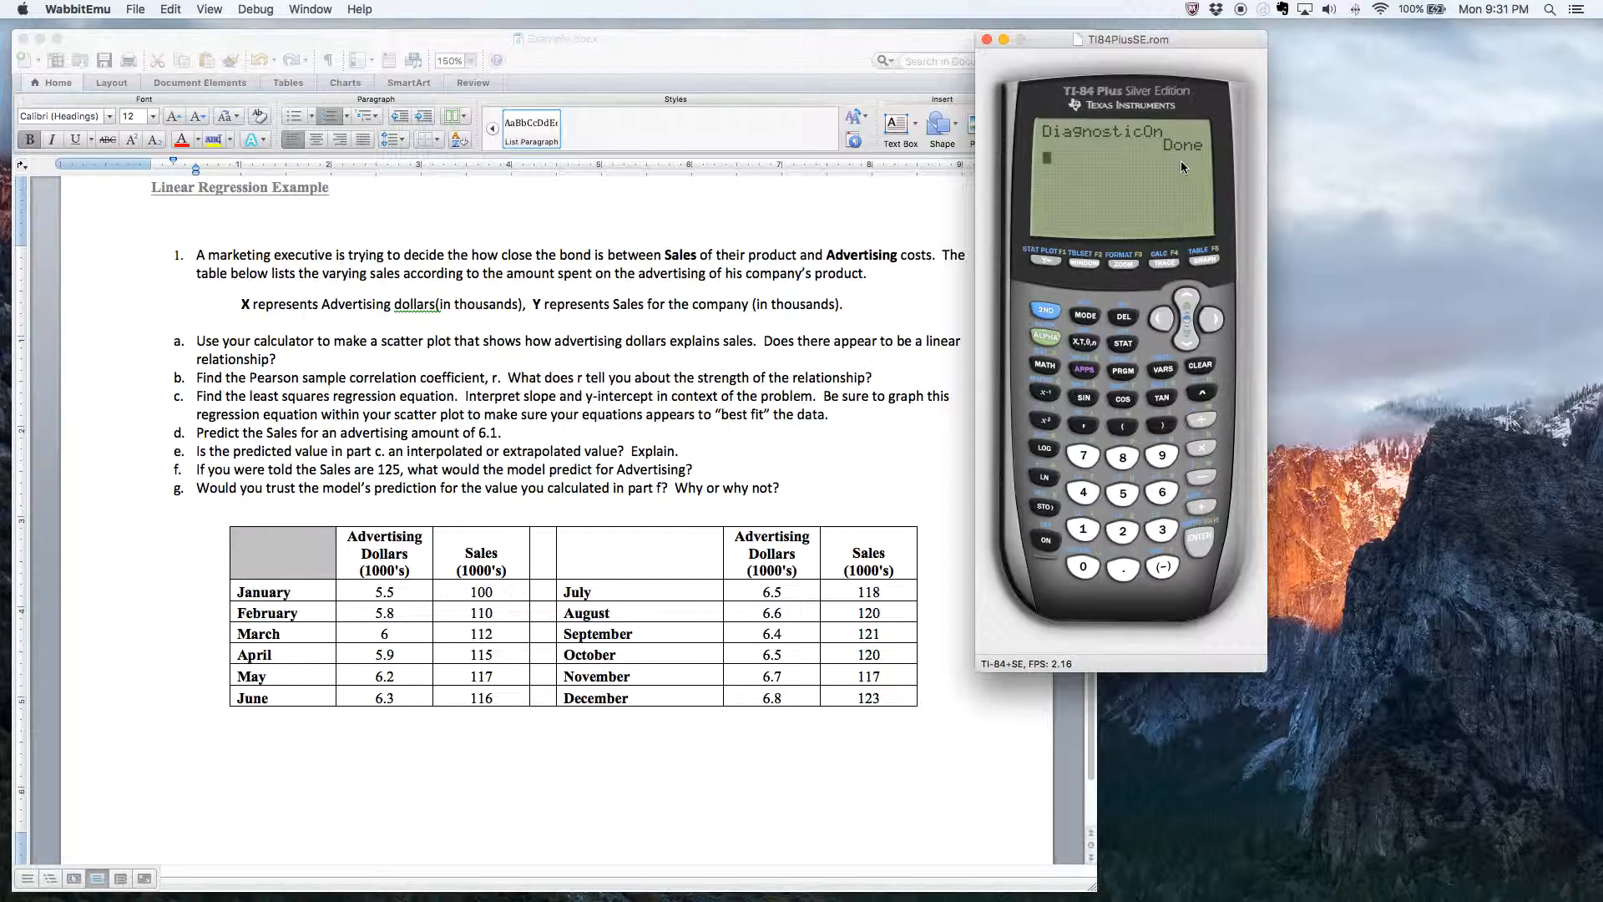
mouse_move(1132, 141)
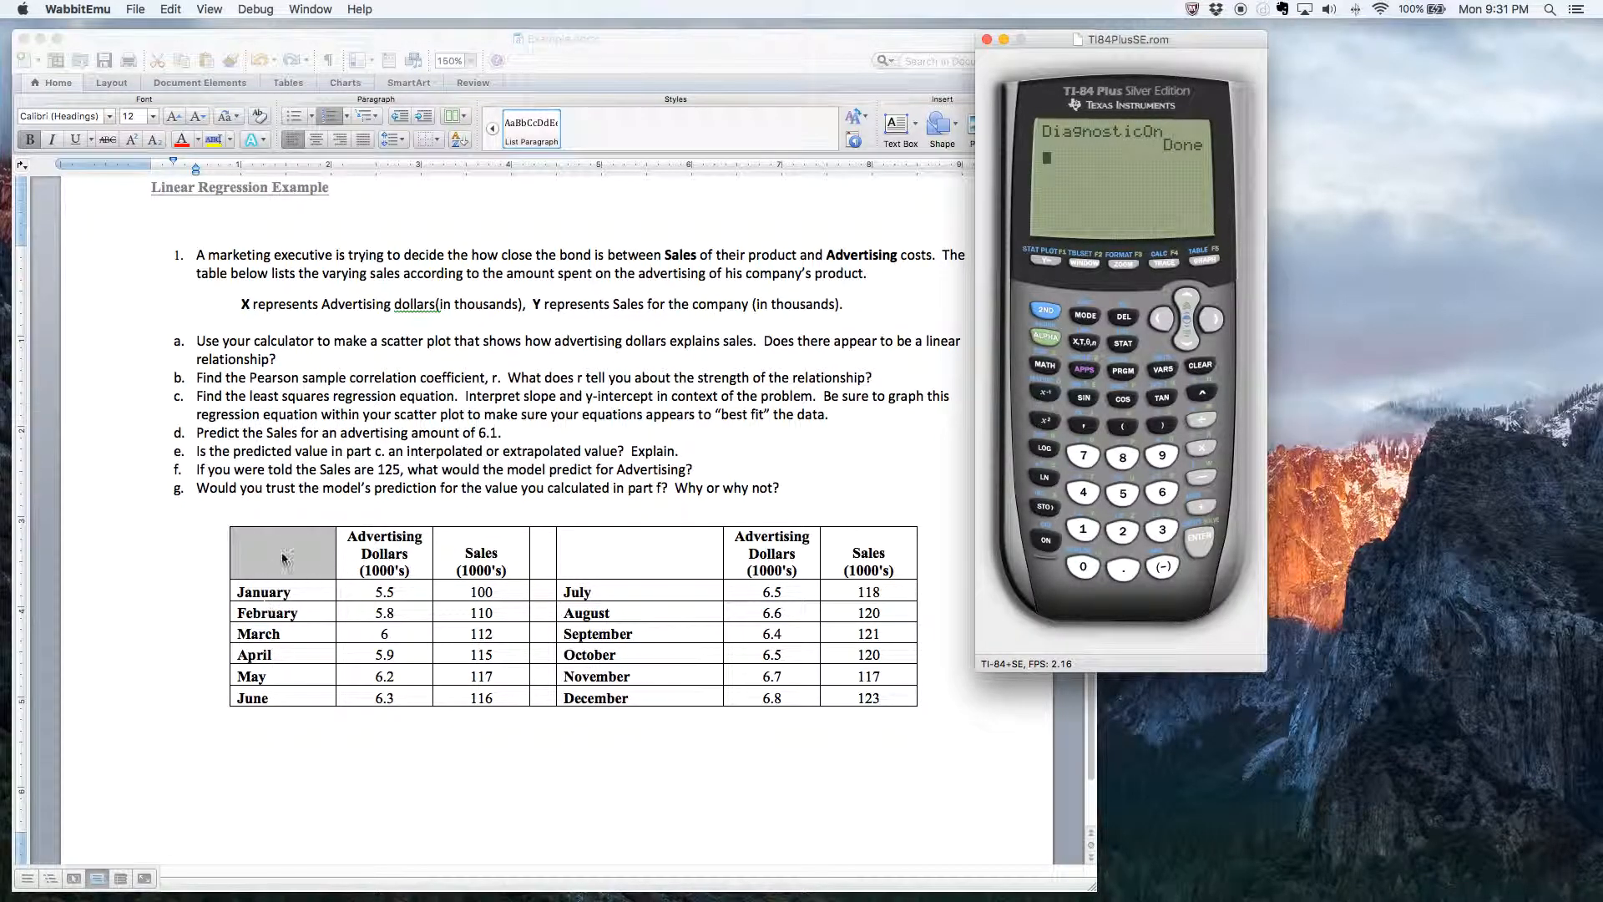
mouse_move(261, 276)
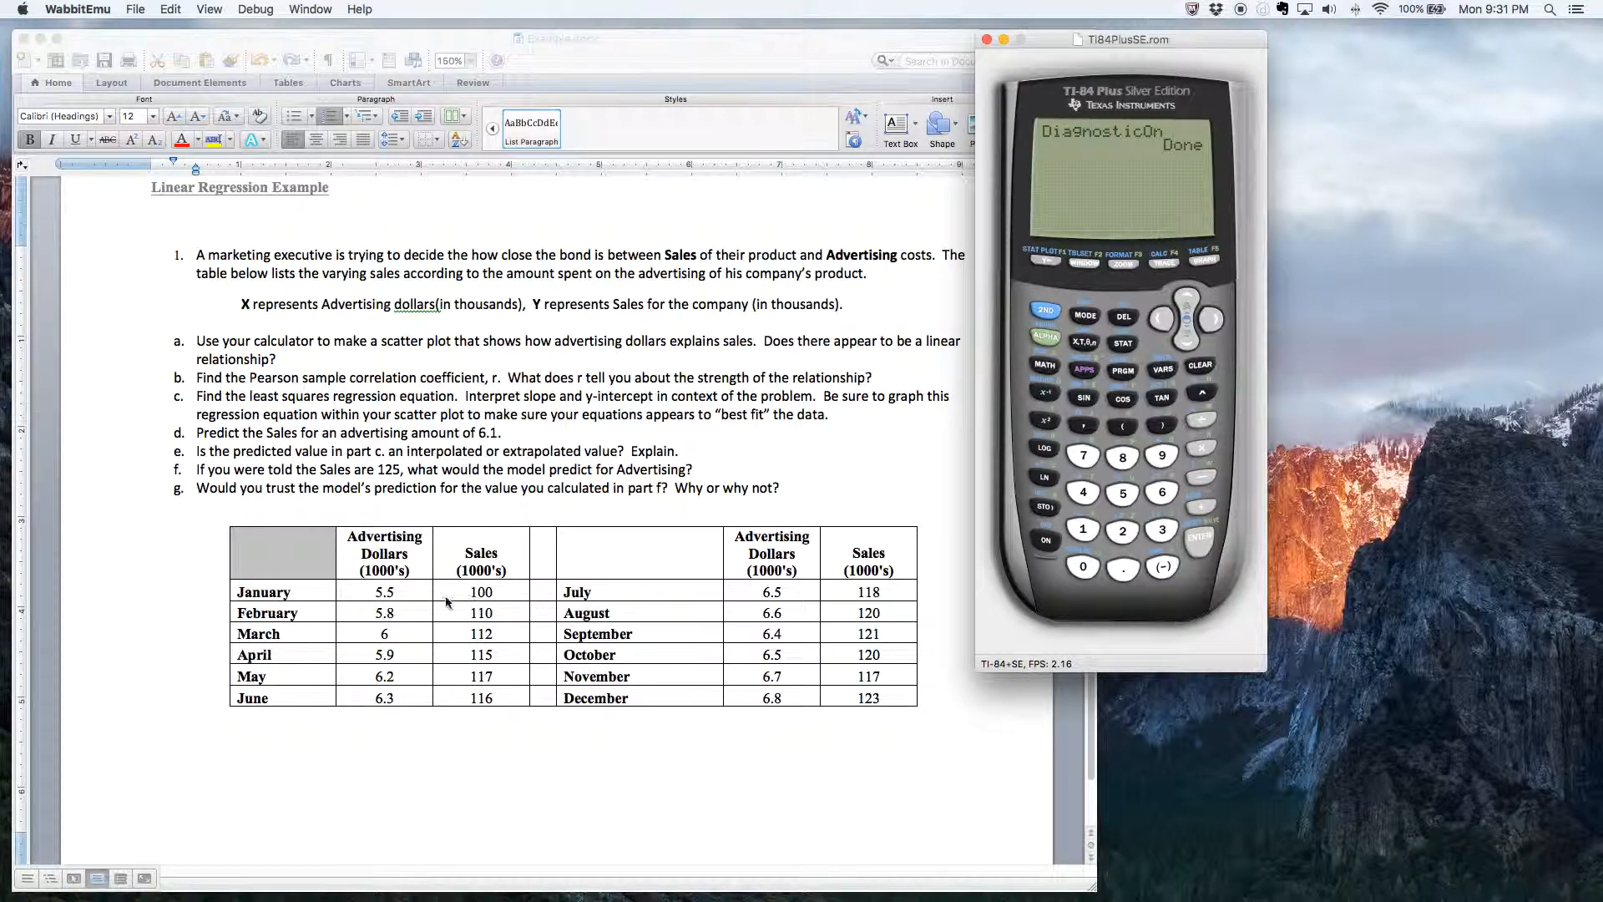
mouse_move(432, 496)
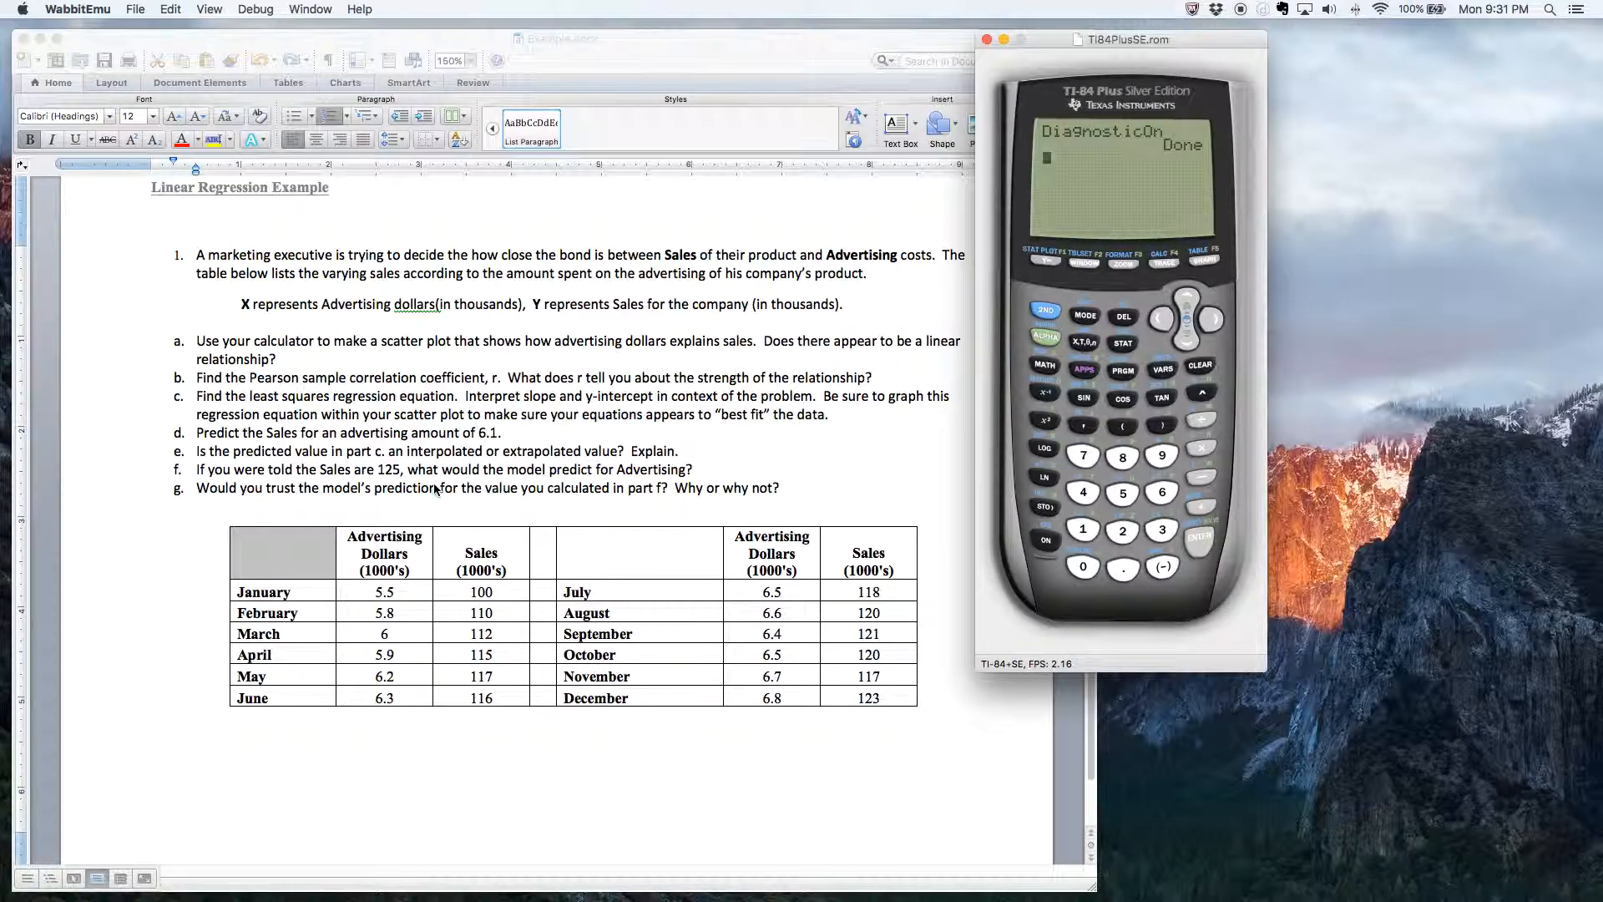
mouse_move(429, 669)
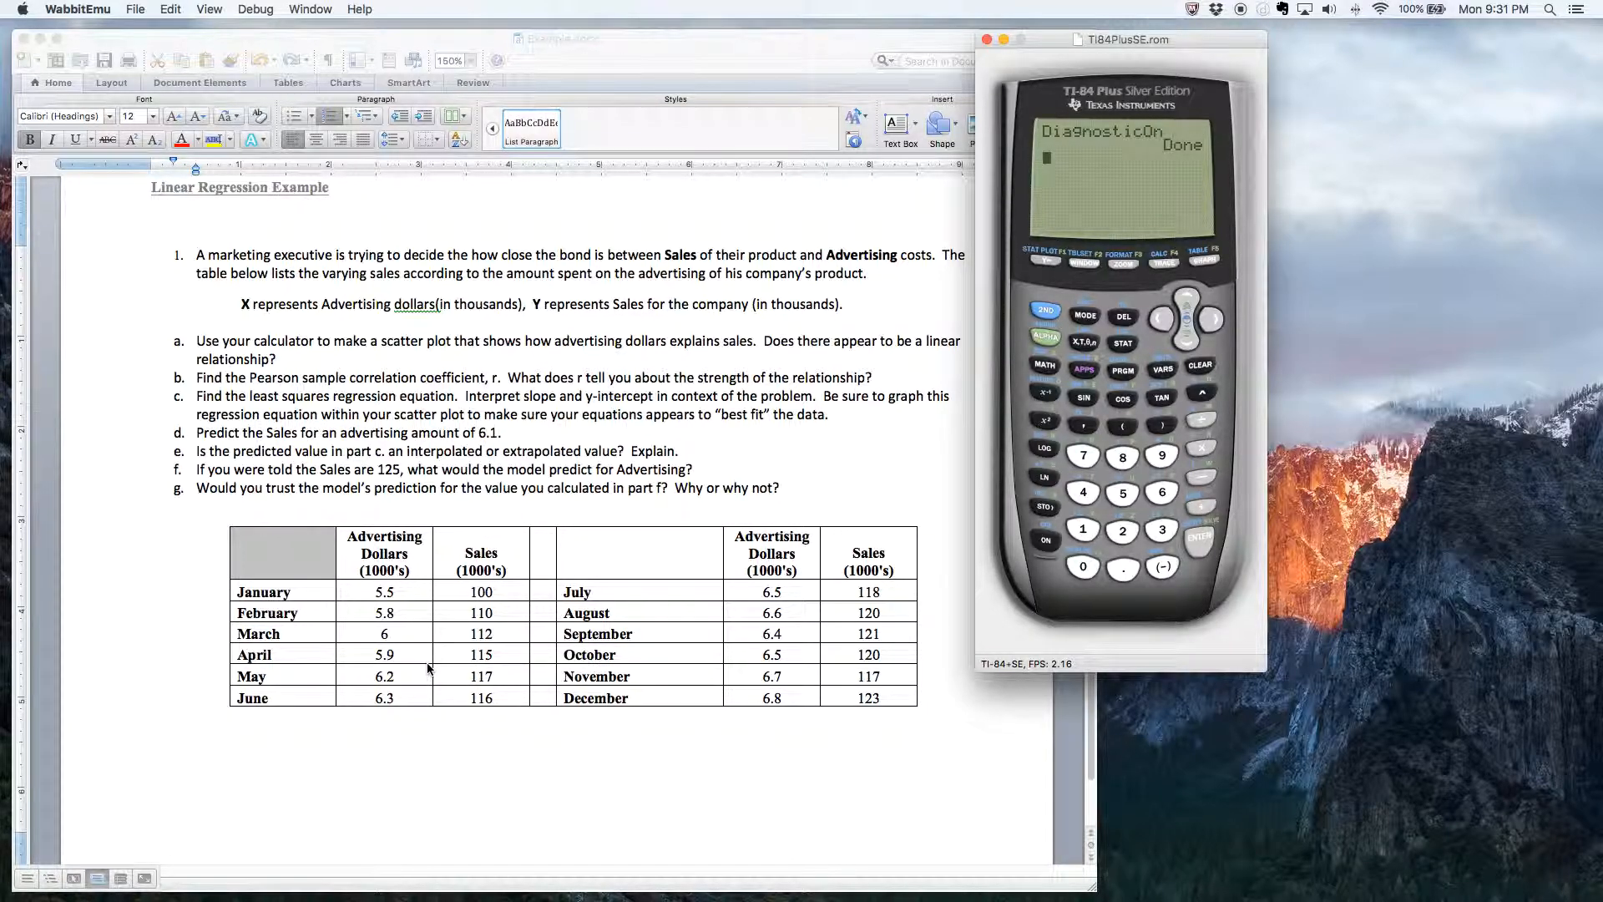
mouse_move(427, 680)
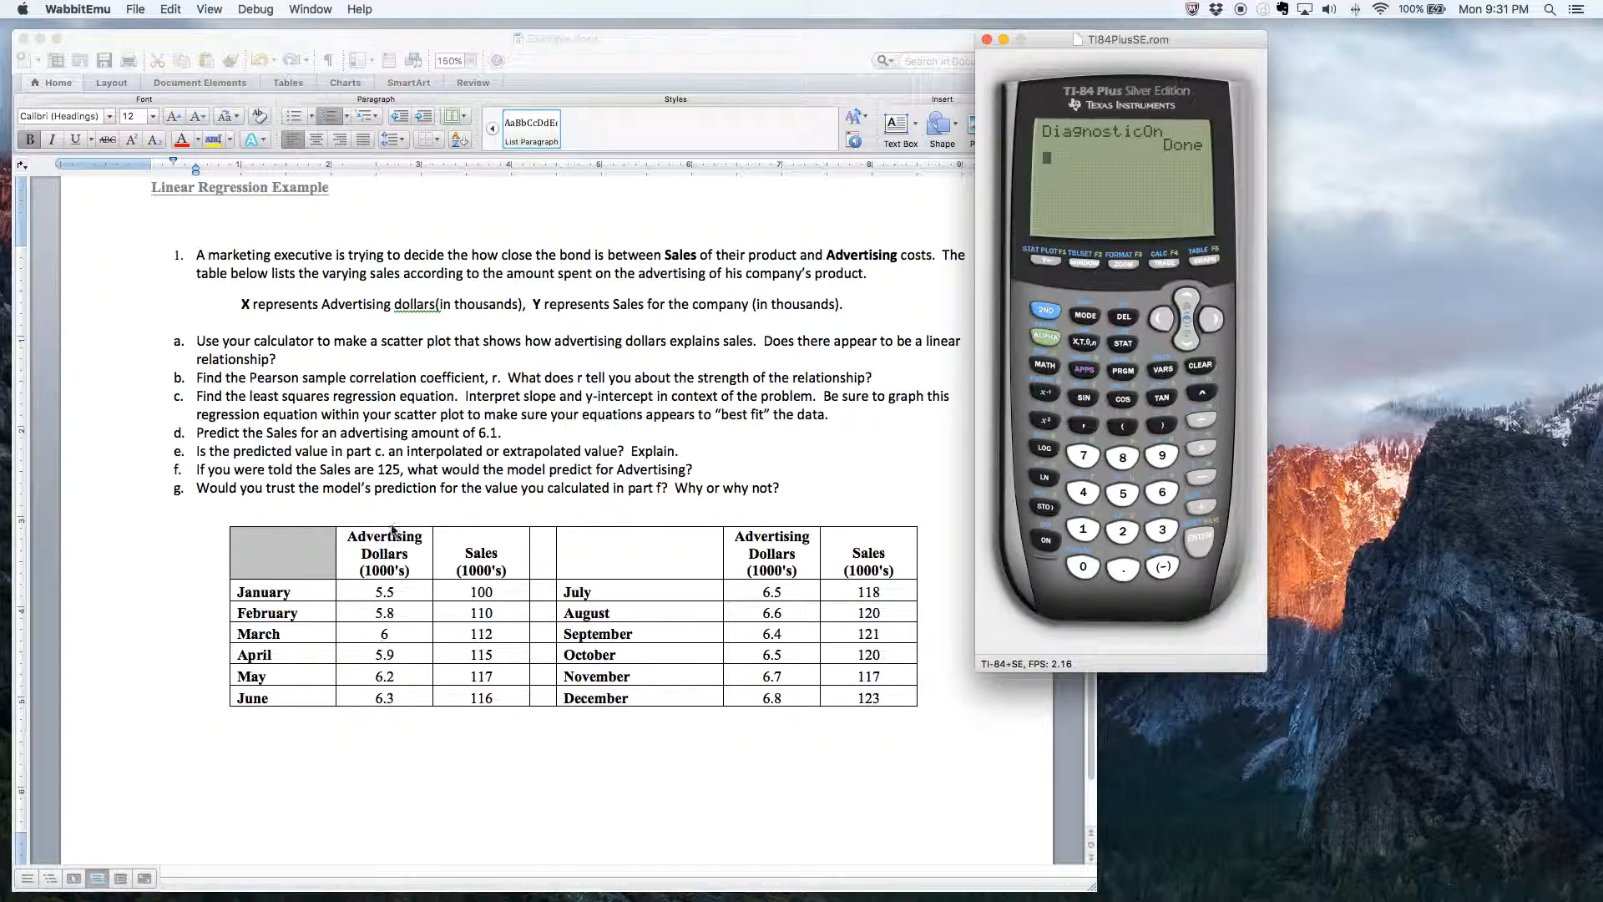
mouse_move(492, 501)
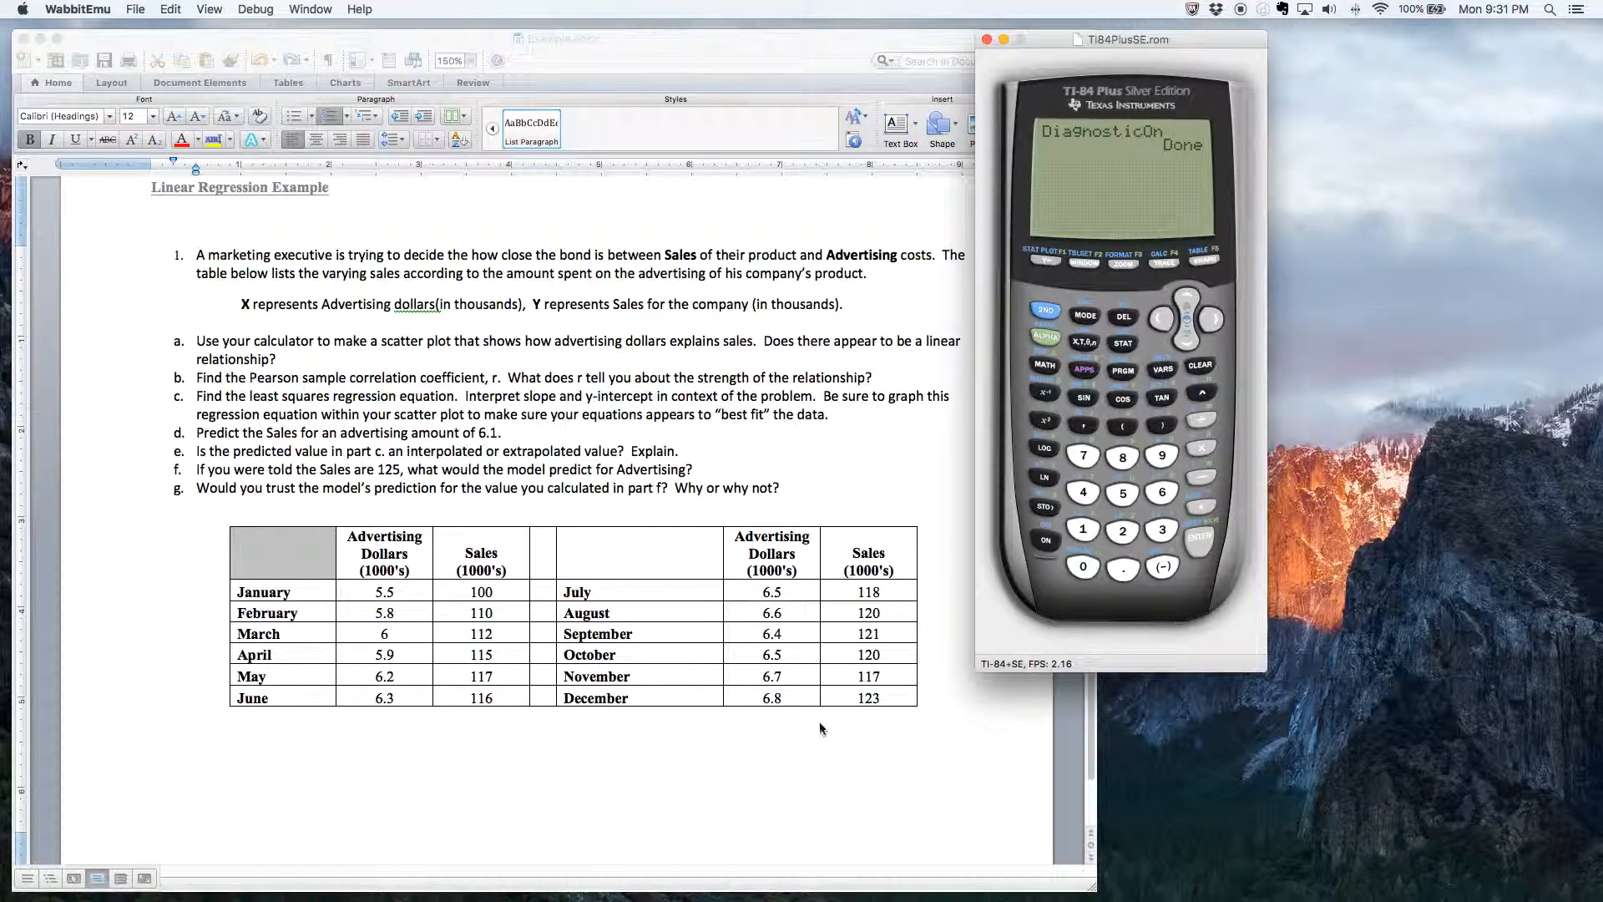
mouse_move(761, 770)
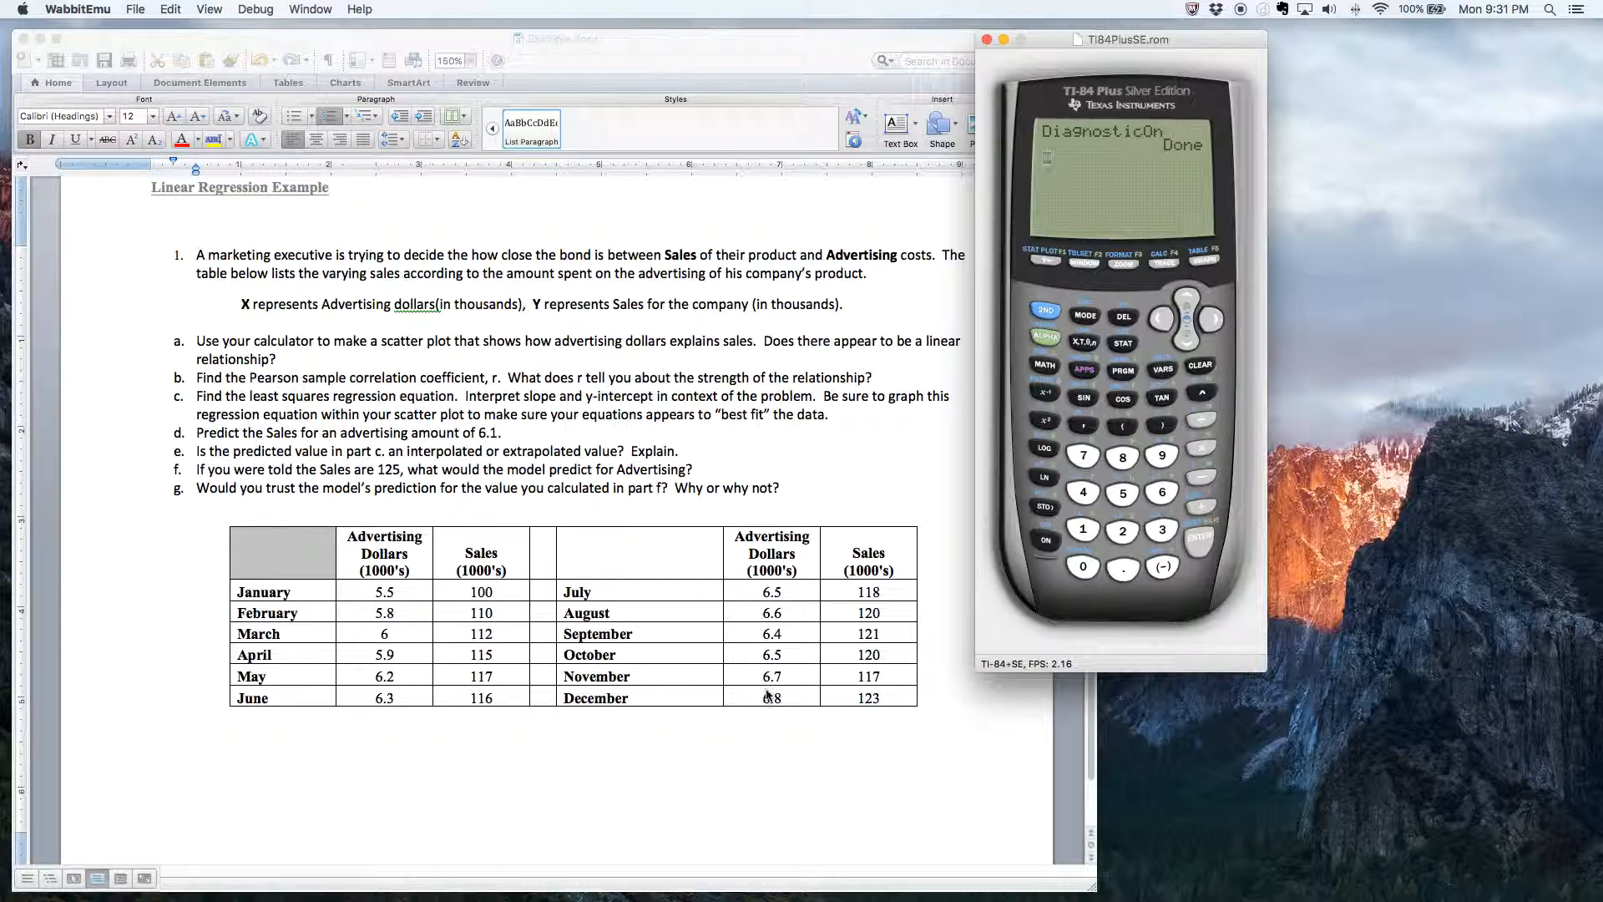
mouse_move(741, 710)
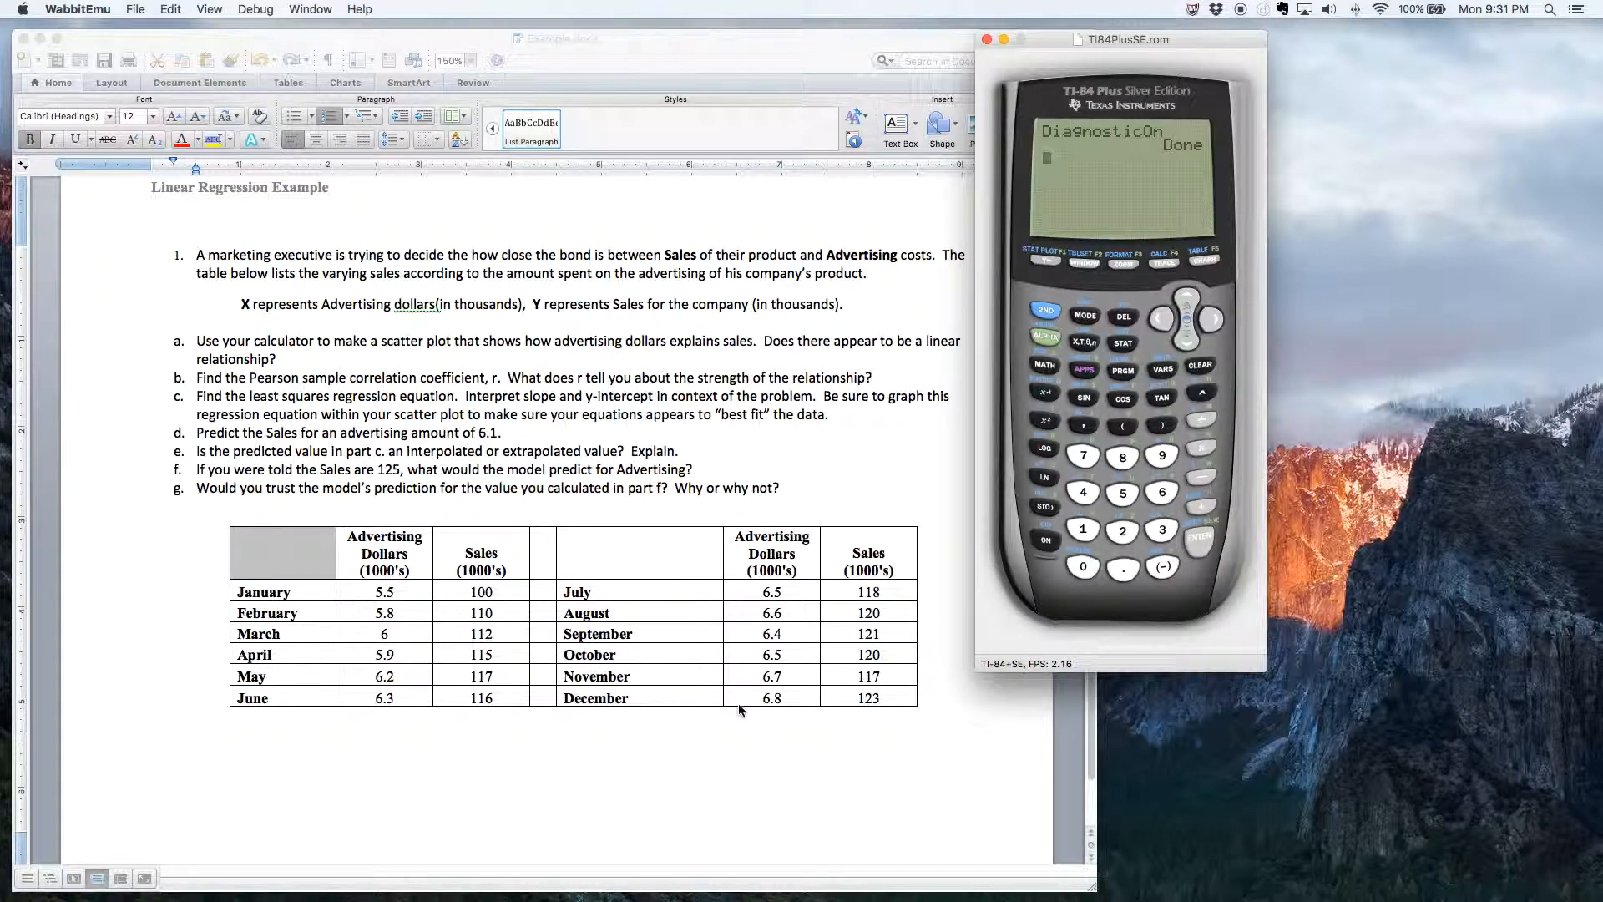
mouse_move(457, 747)
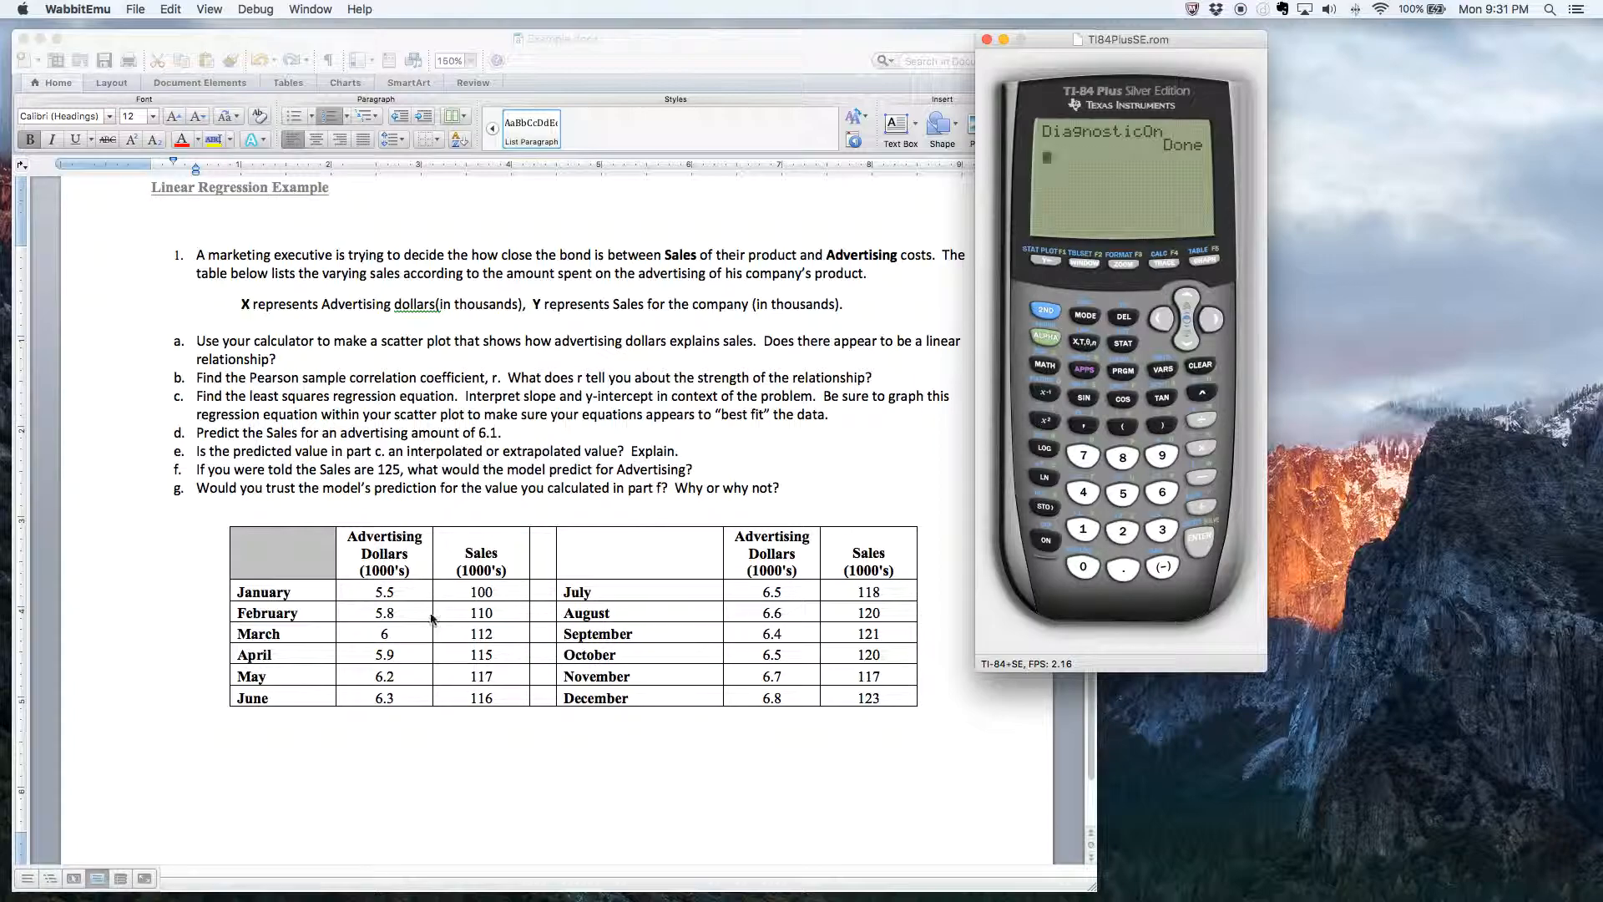
mouse_move(744, 570)
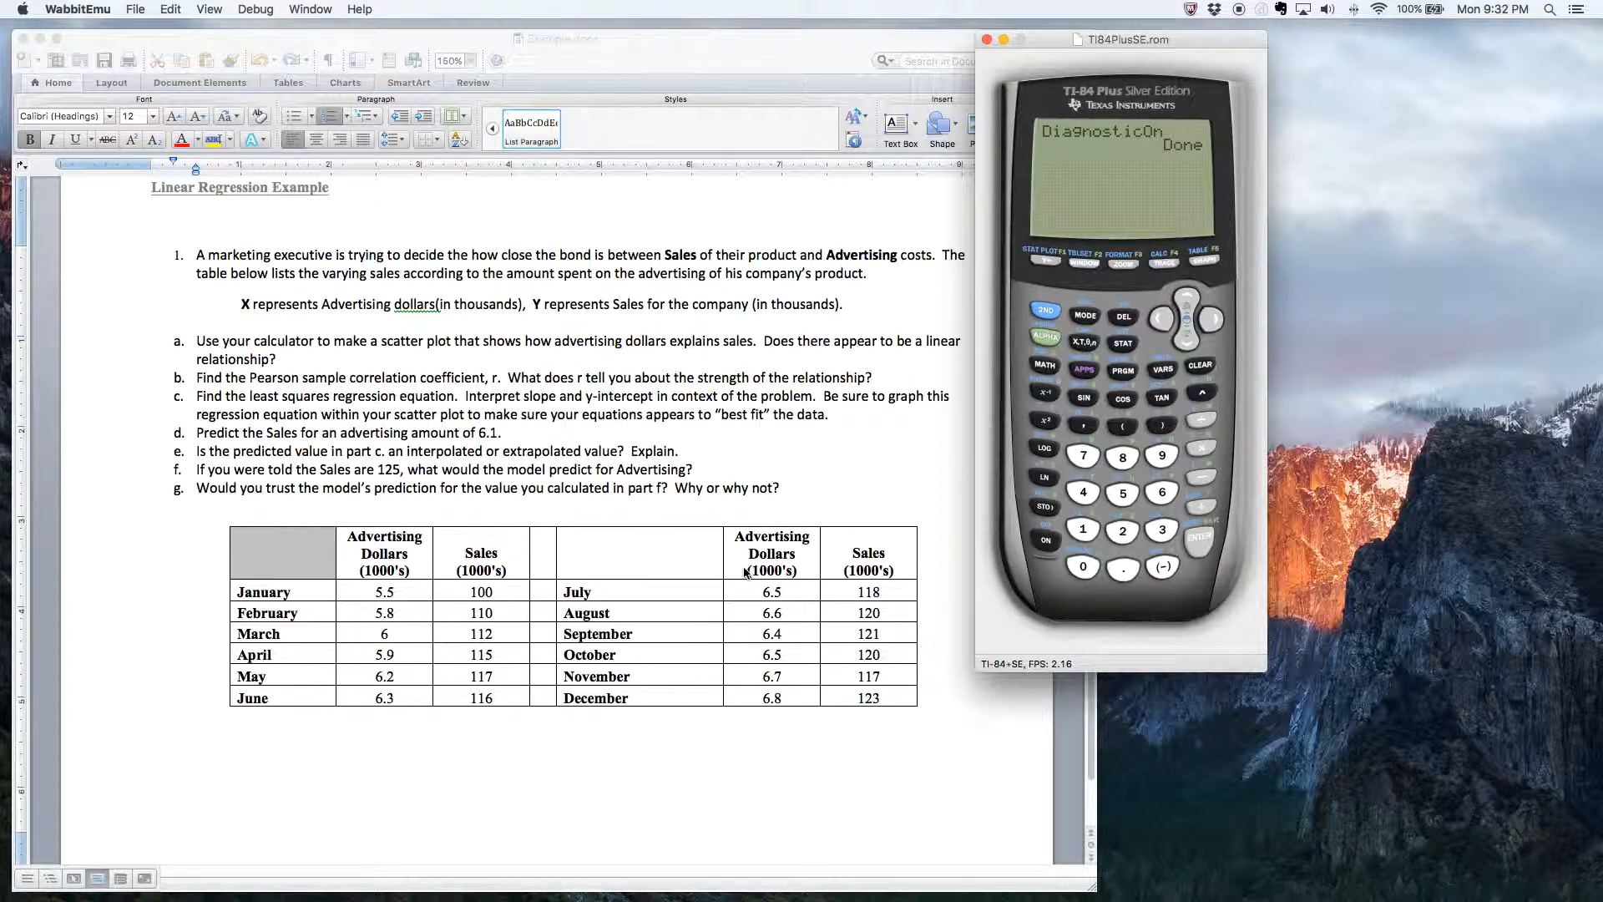
mouse_move(743, 572)
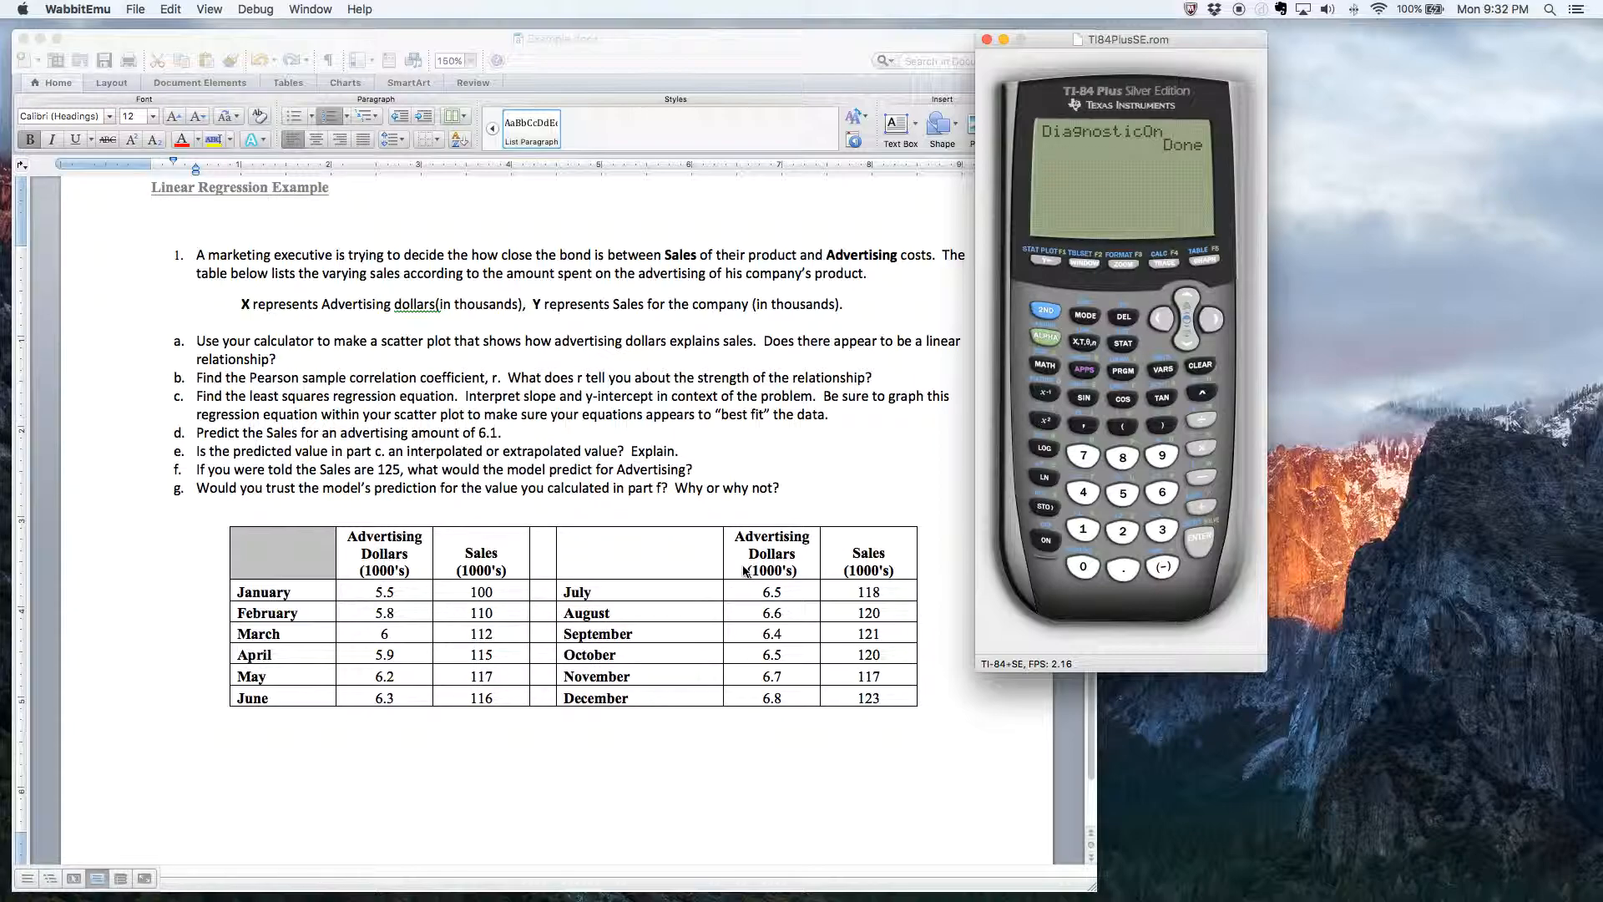
mouse_move(1232, 354)
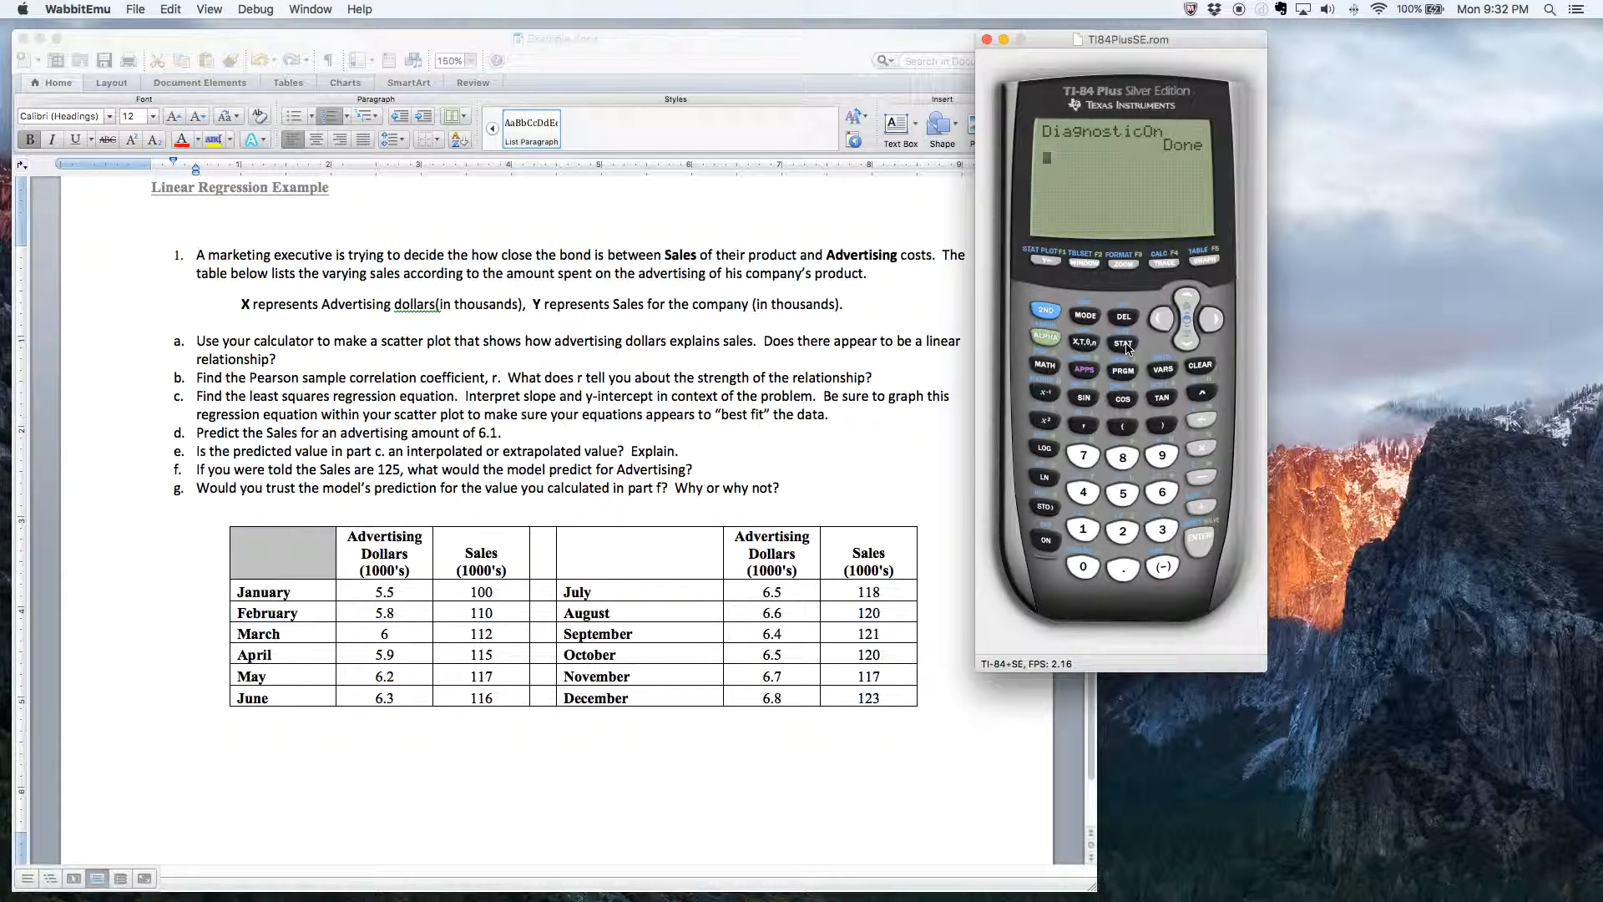
Open the STAT list editor and move to the L1 header to show the advertising values.
left_click(1121, 343)
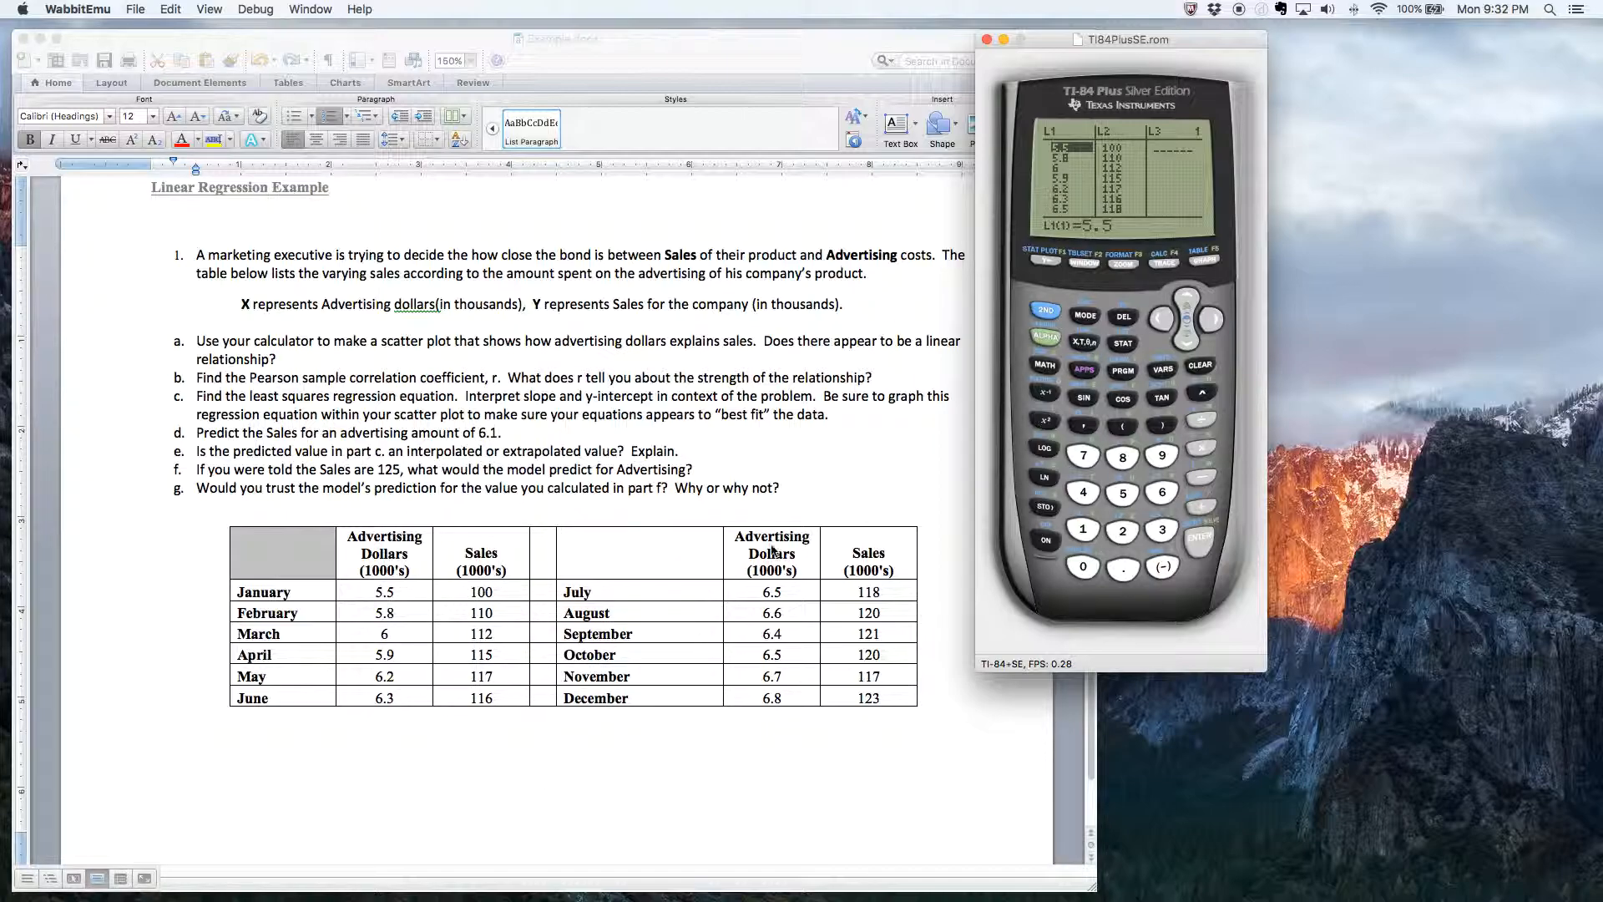
mouse_move(1010, 396)
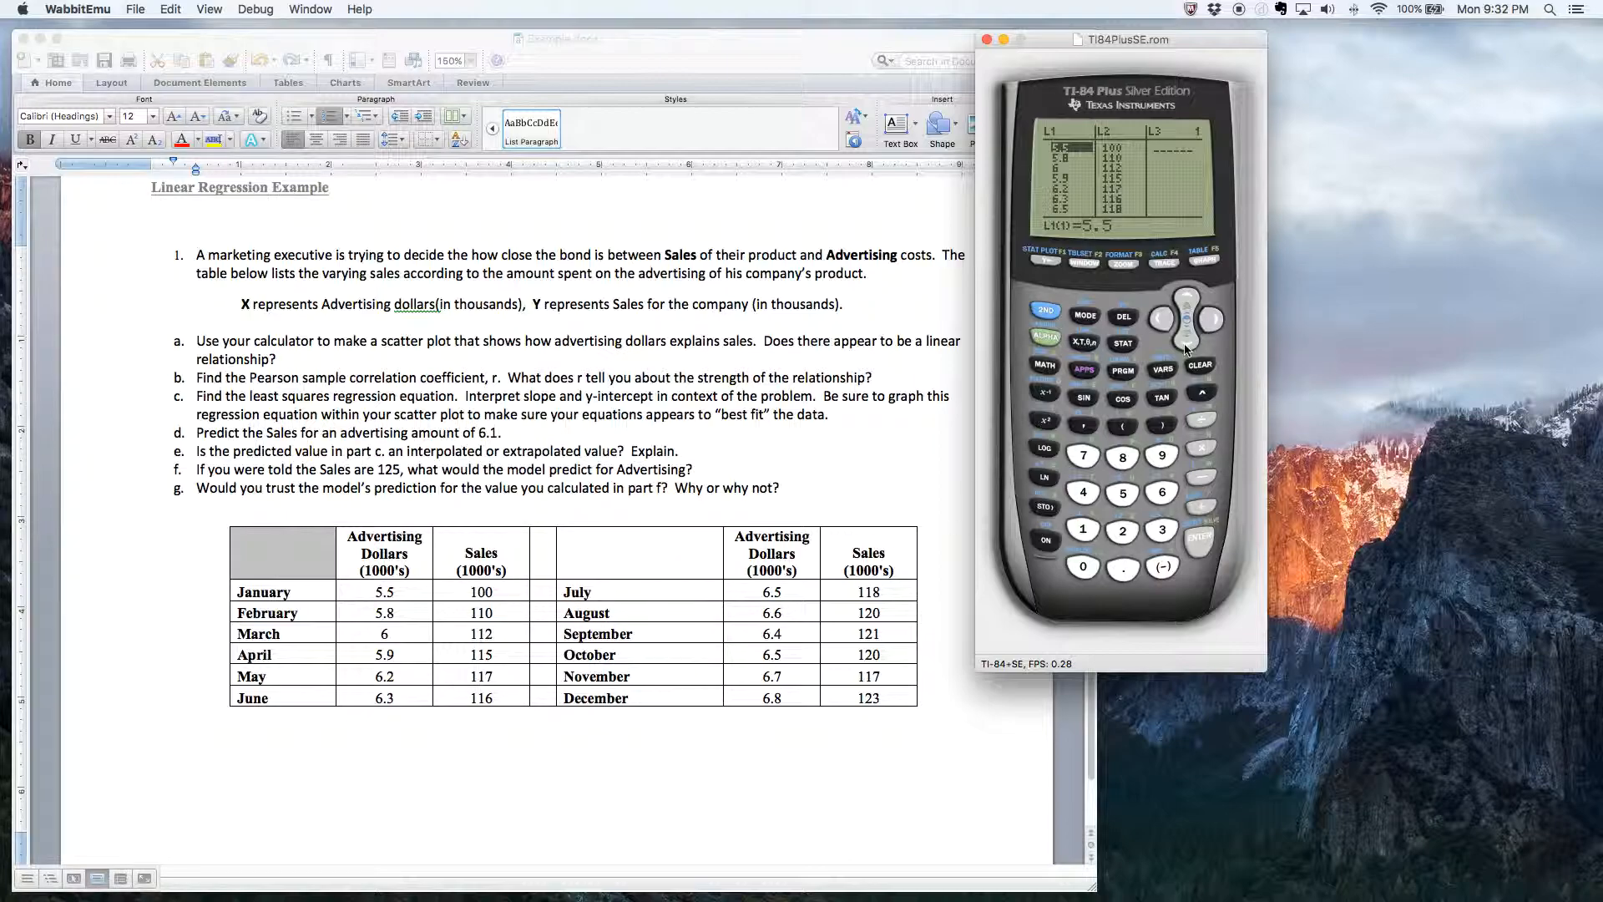
left_click(1185, 344)
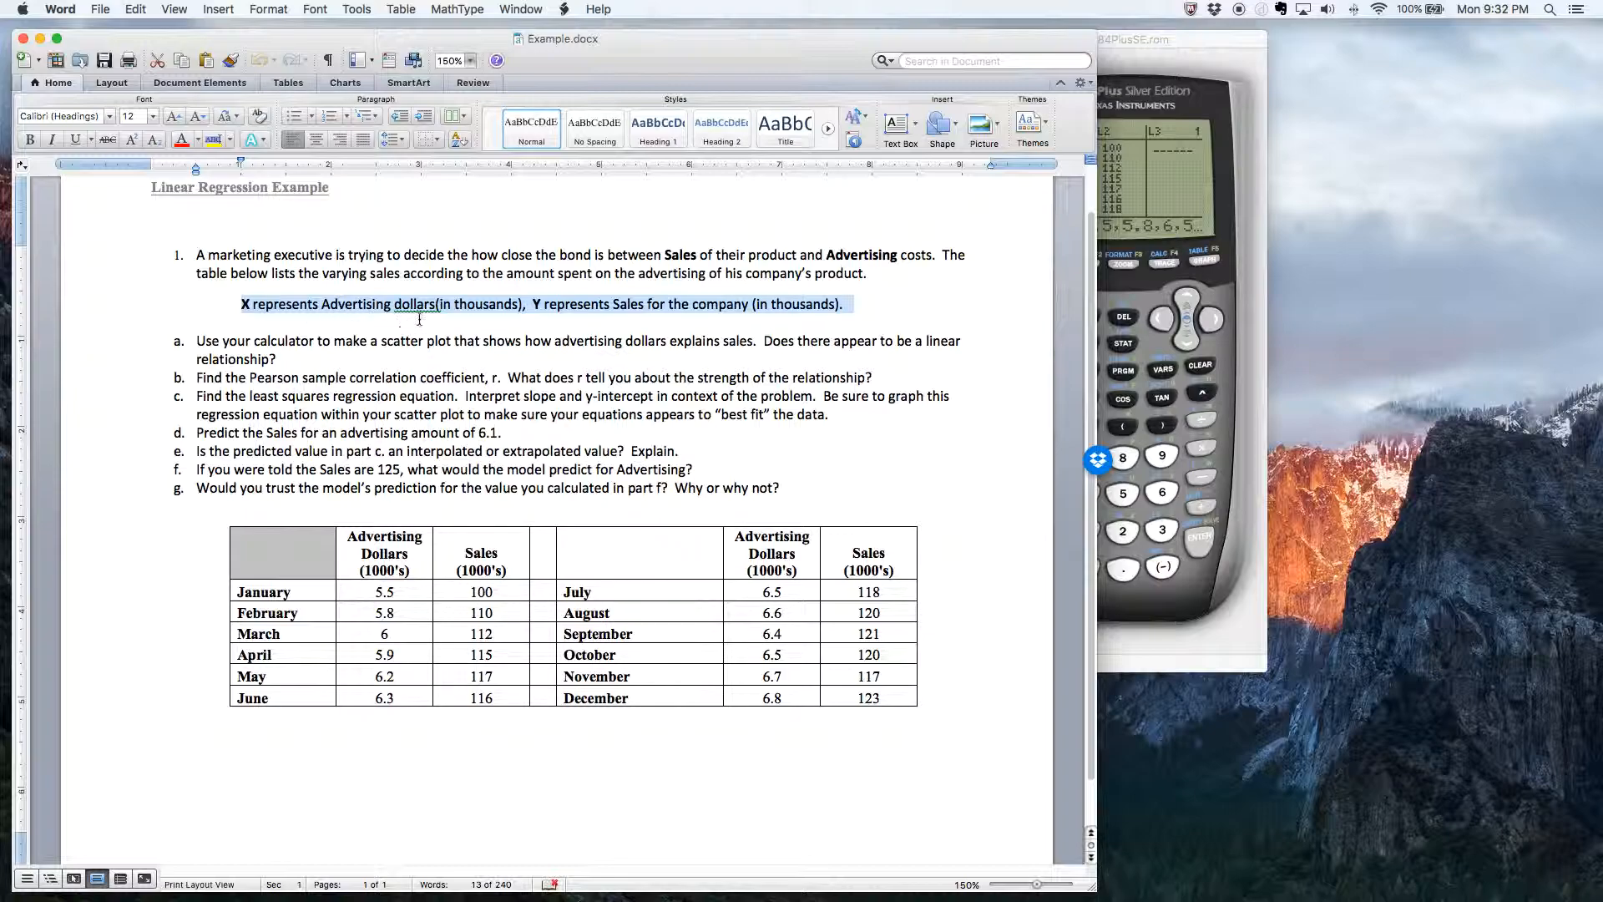
mouse_move(670, 318)
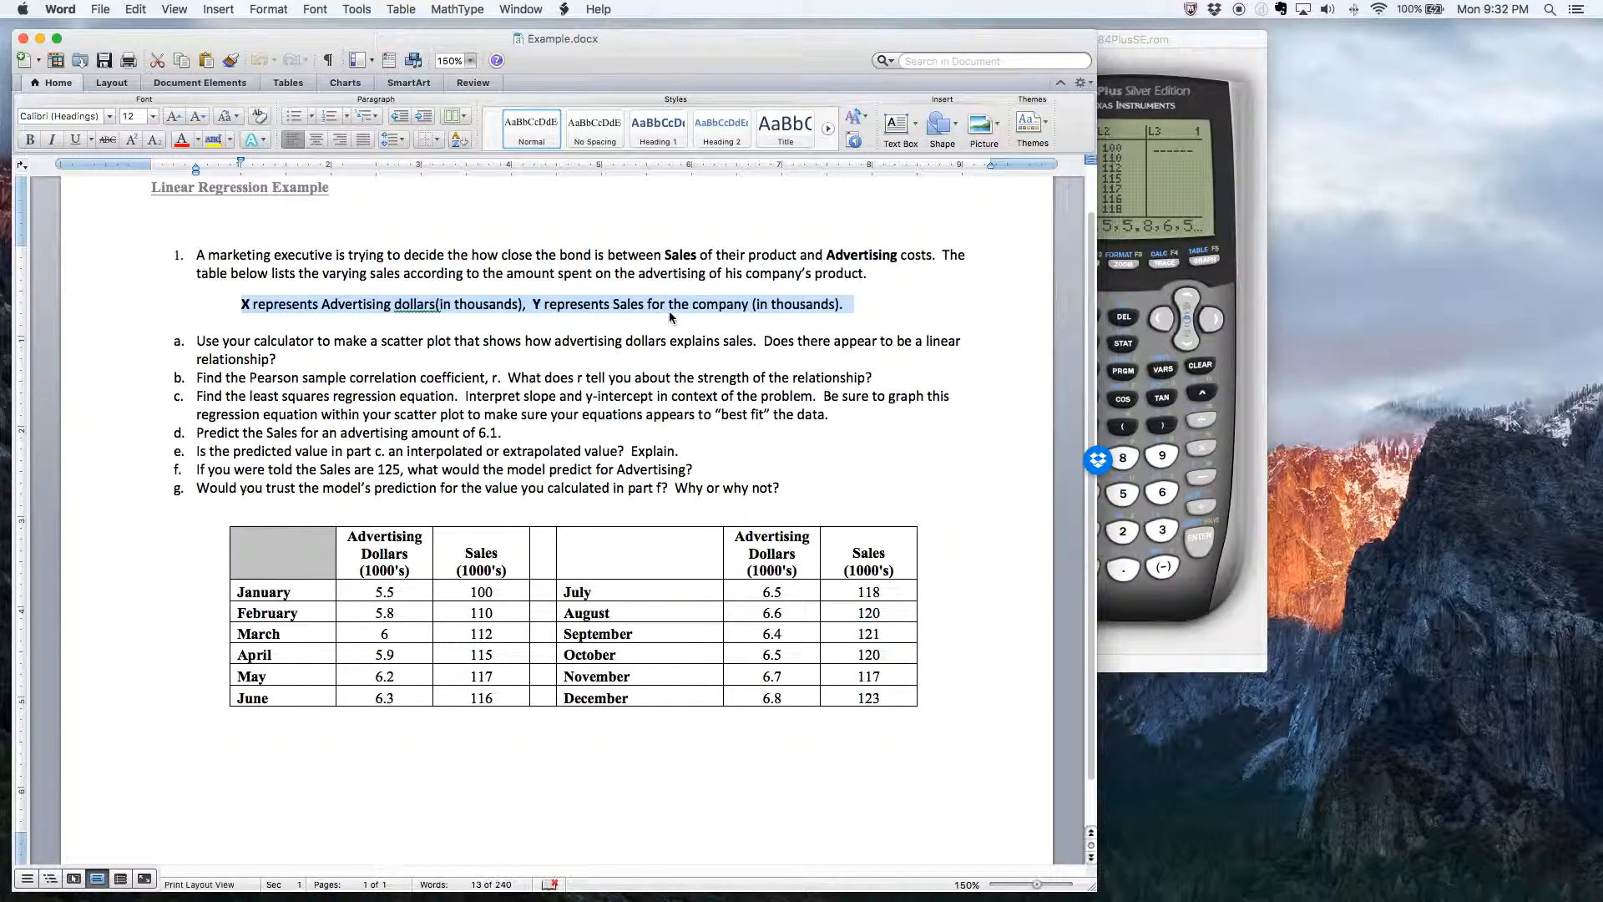
mouse_move(1169, 400)
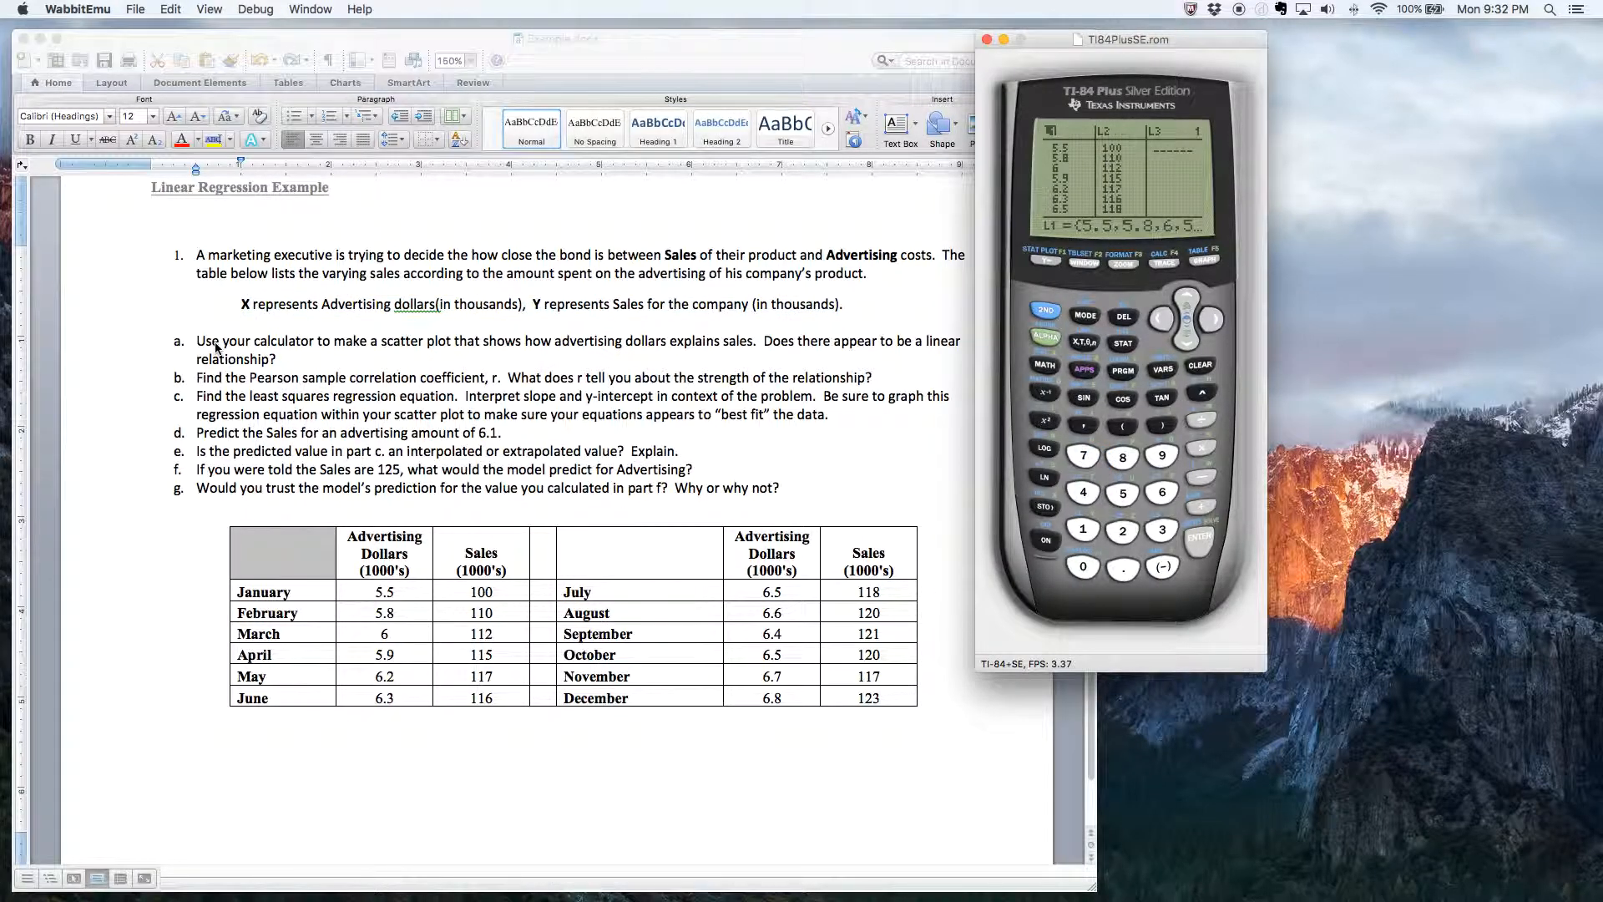
mouse_move(518, 360)
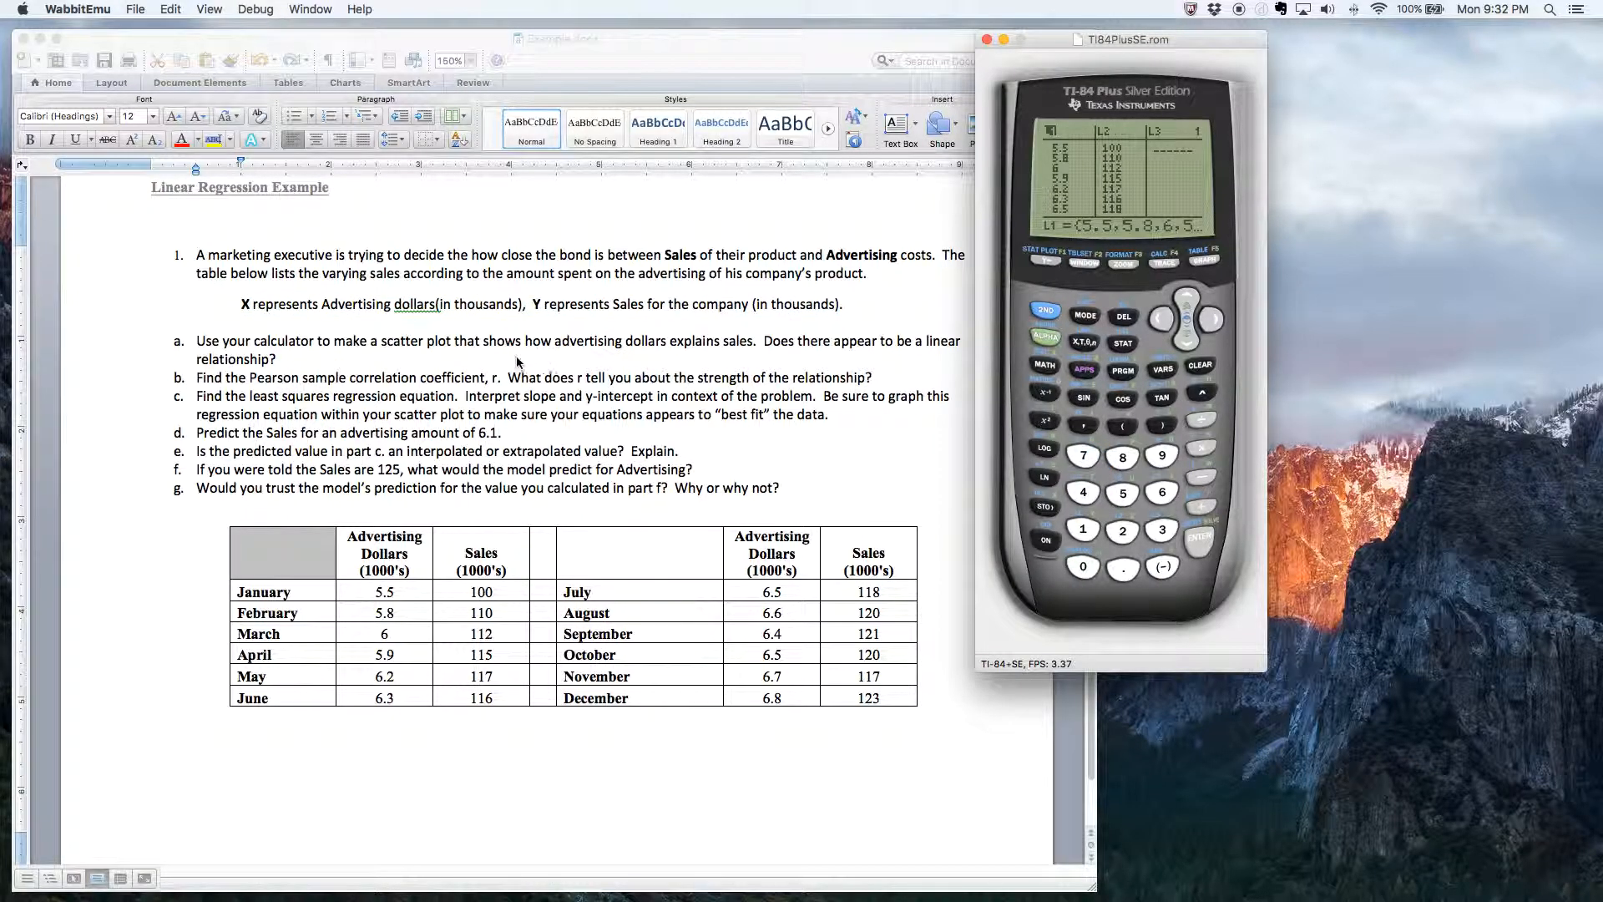
mouse_move(646, 356)
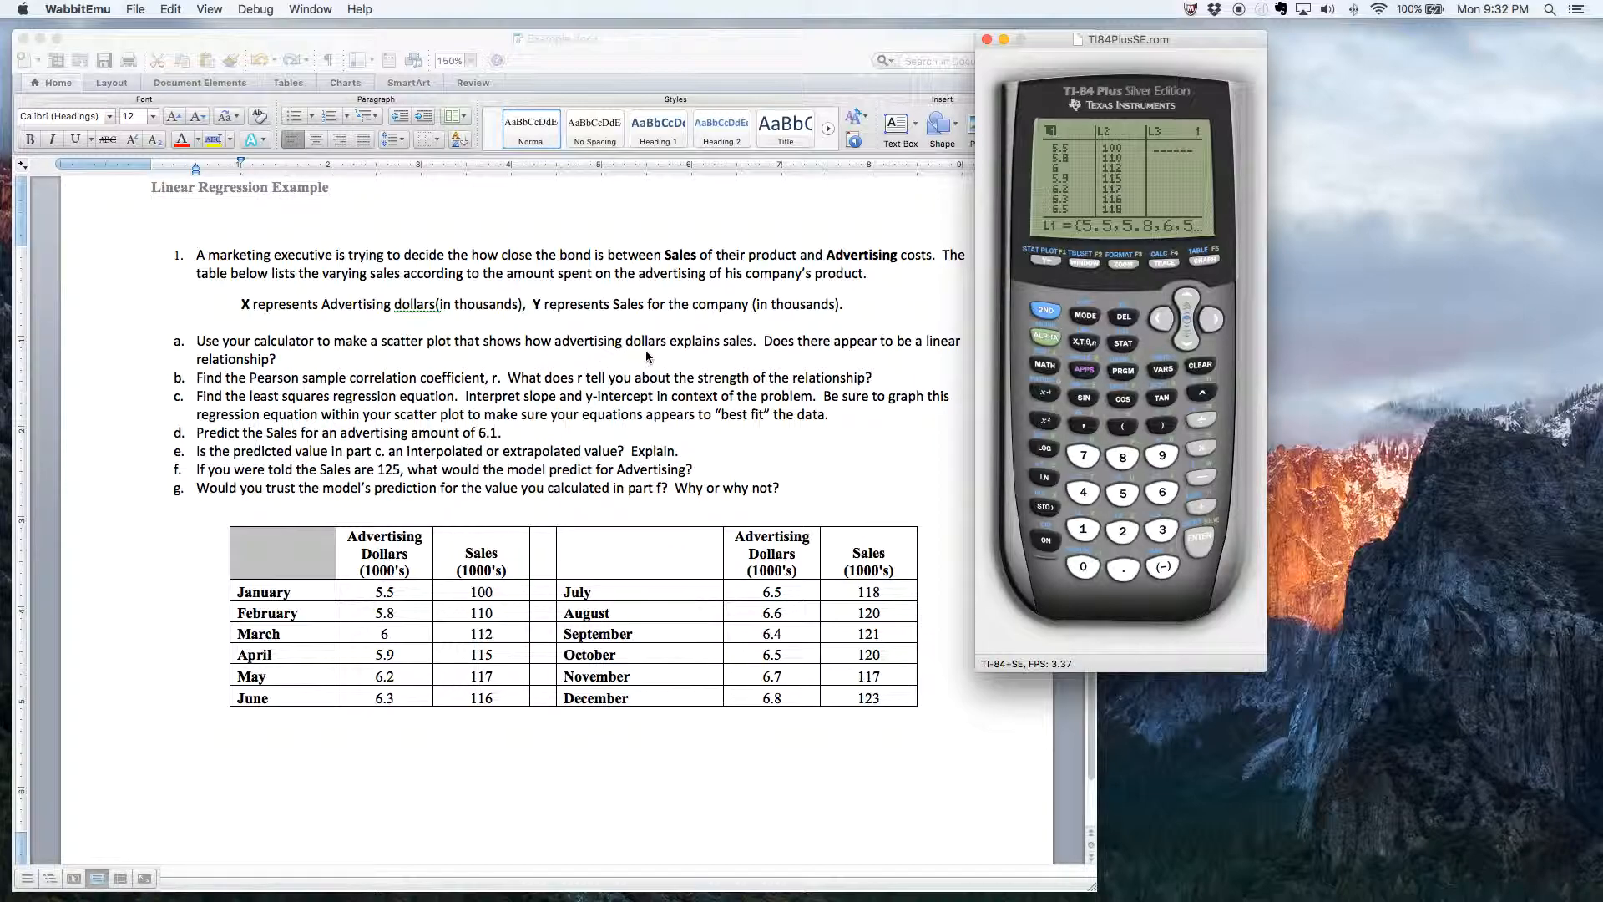
mouse_move(741, 351)
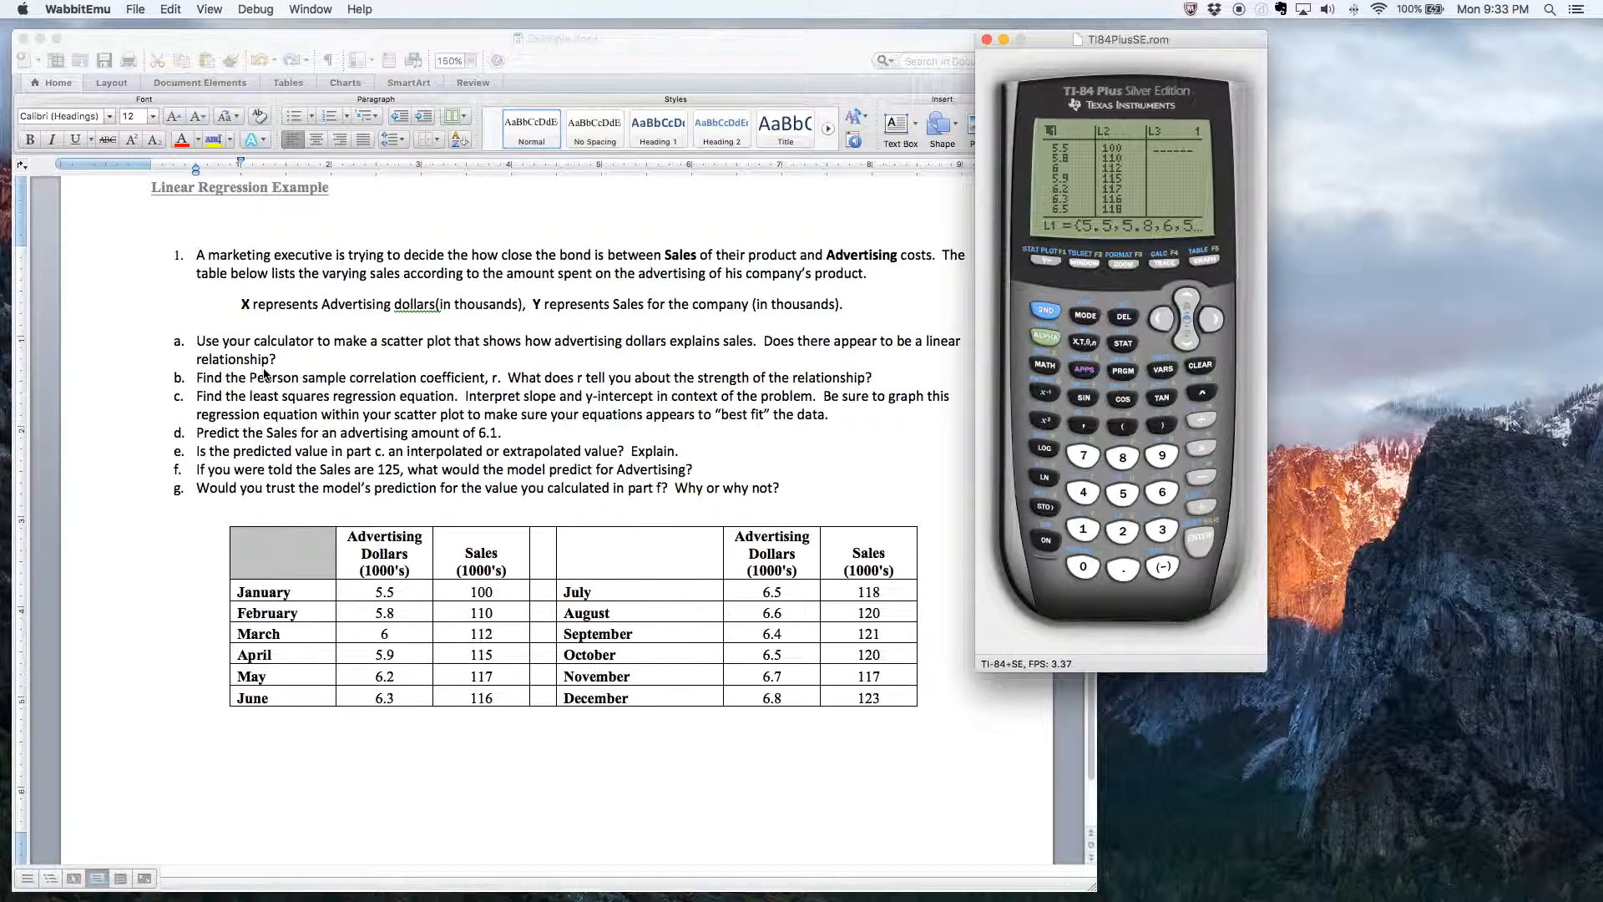
mouse_move(534, 354)
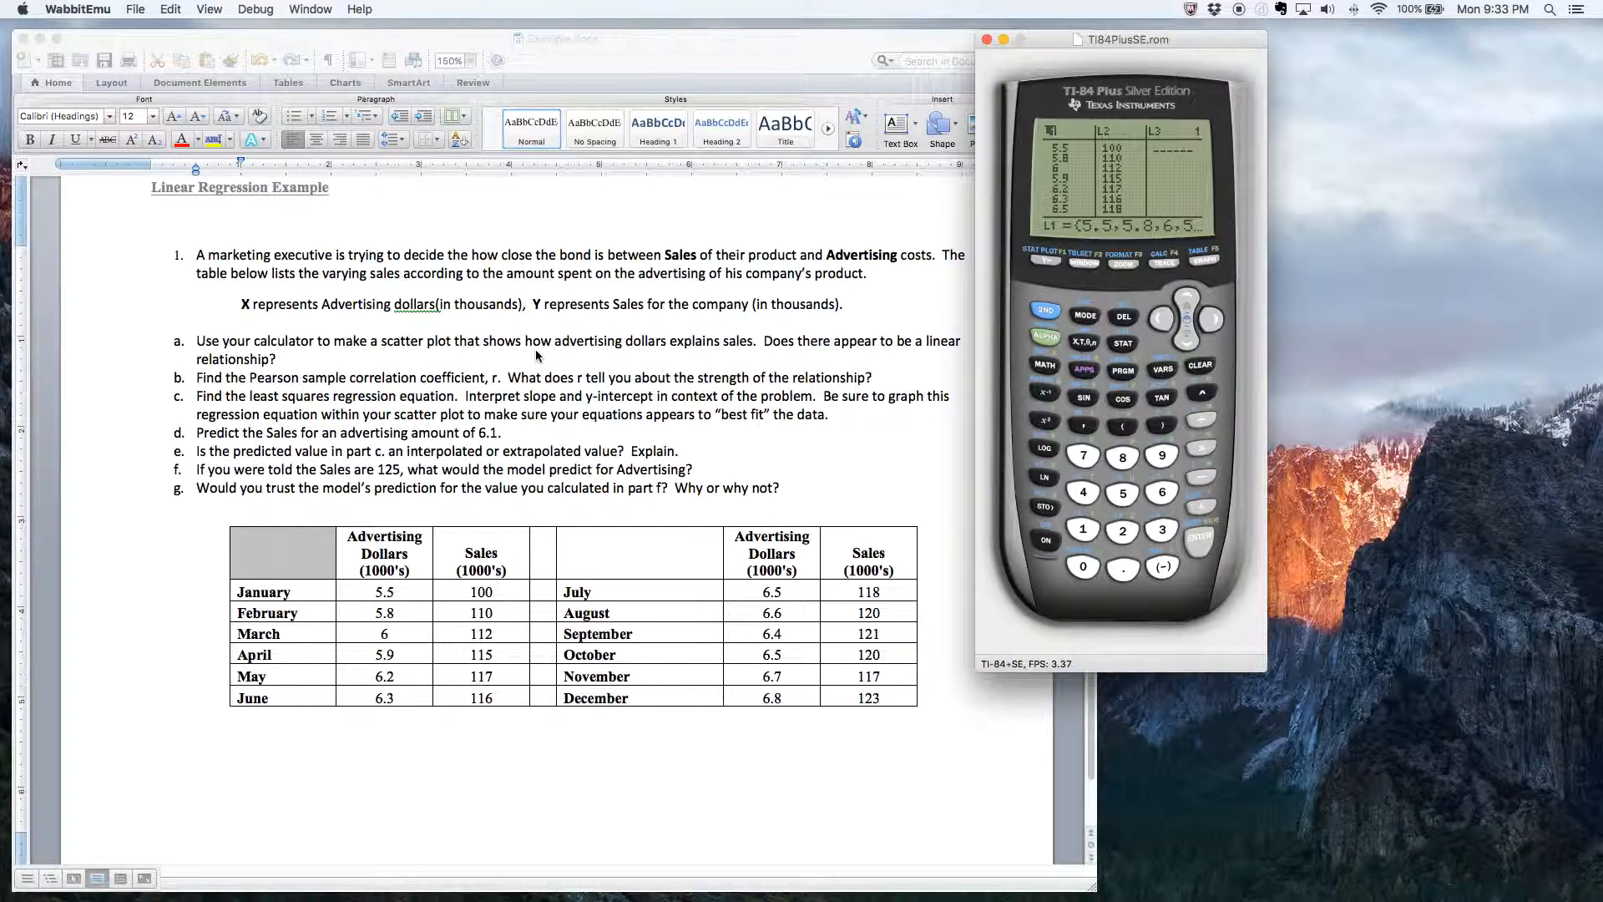
mouse_move(557, 364)
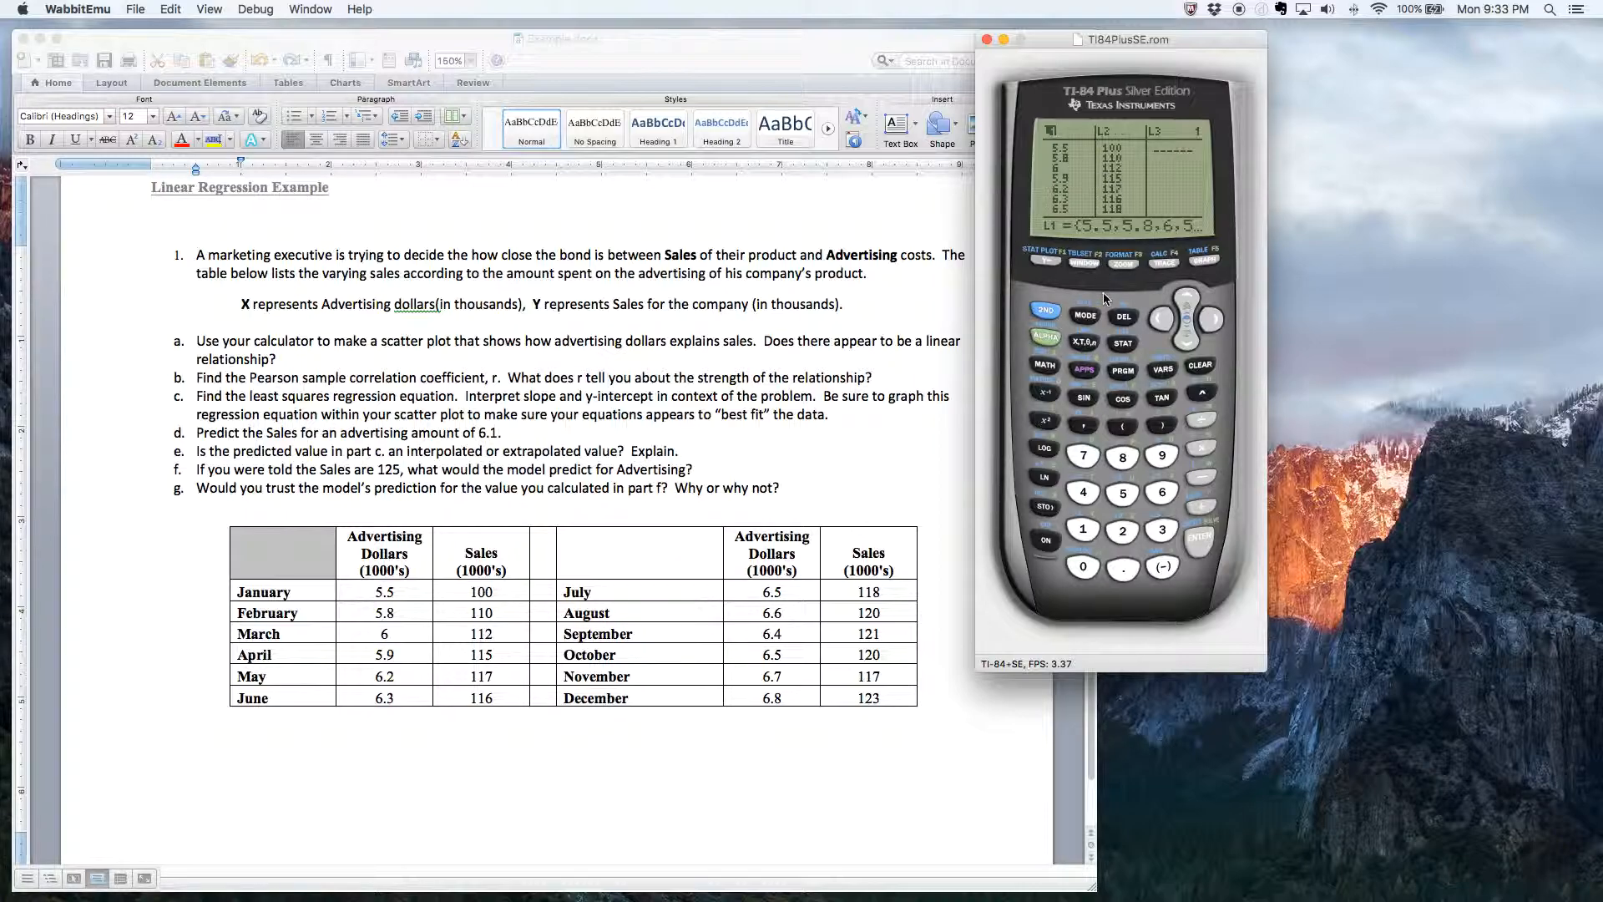
mouse_move(1240, 280)
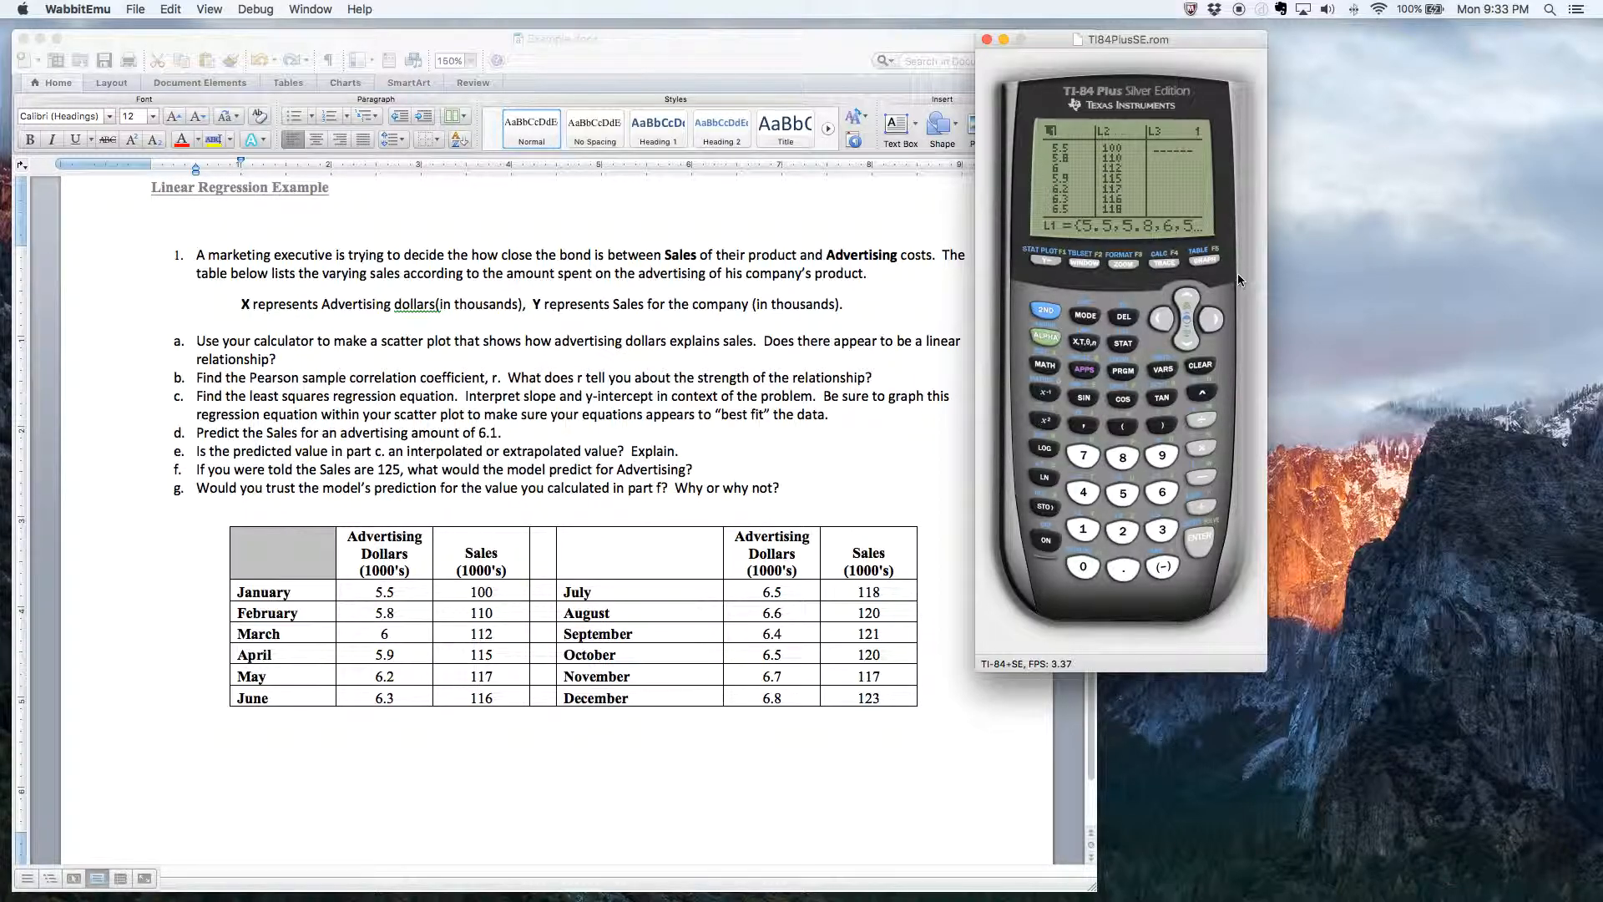
mouse_move(1155, 291)
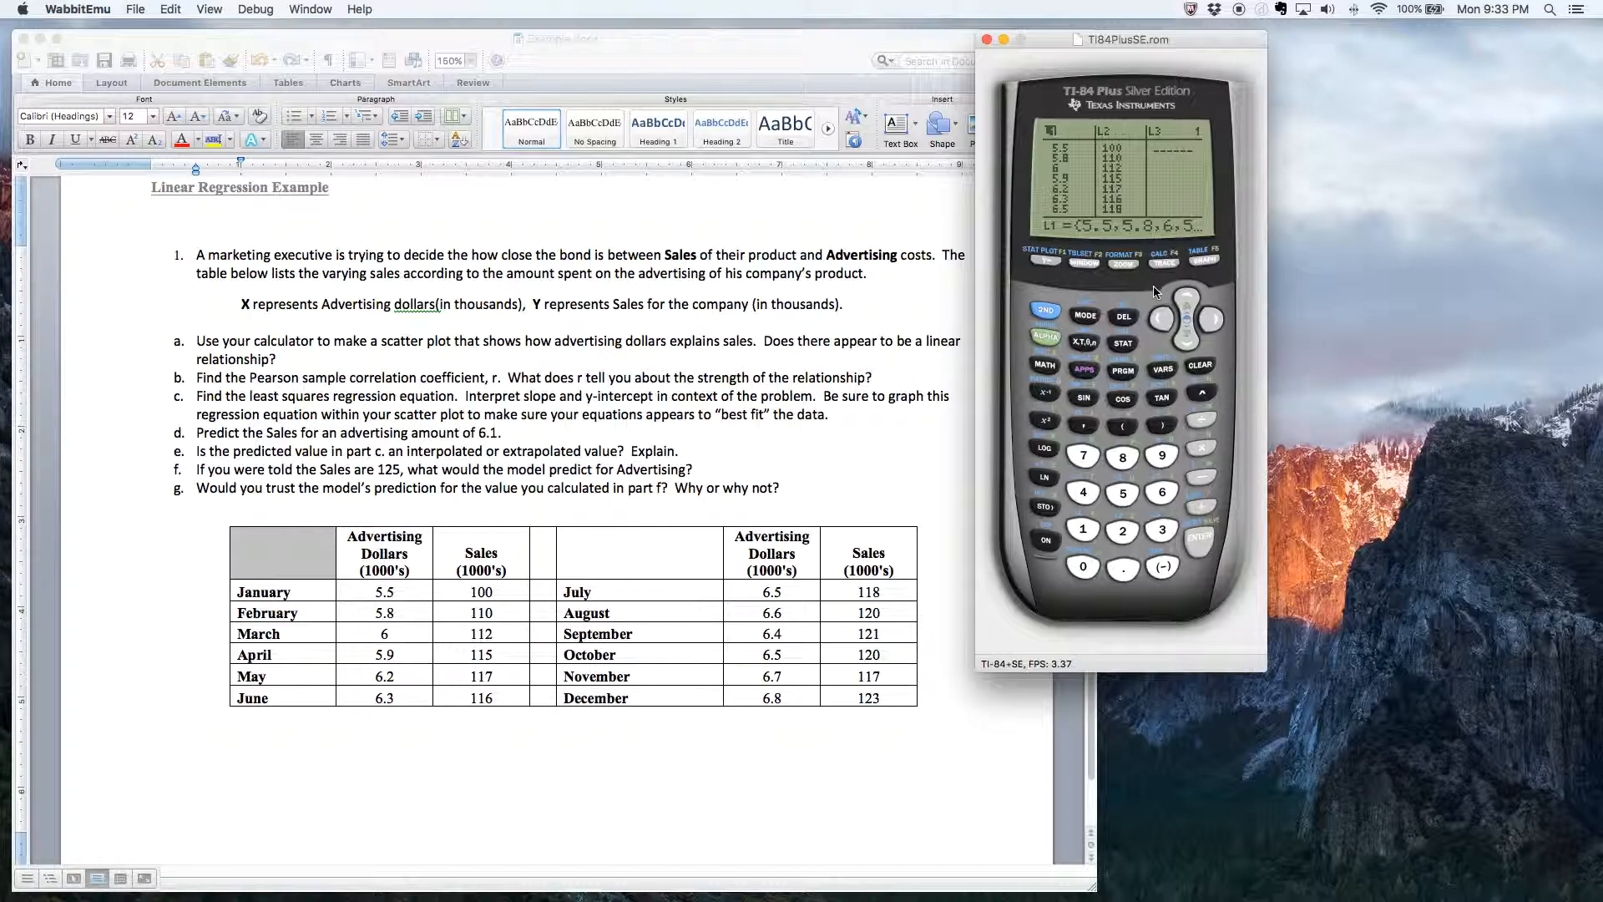
mouse_move(1121, 298)
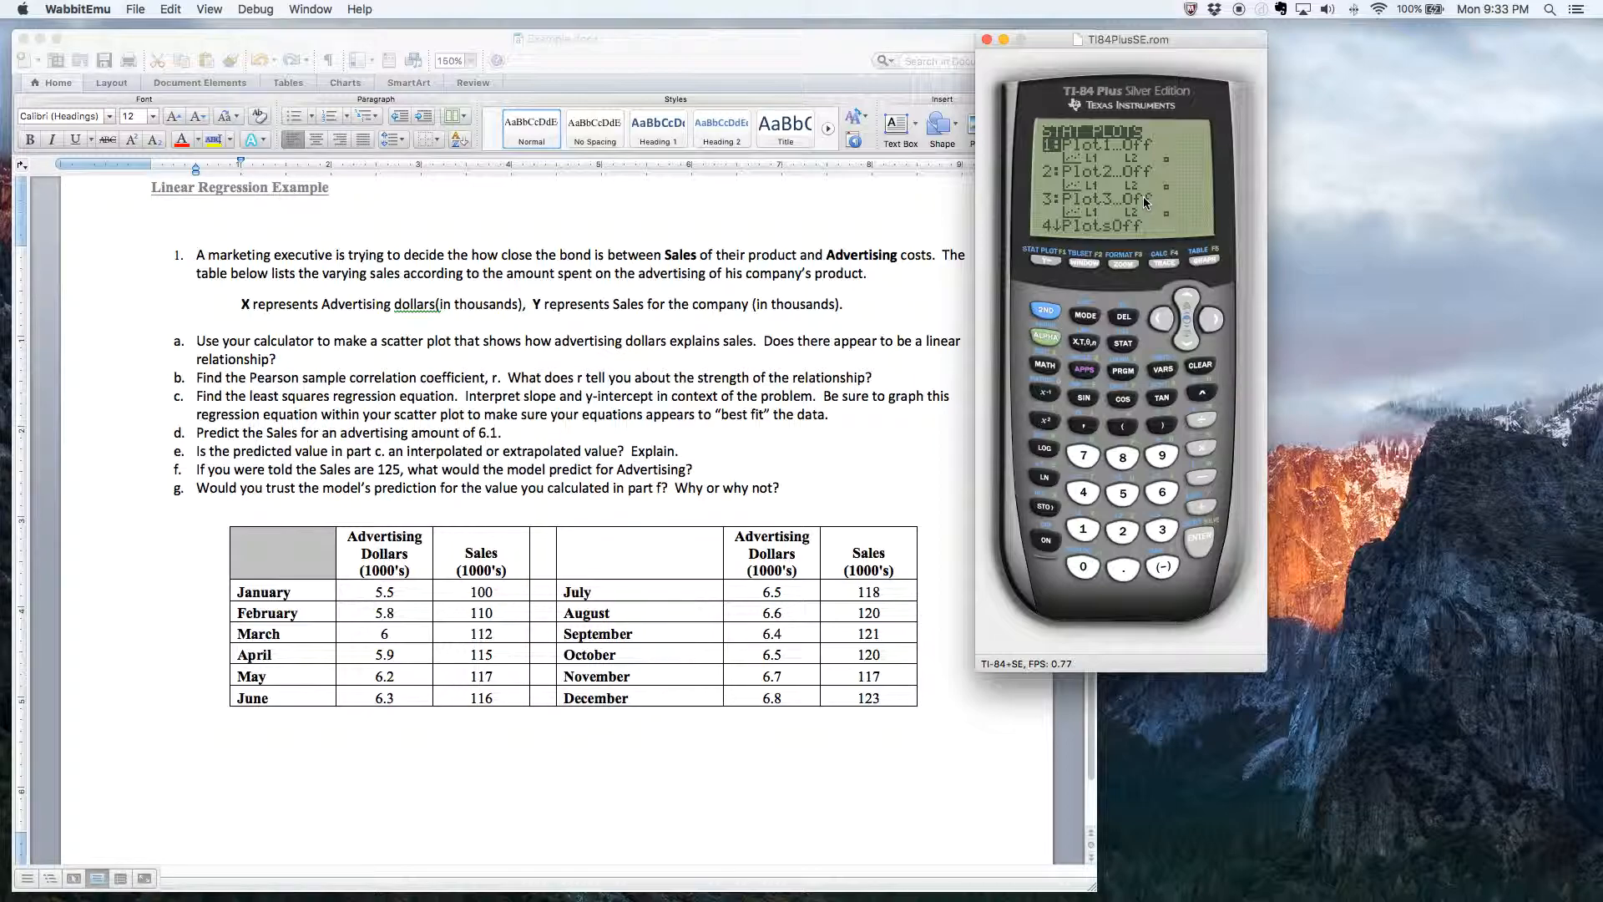
mouse_move(1142, 201)
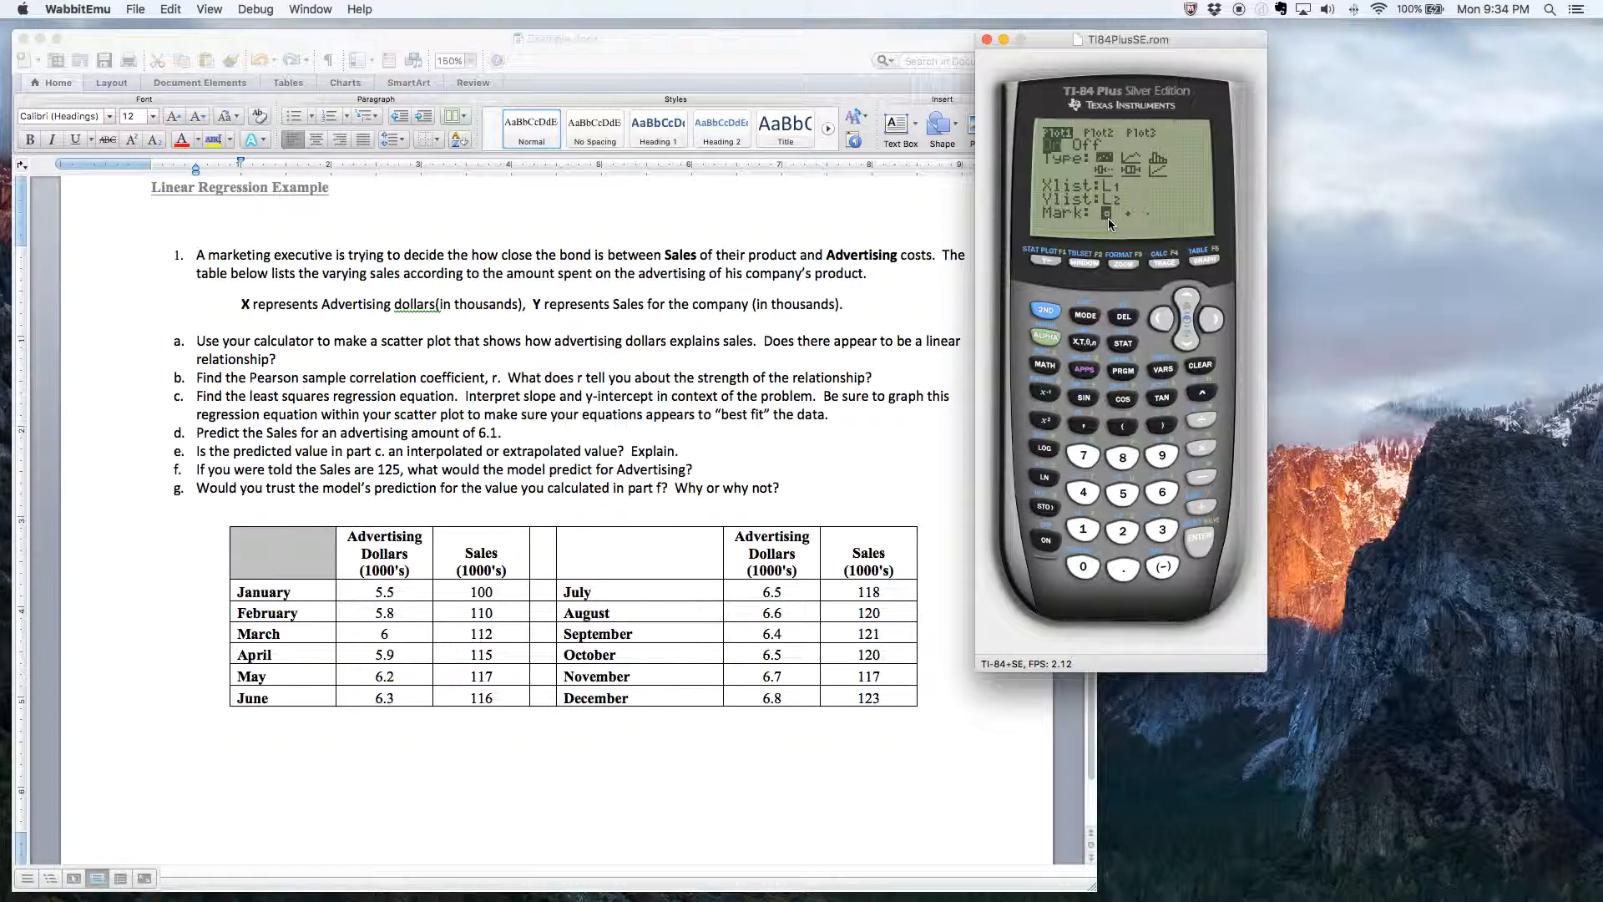
mouse_move(1152, 224)
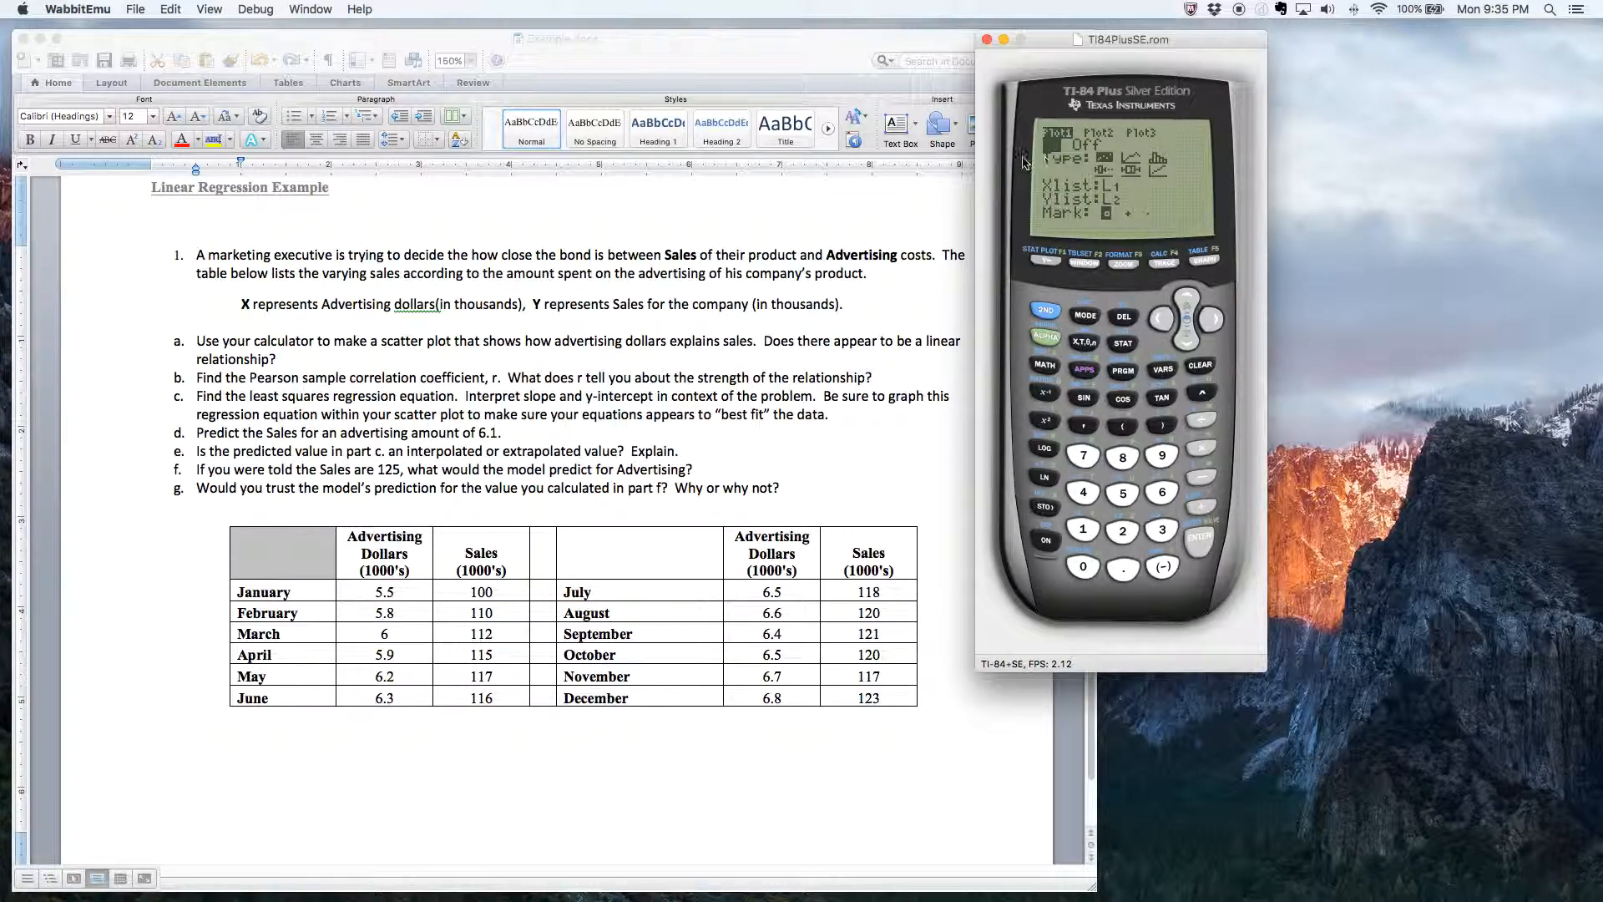
mouse_move(496, 579)
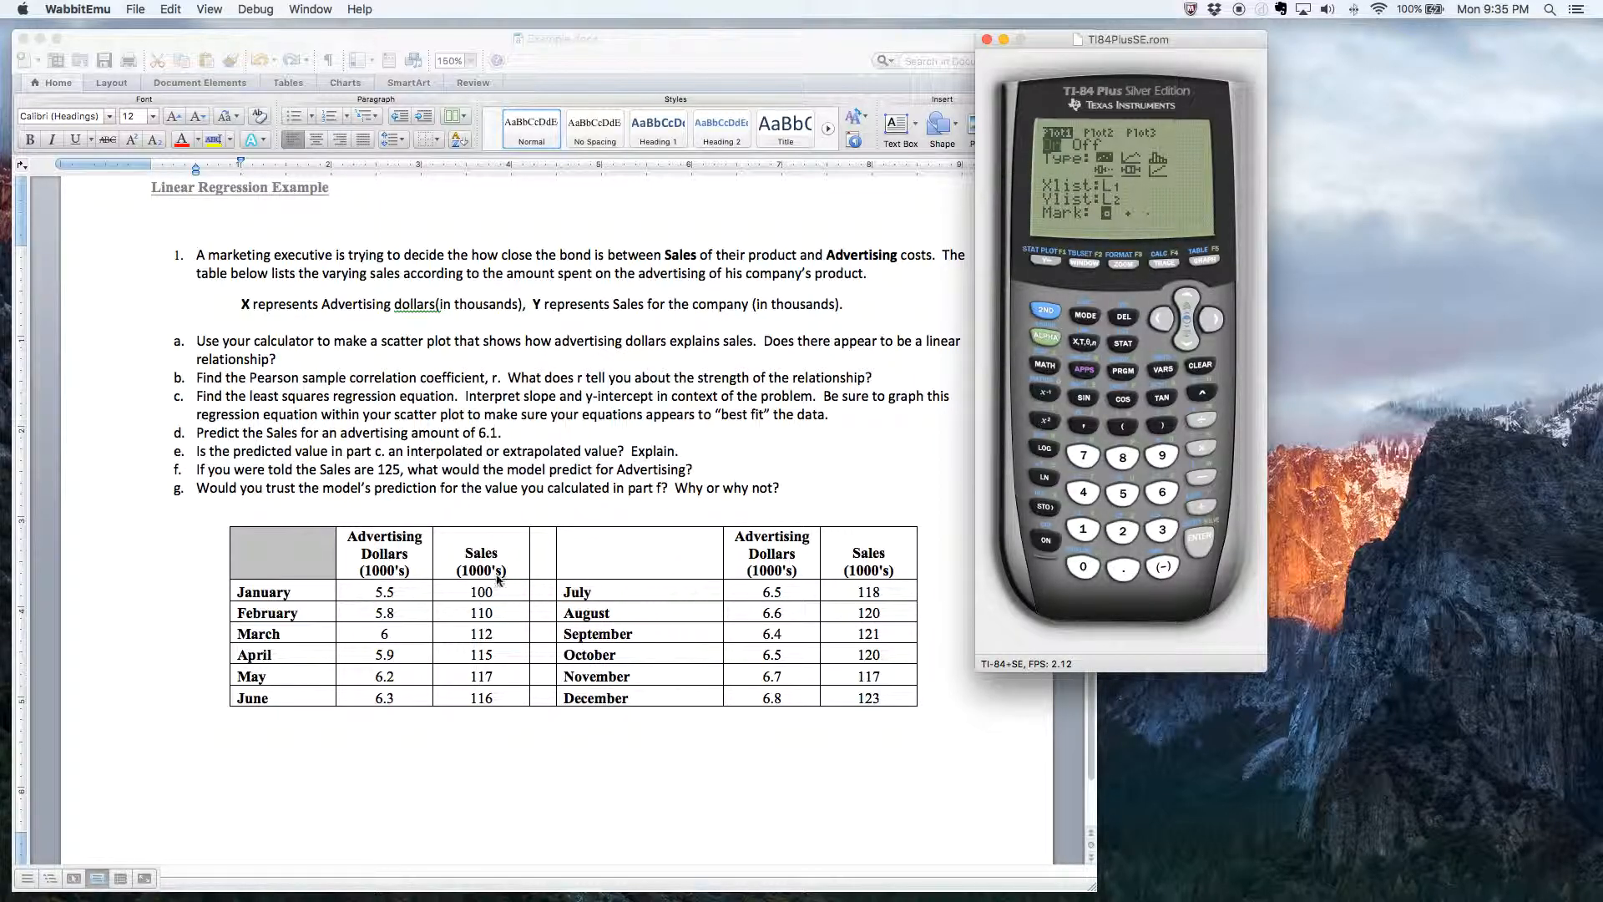
mouse_move(884, 695)
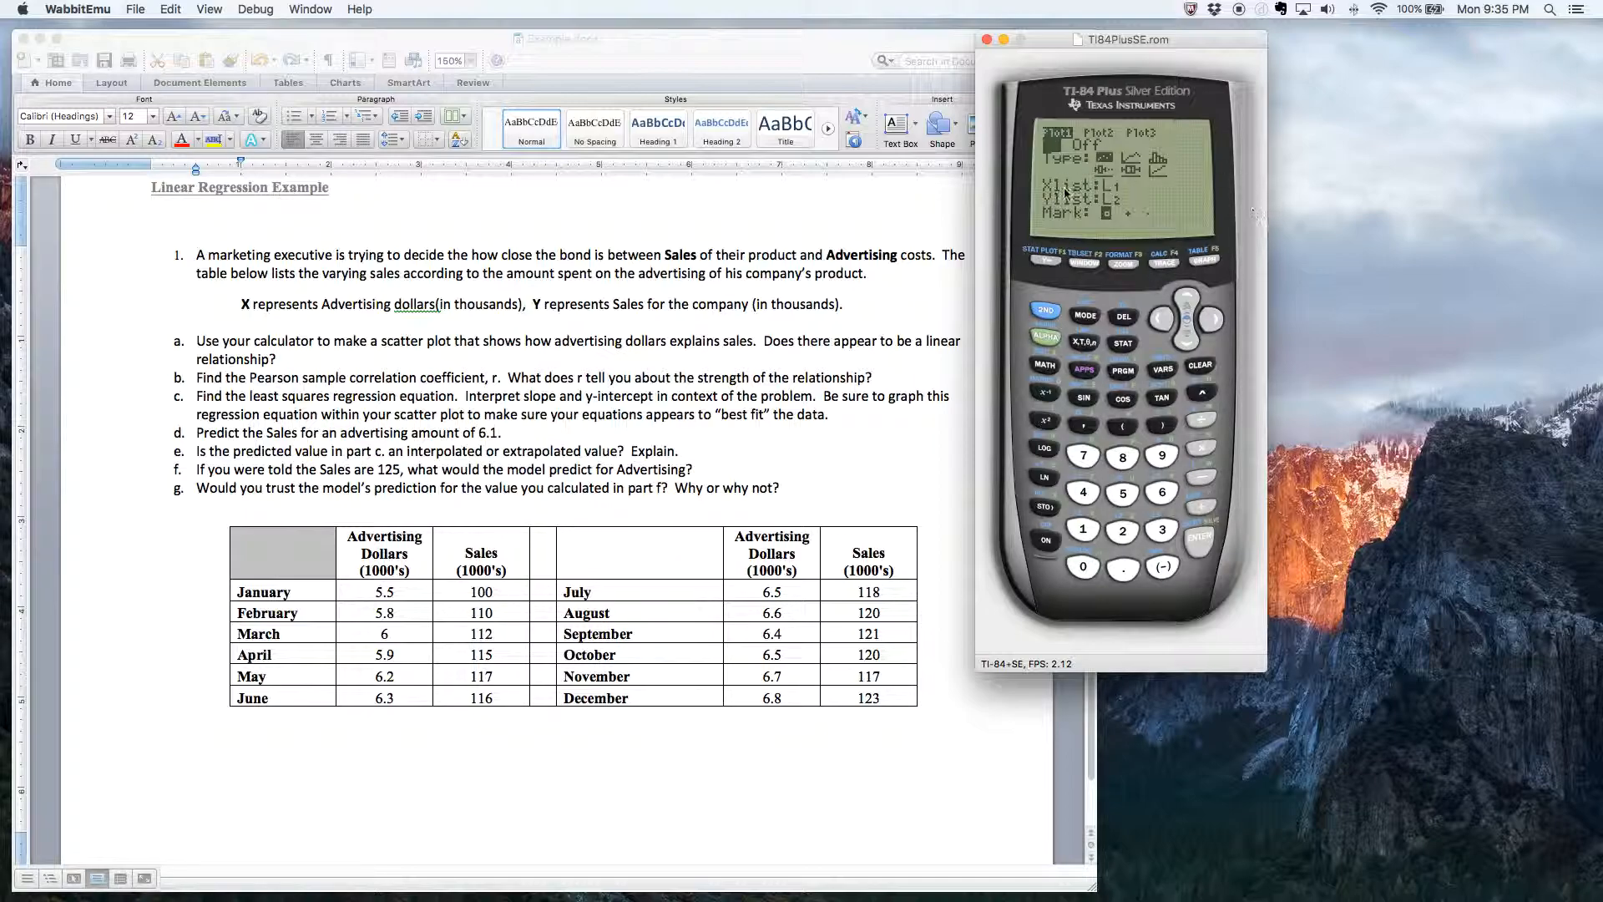
mouse_move(1161, 220)
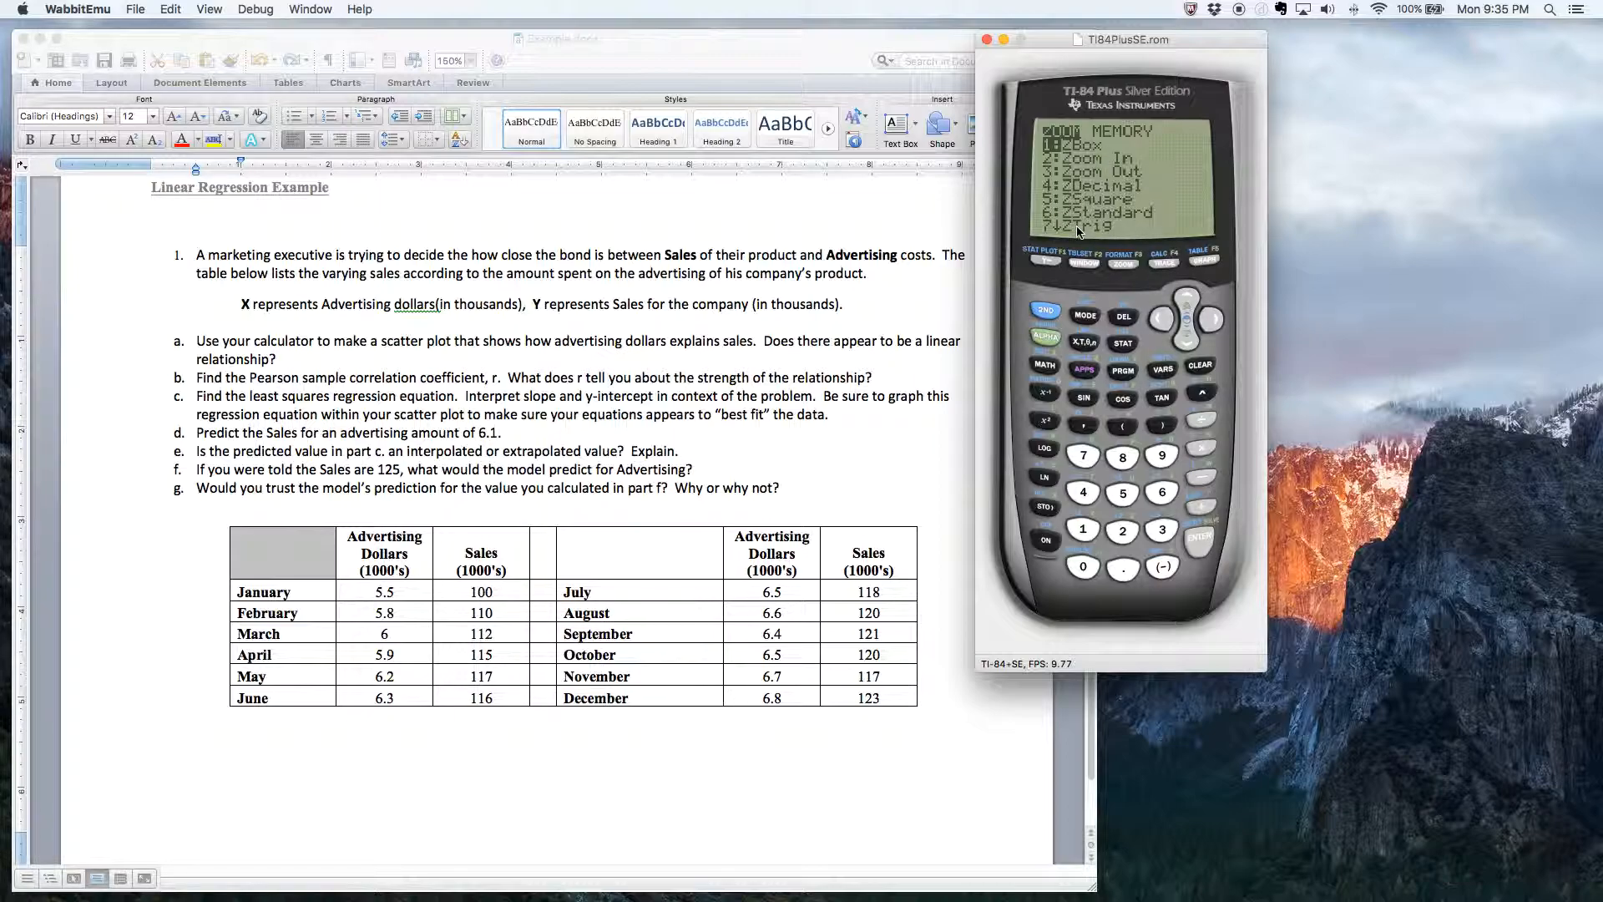
mouse_move(1189, 301)
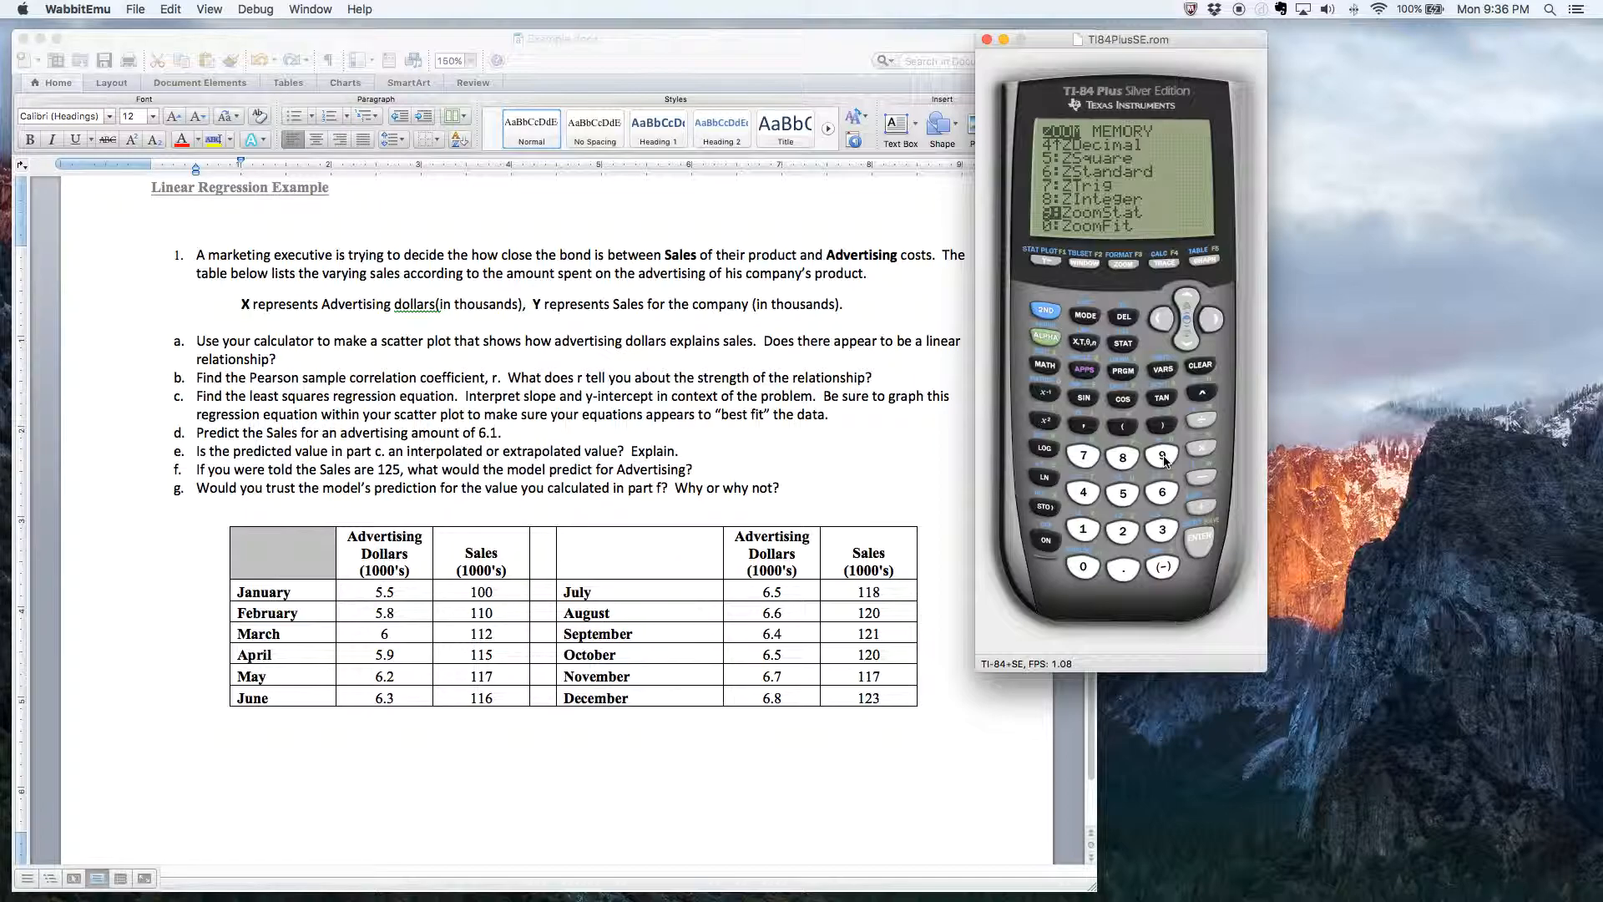
key("Enter")
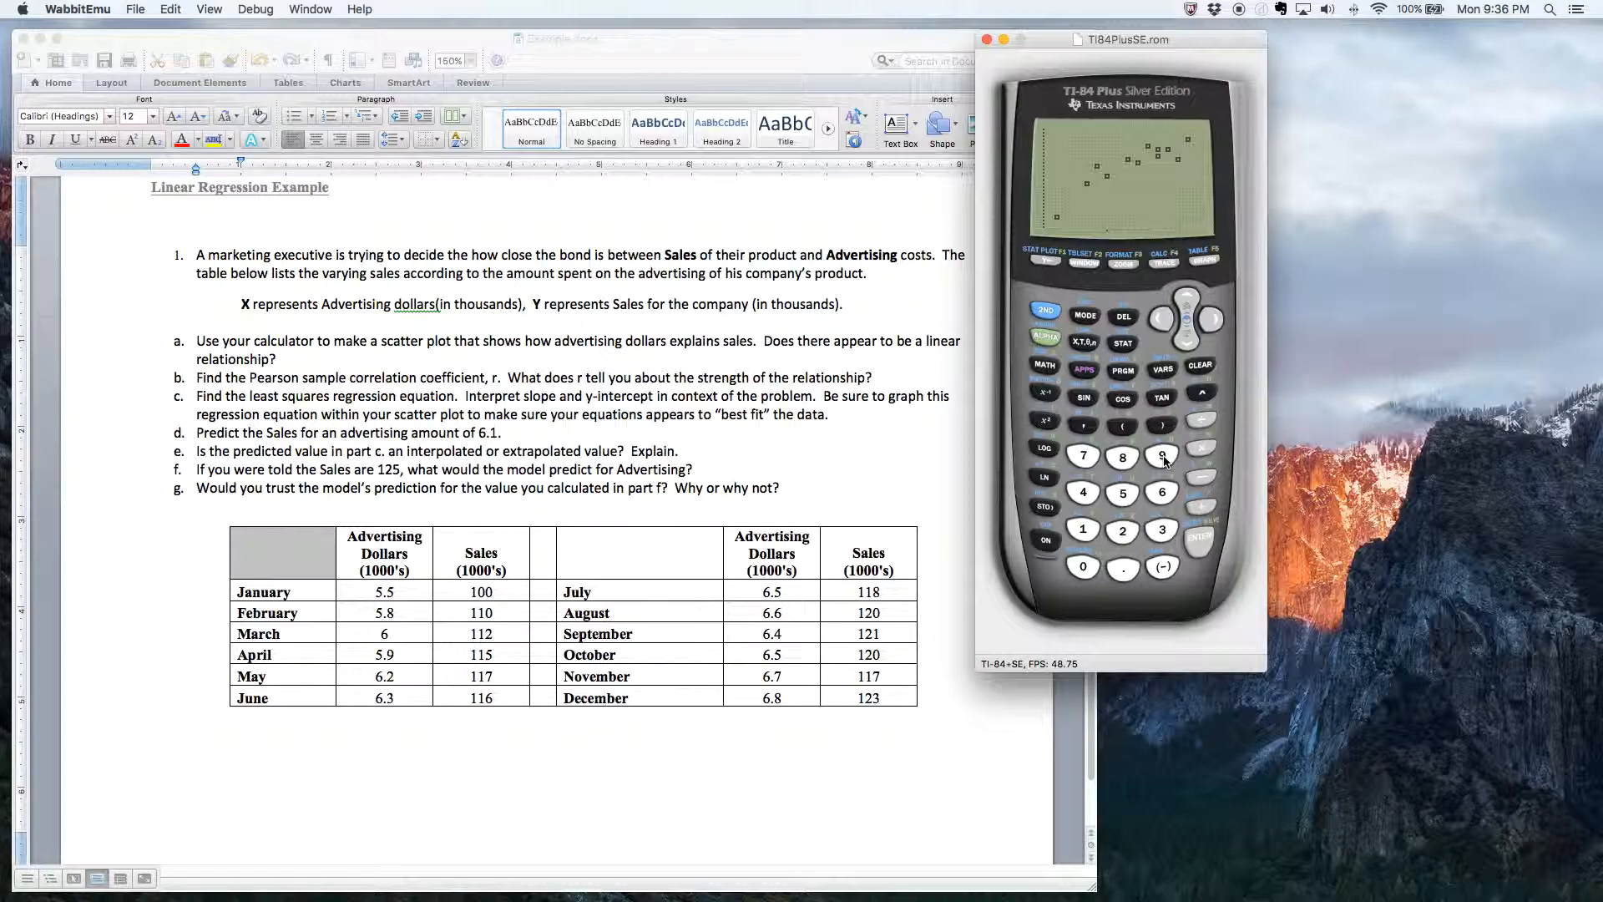
mouse_move(1083, 373)
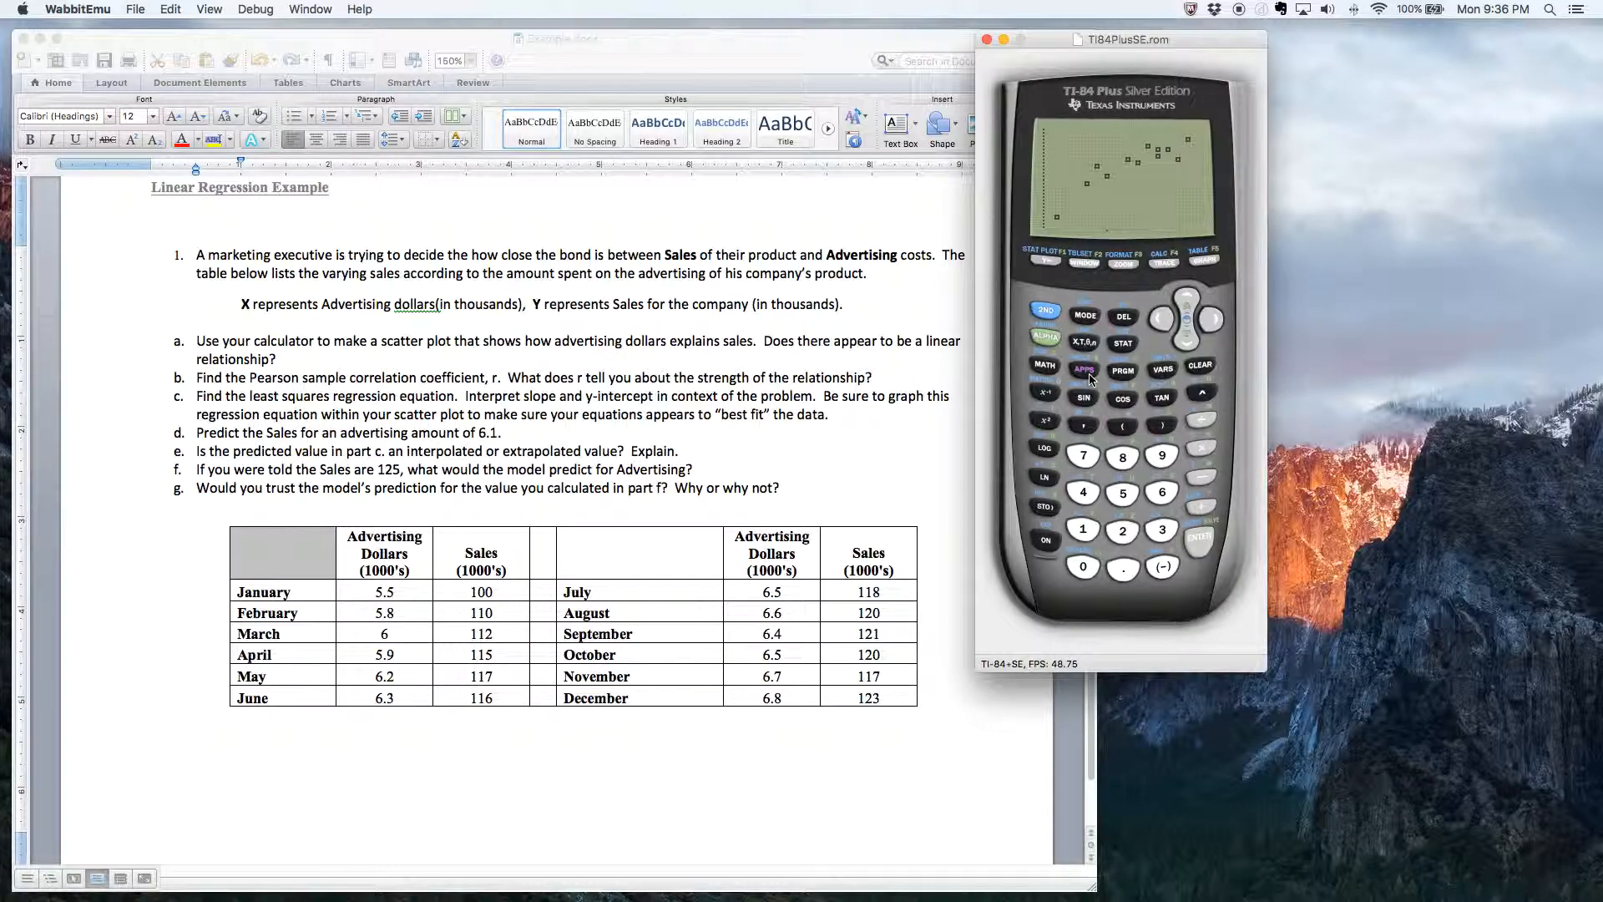
mouse_move(1132, 218)
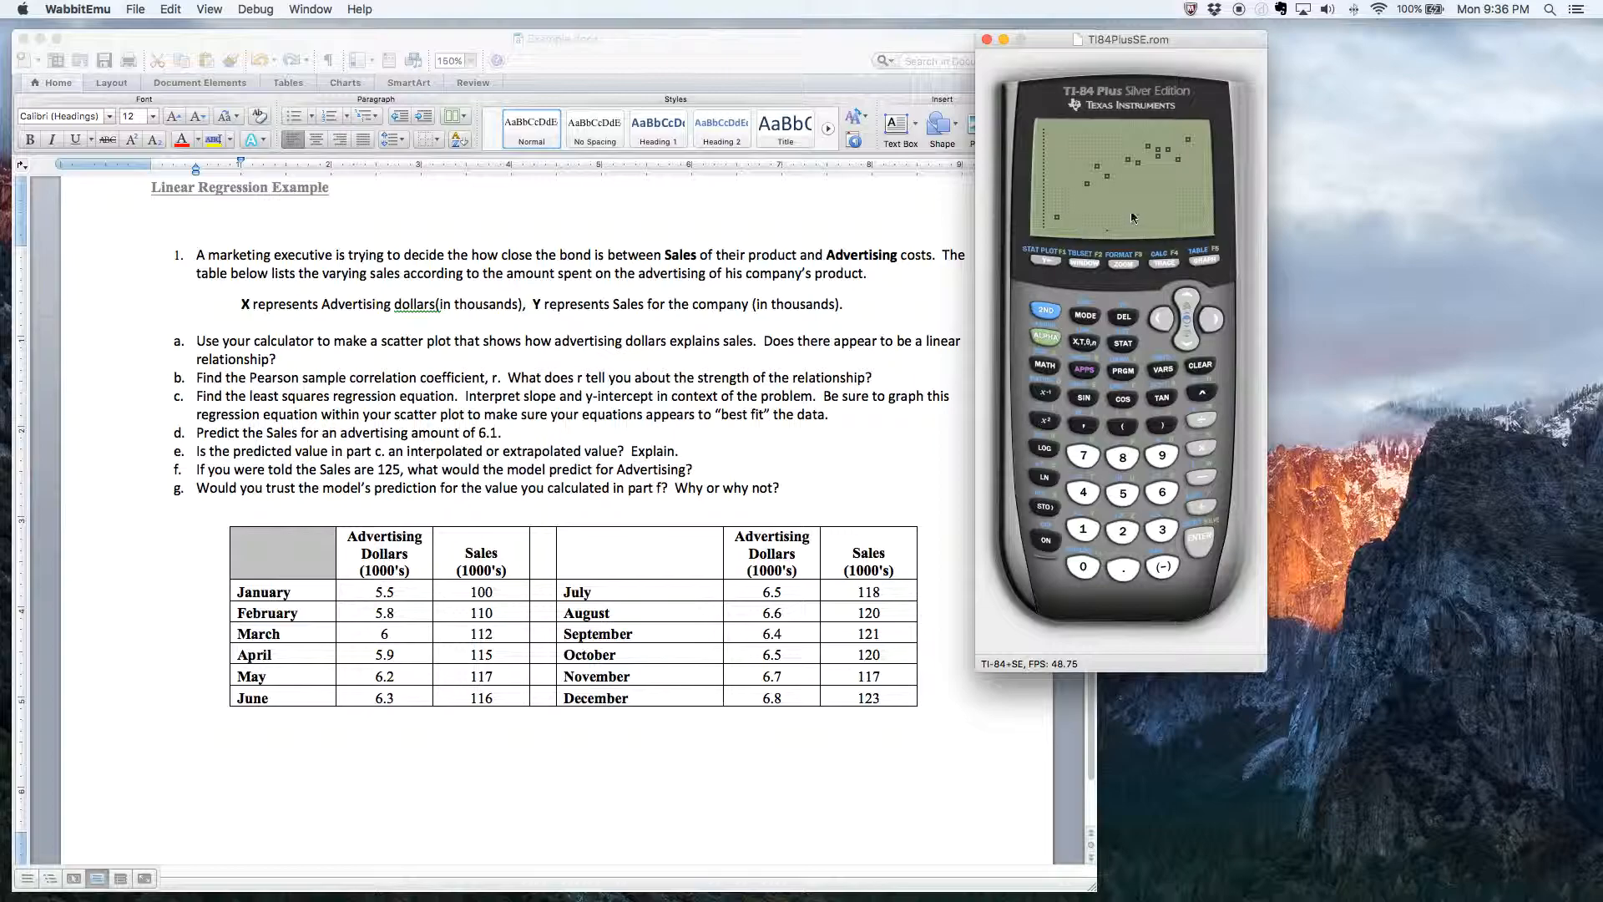
mouse_move(1071, 226)
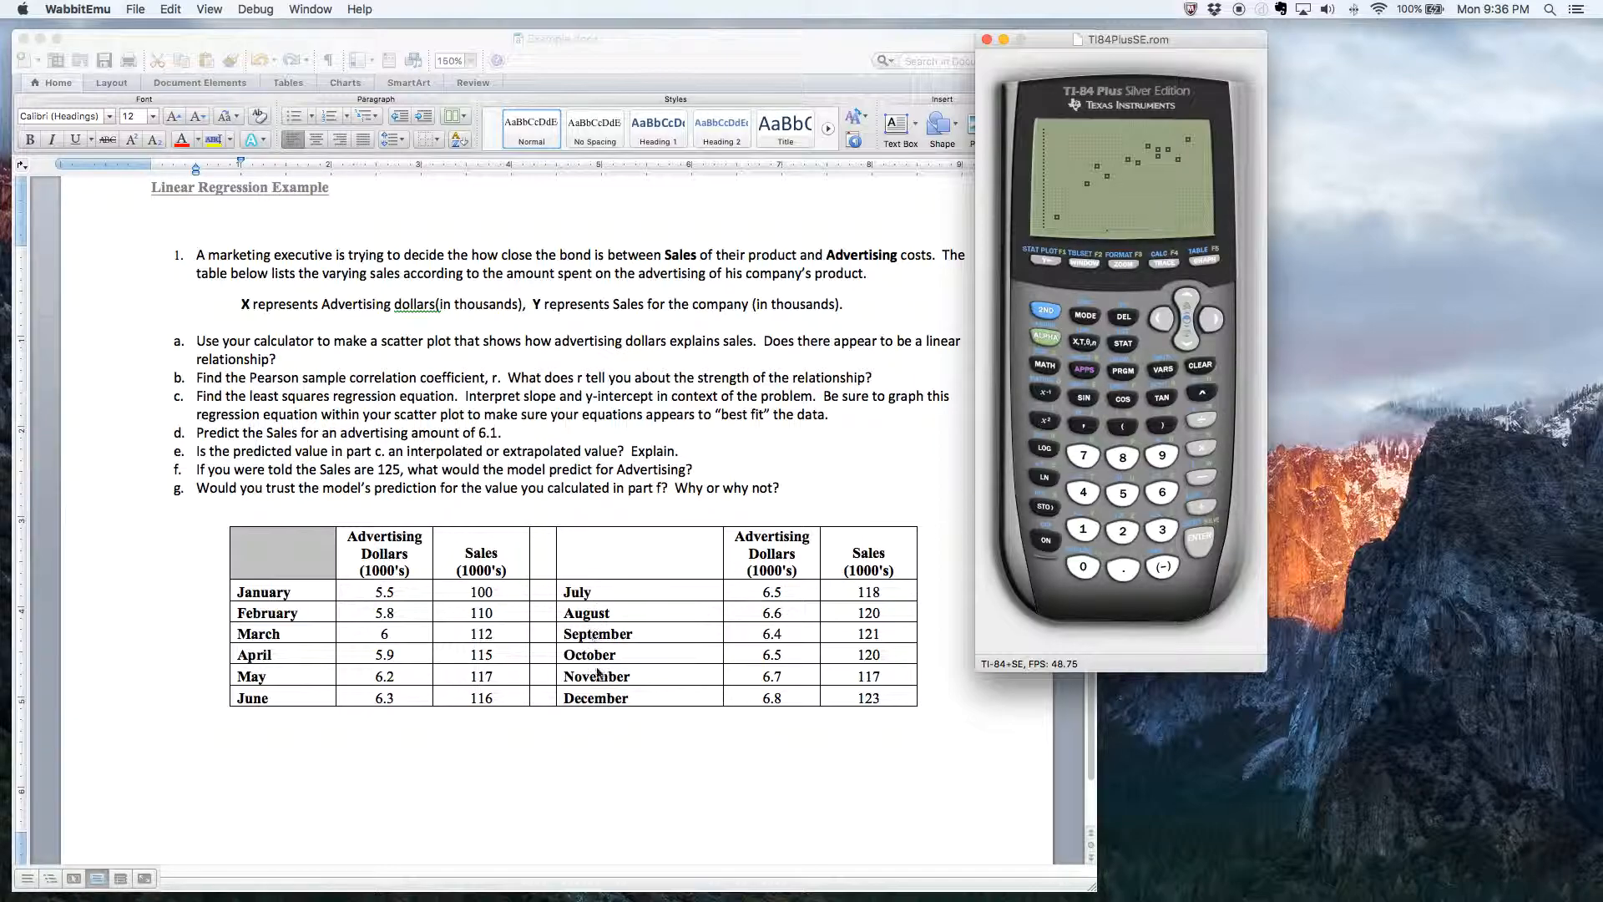
mouse_move(889, 634)
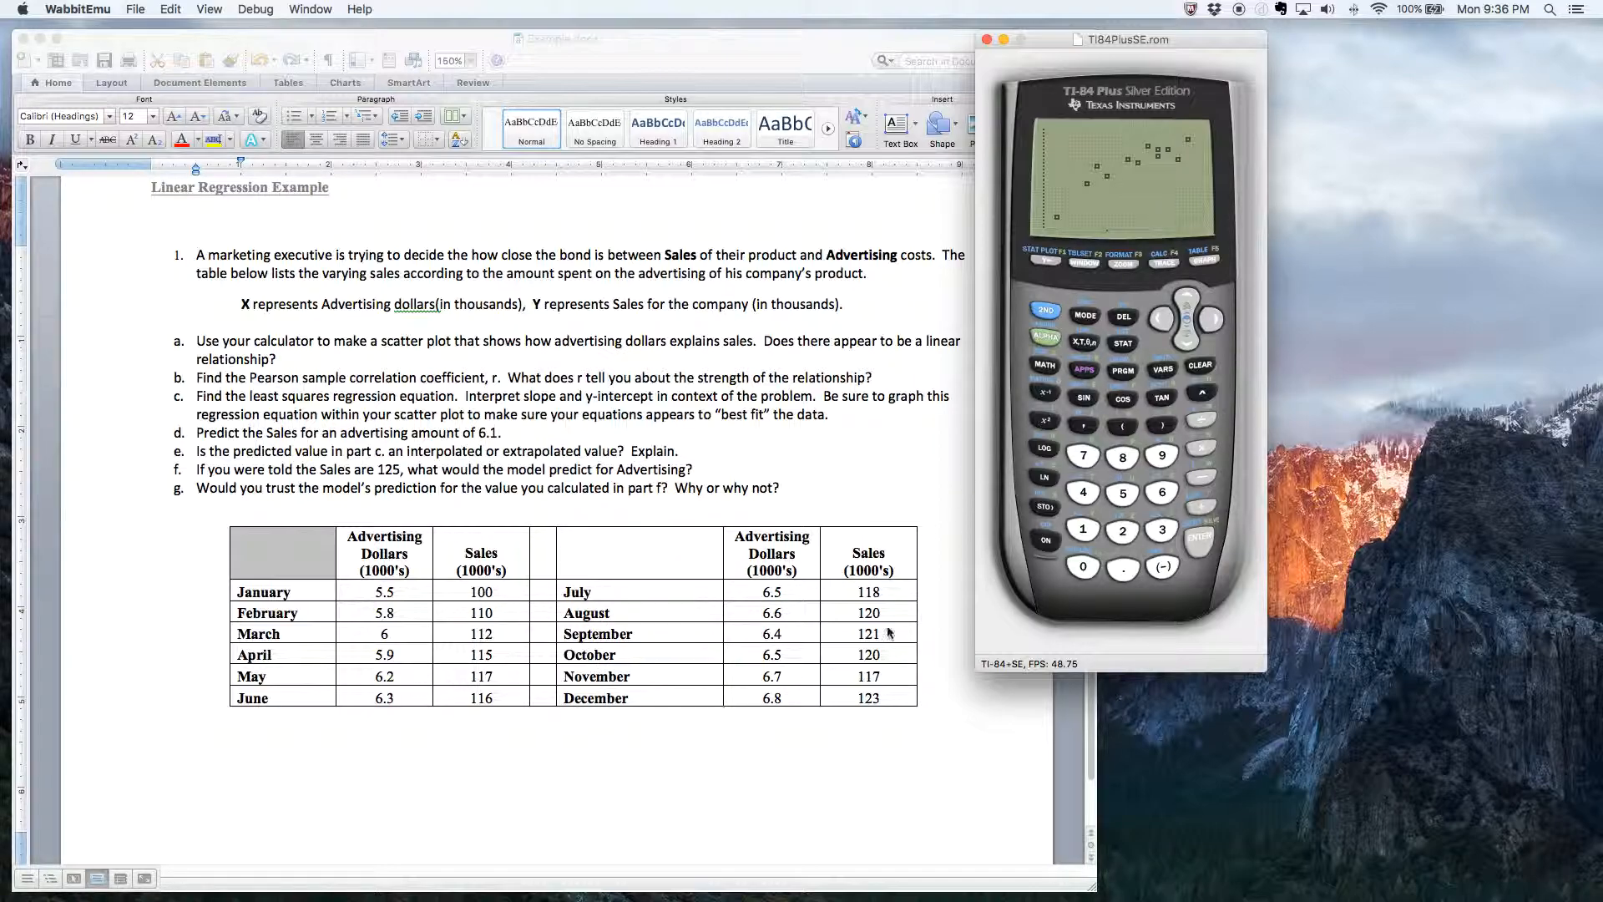
mouse_move(1046, 213)
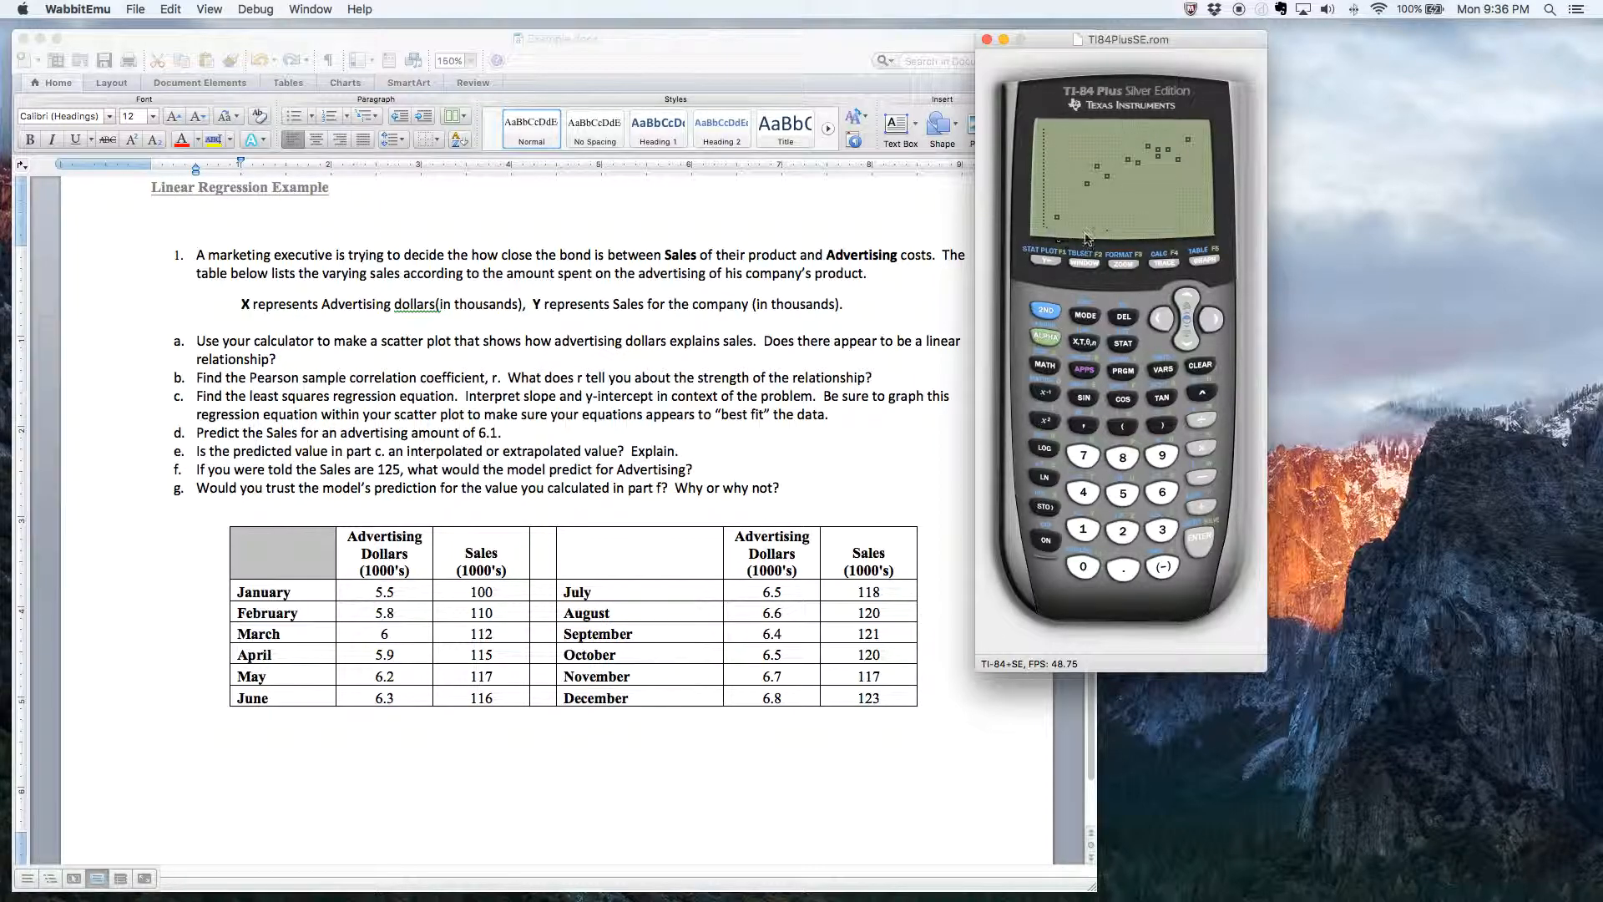
mouse_move(1220, 146)
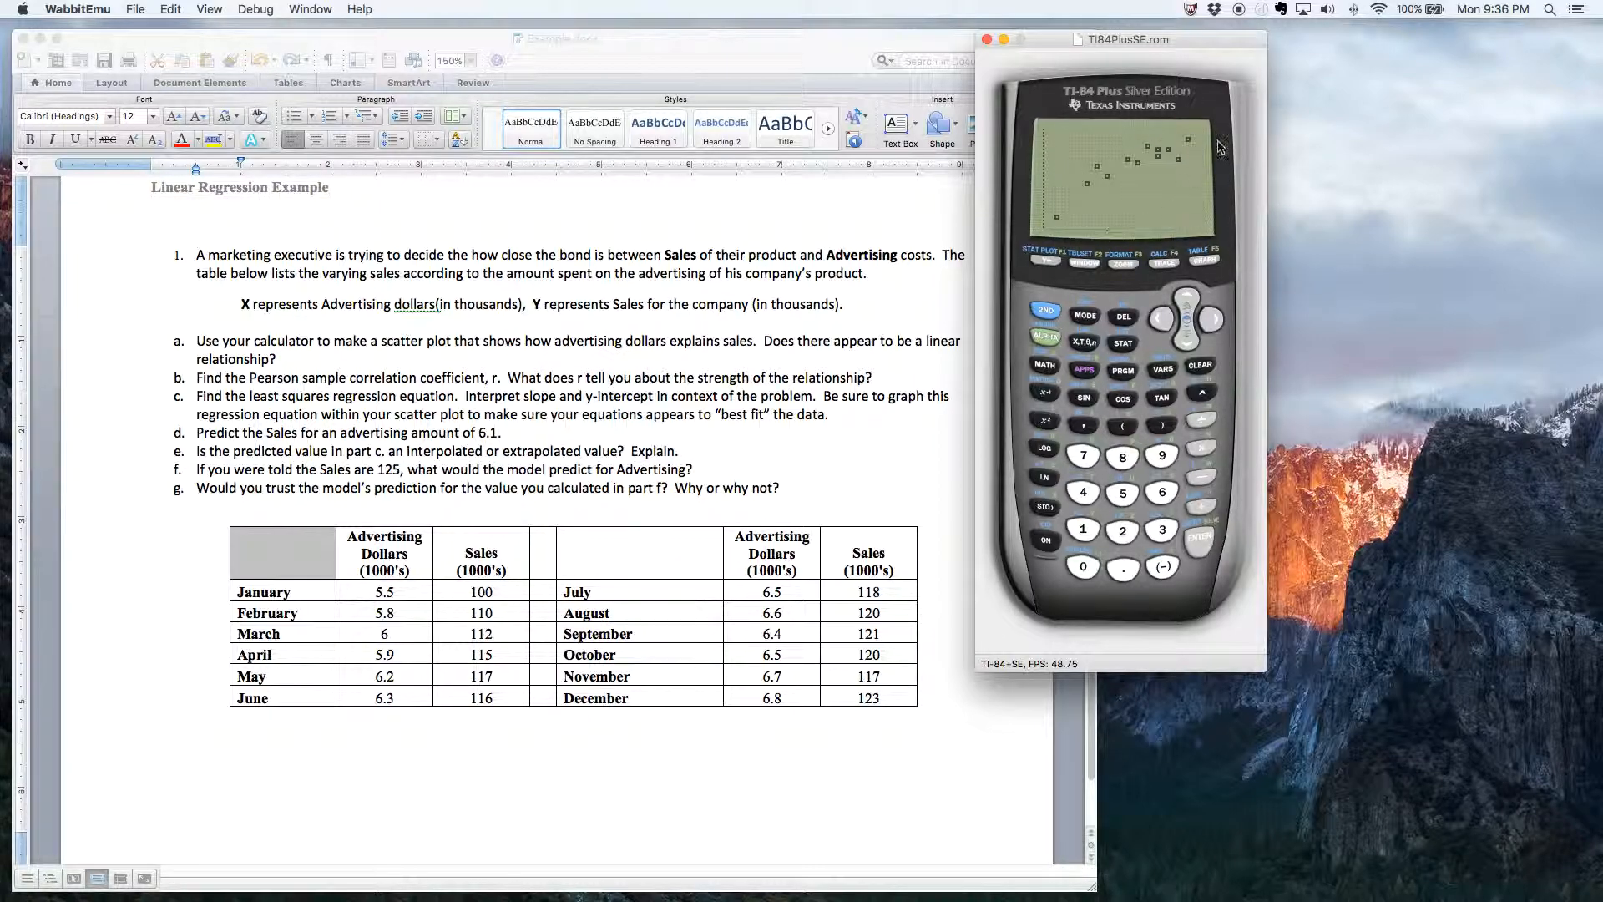
mouse_move(1084, 213)
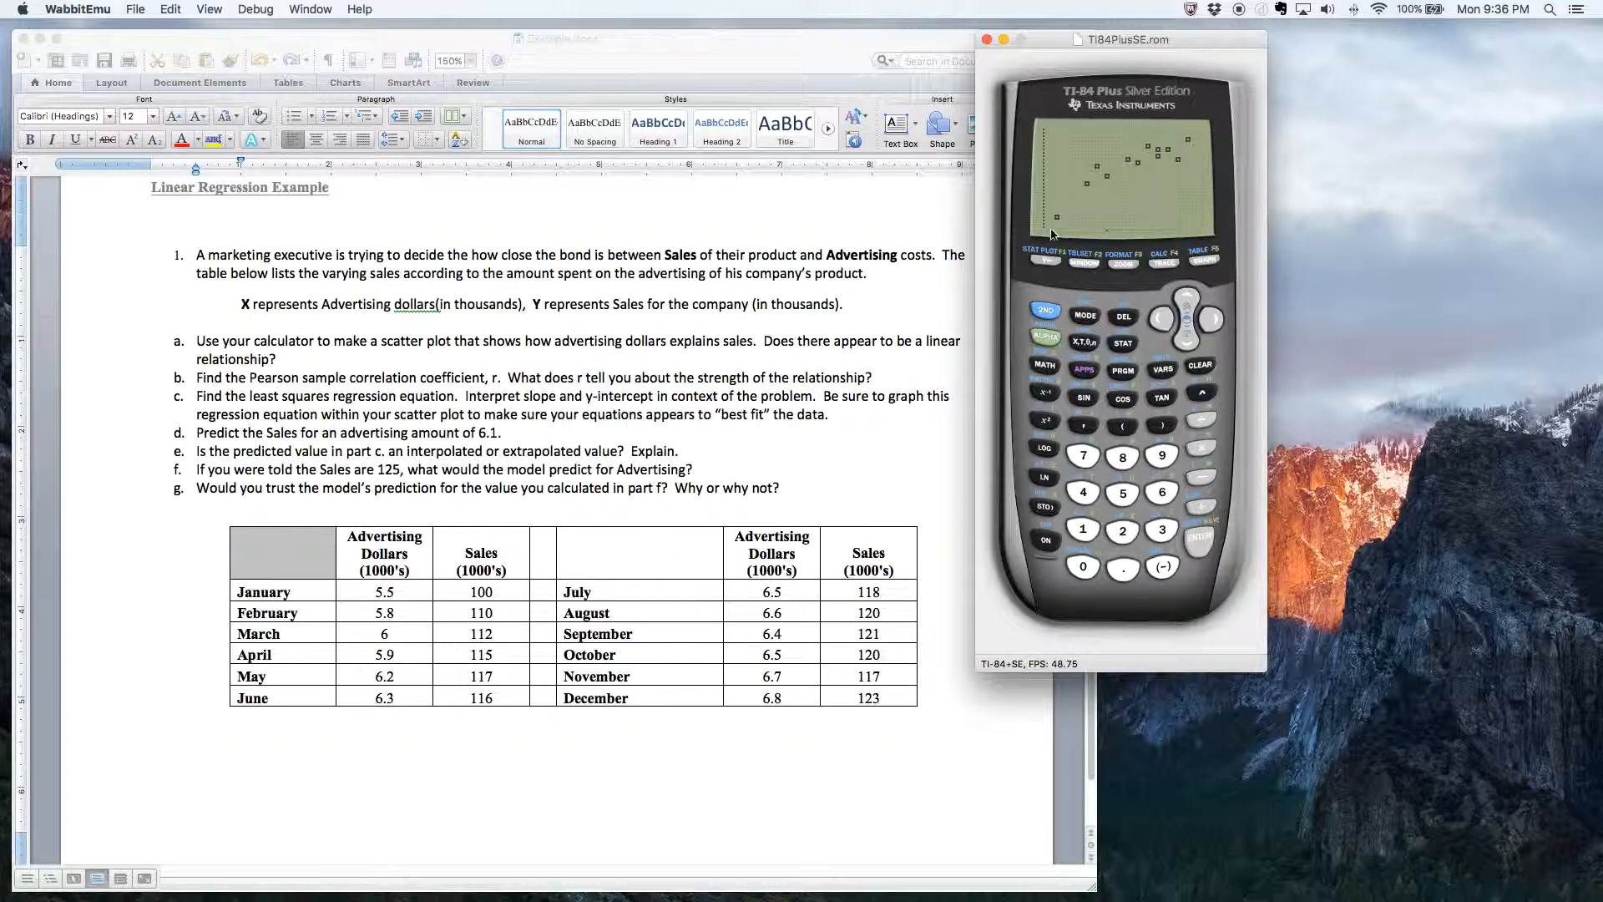
mouse_move(1112, 189)
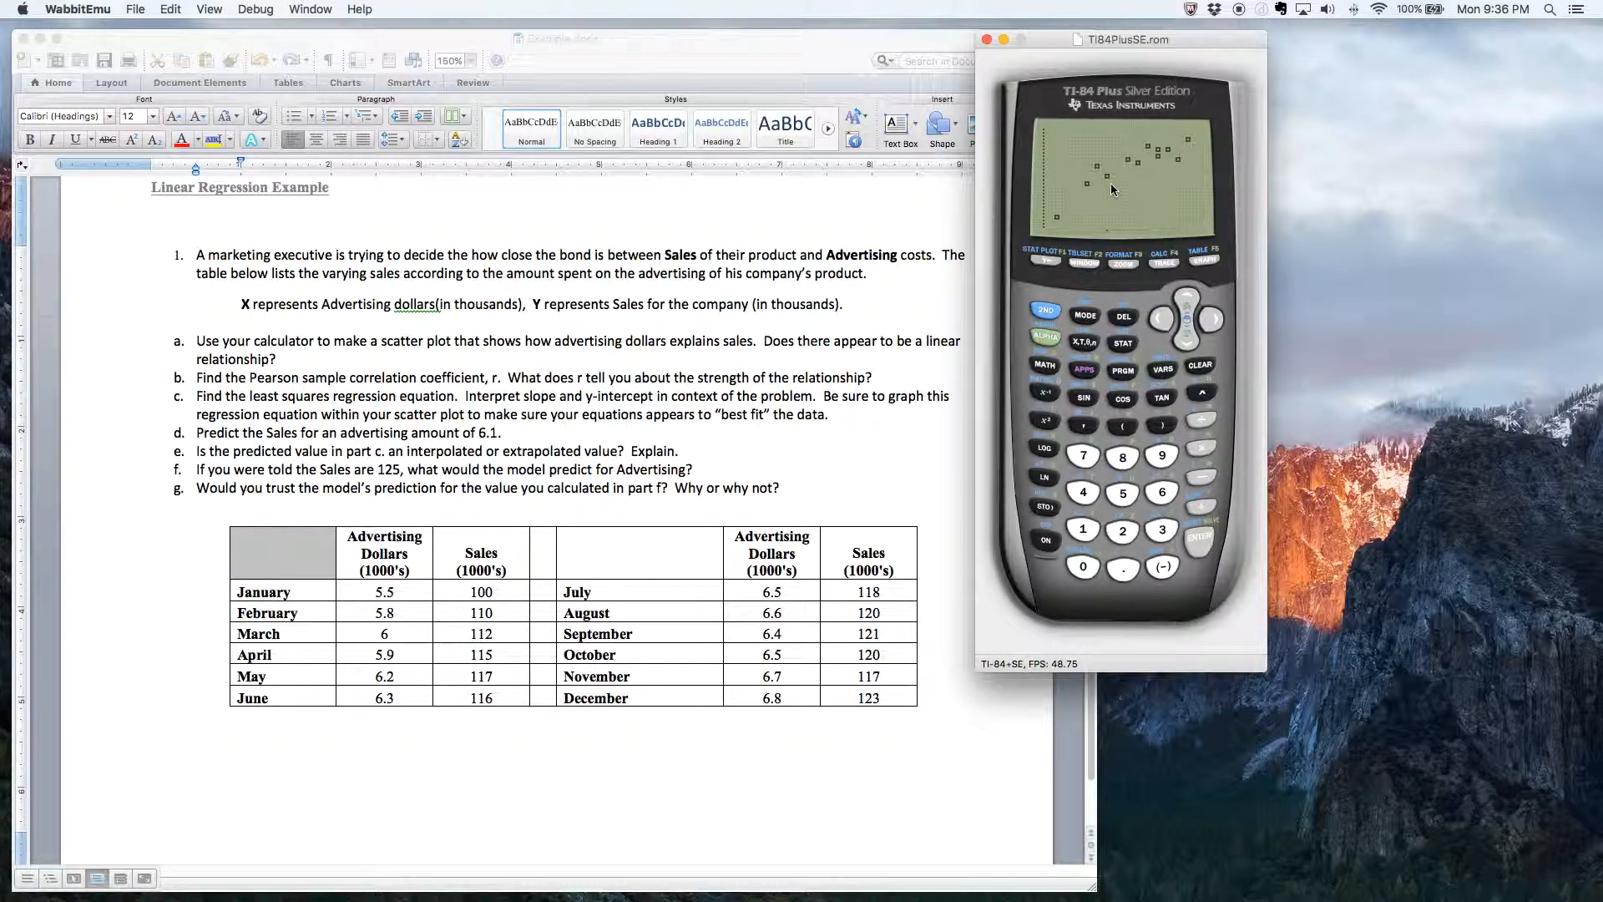
mouse_move(1203, 147)
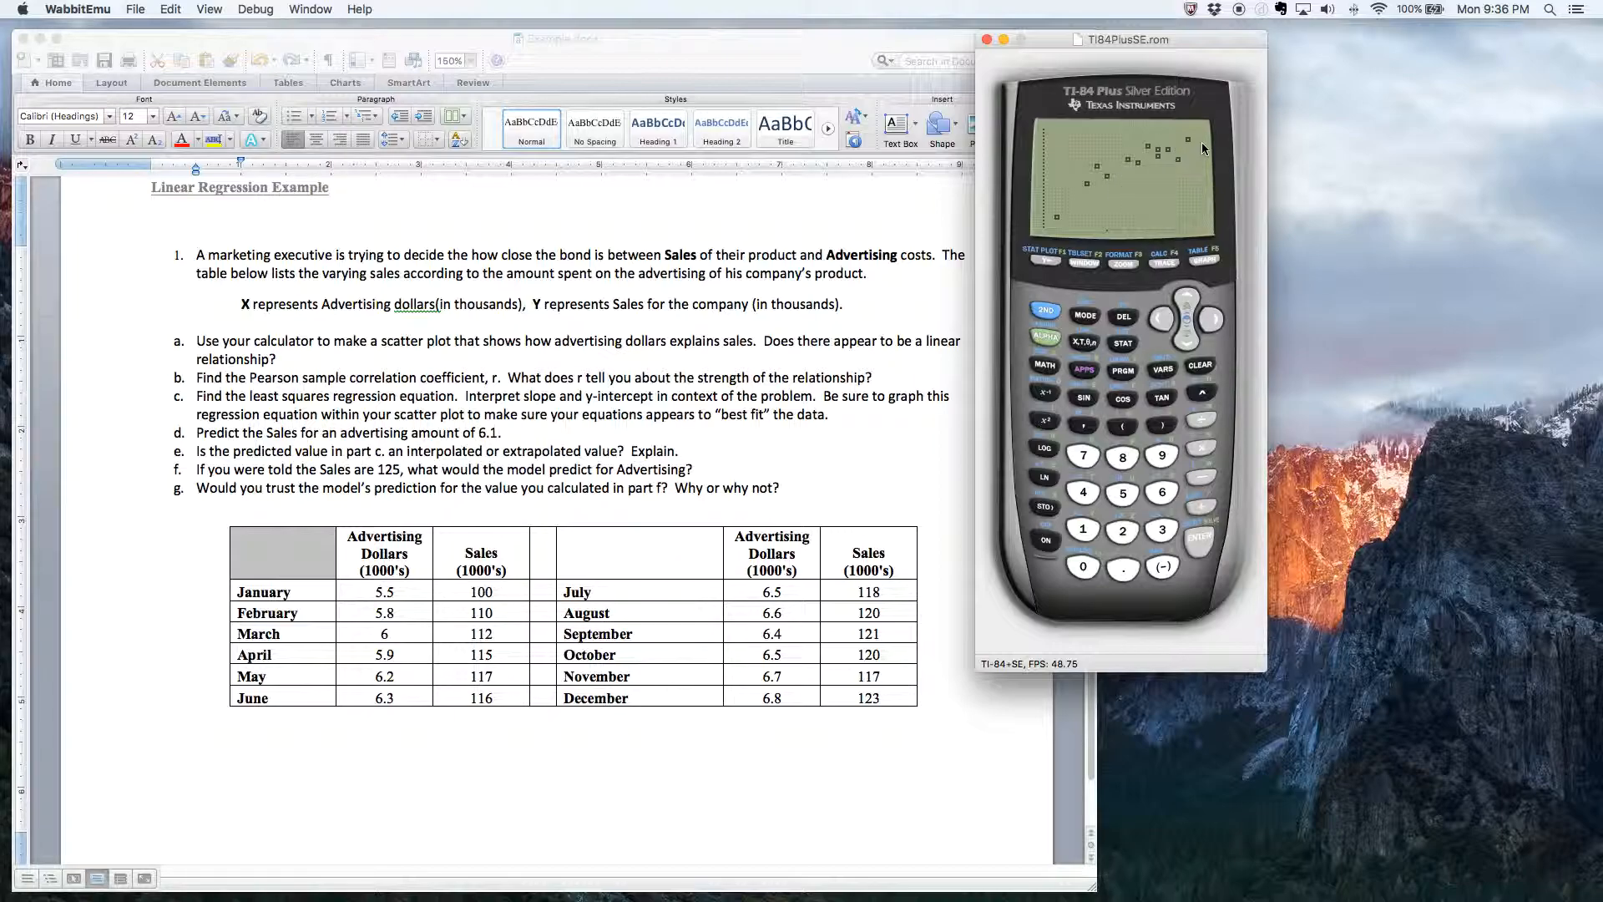
mouse_move(1050, 222)
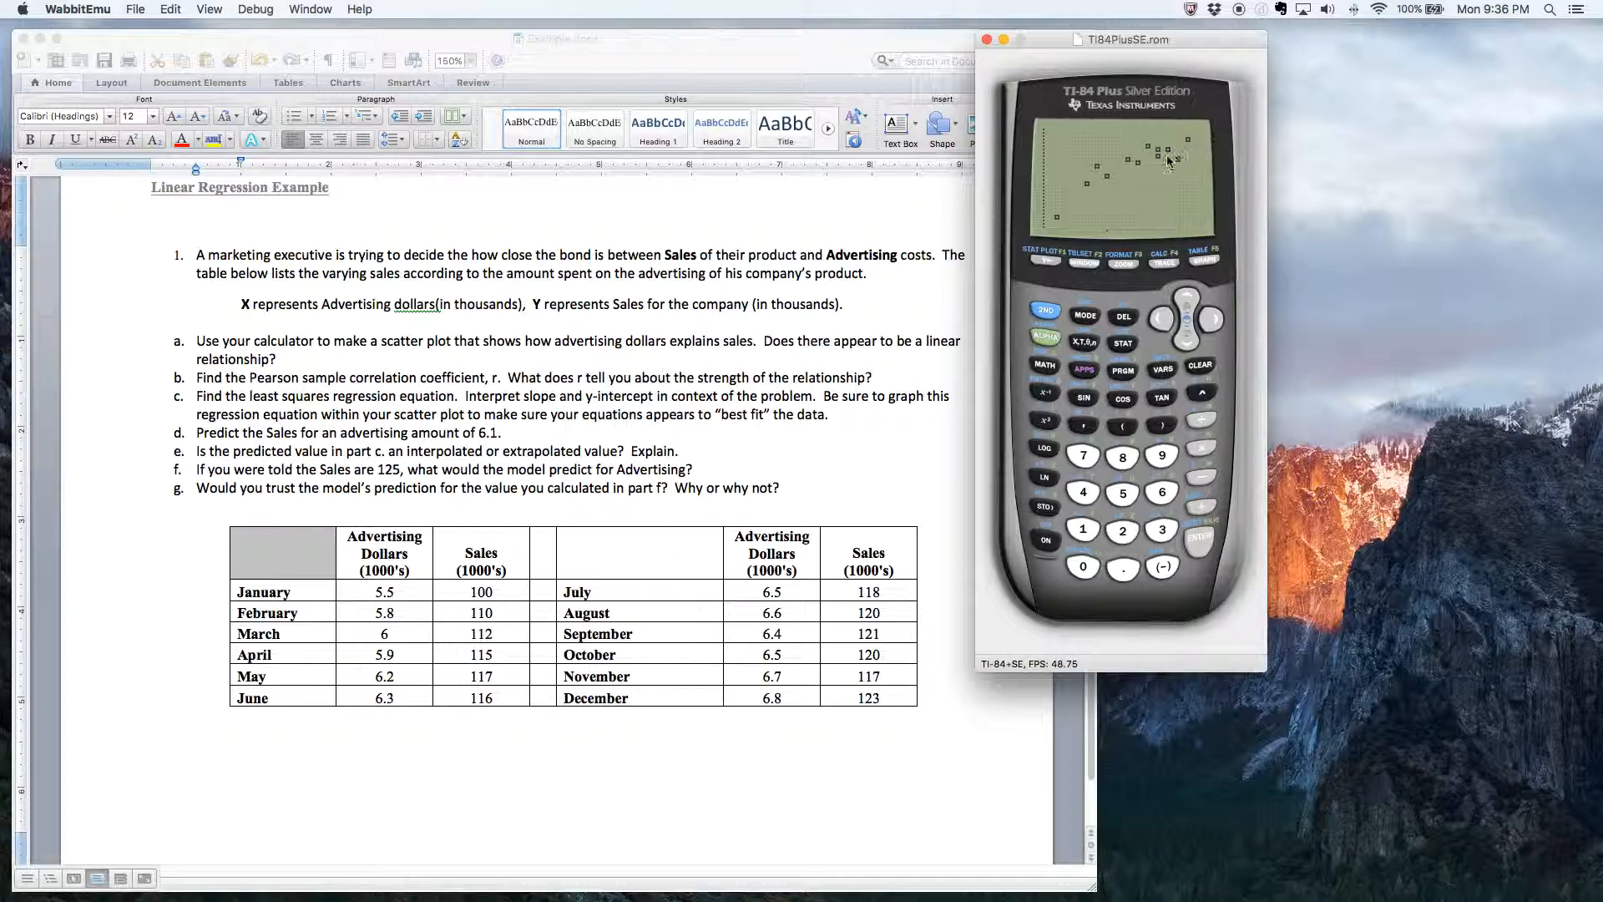
mouse_move(1117, 191)
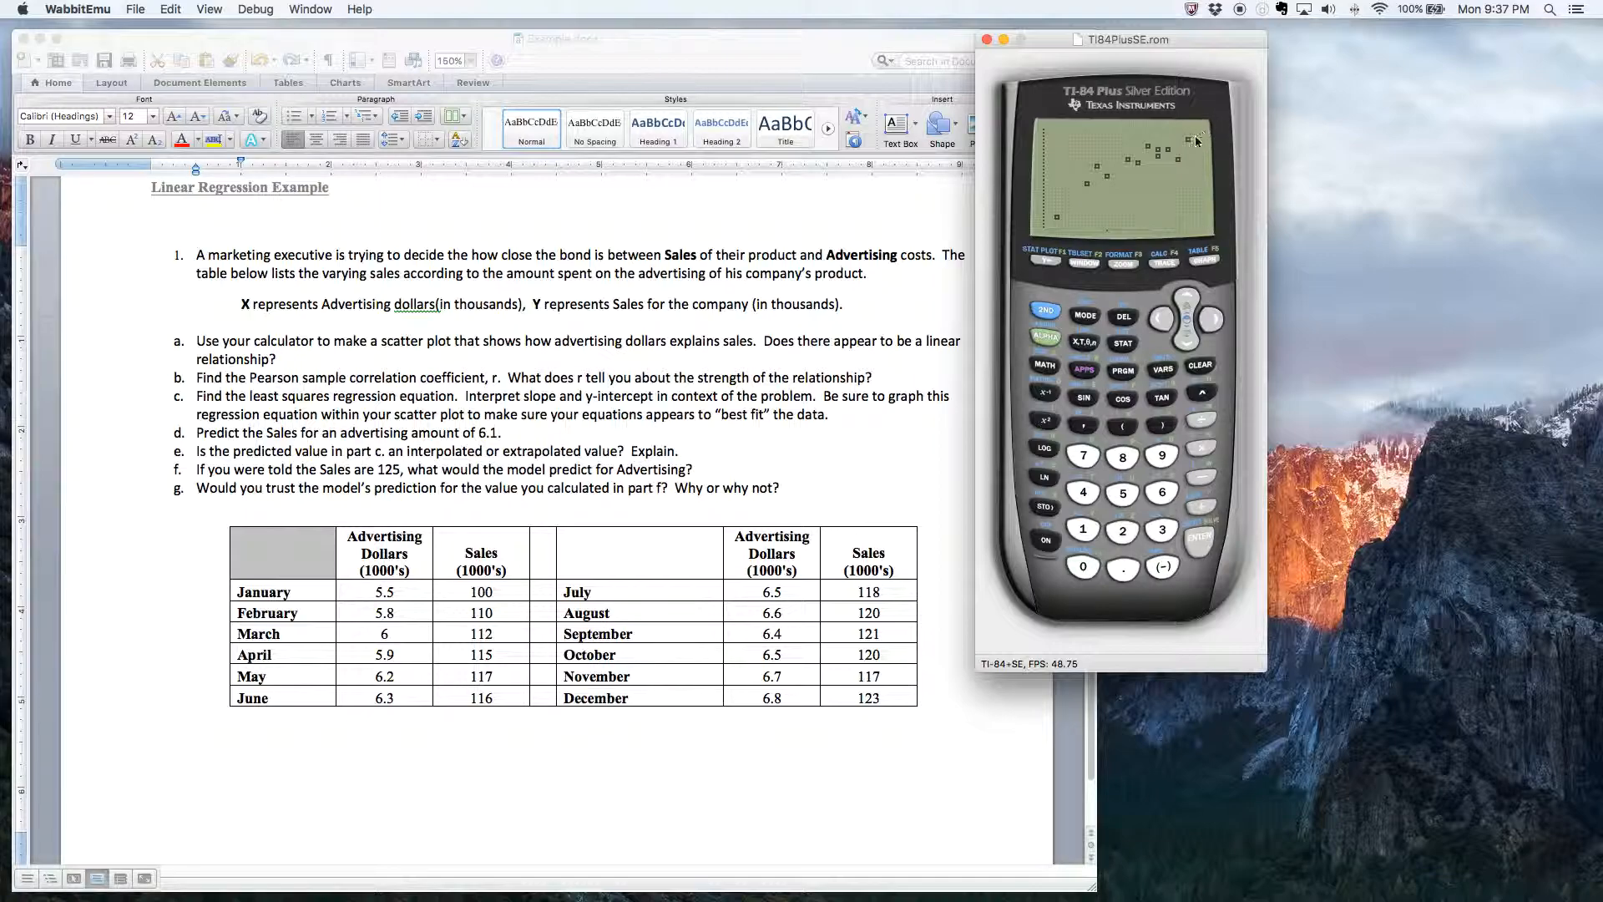
mouse_move(1247, 126)
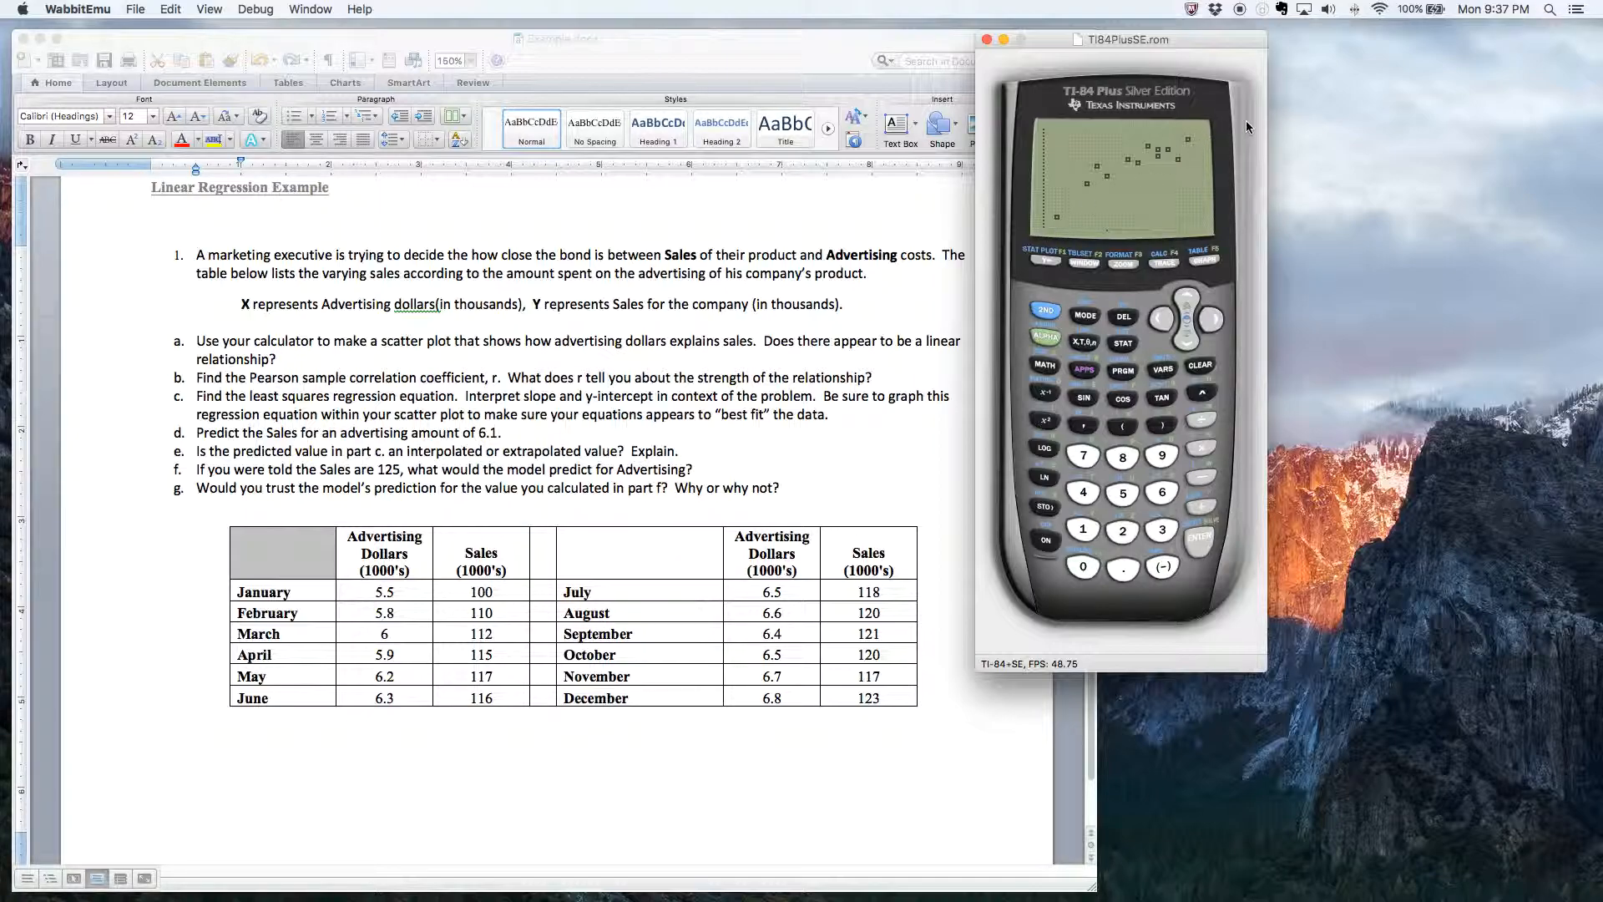
mouse_move(295, 358)
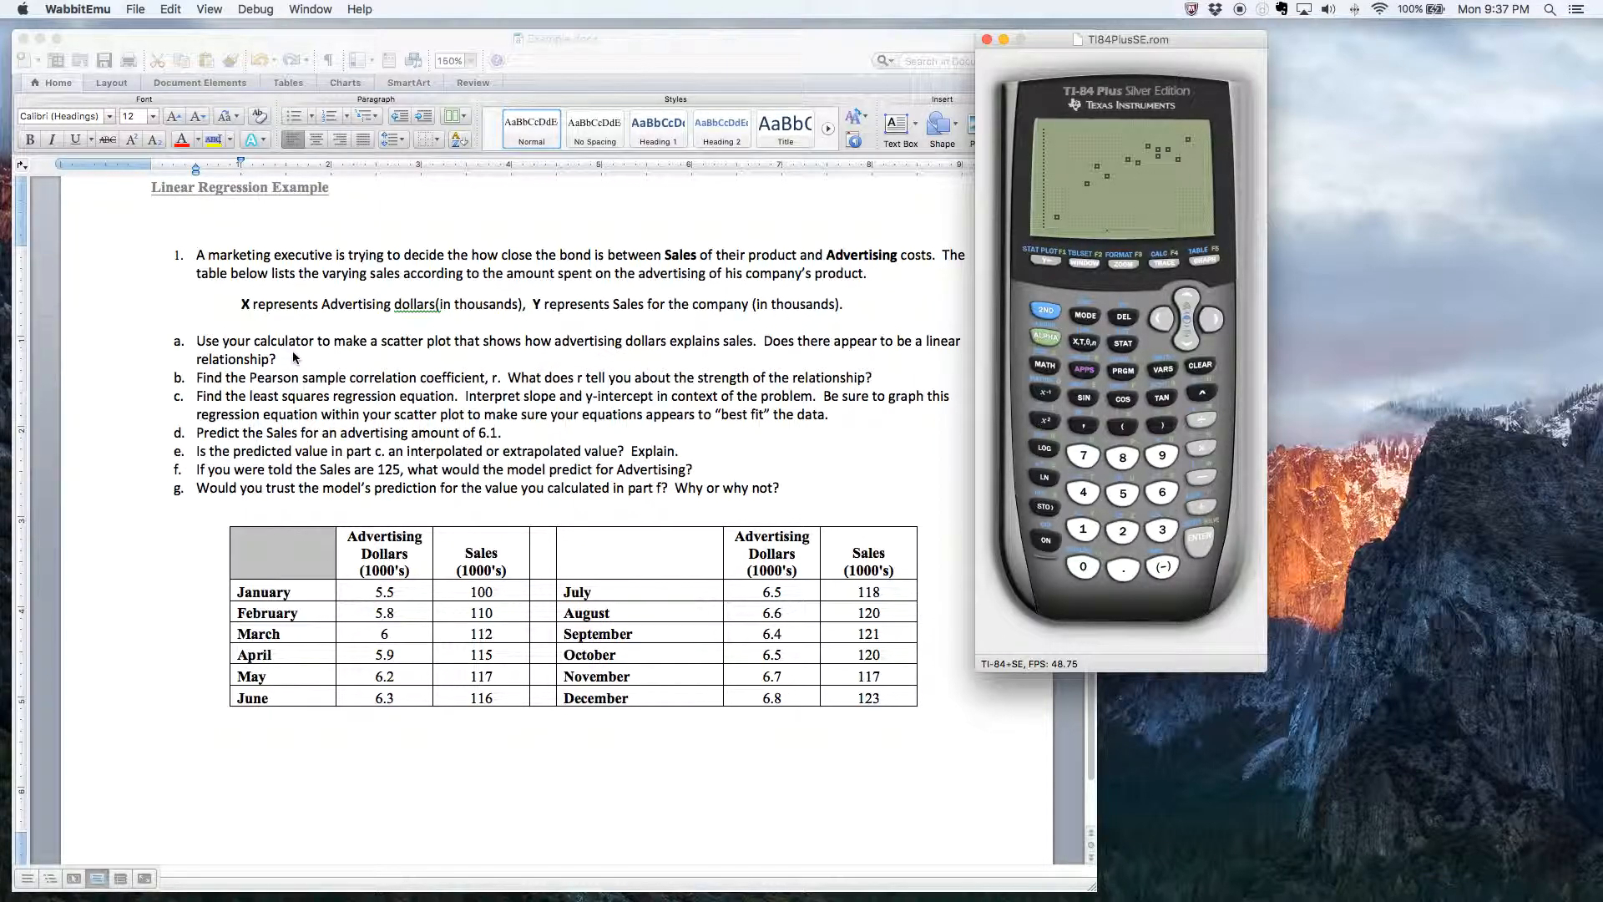
mouse_move(608, 354)
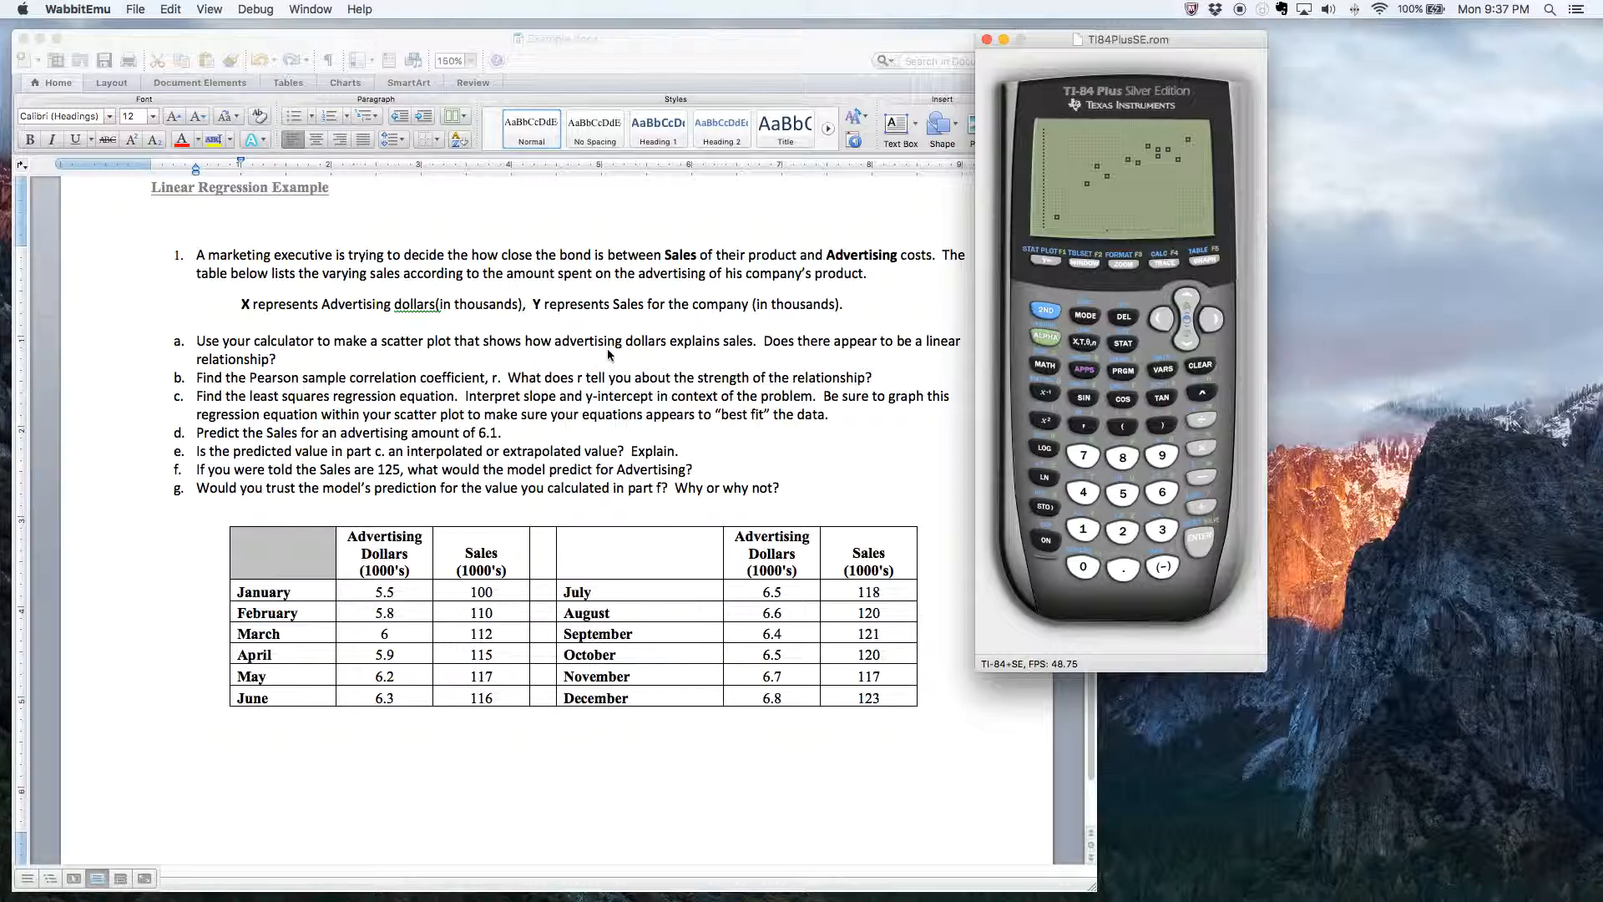
mouse_move(726, 359)
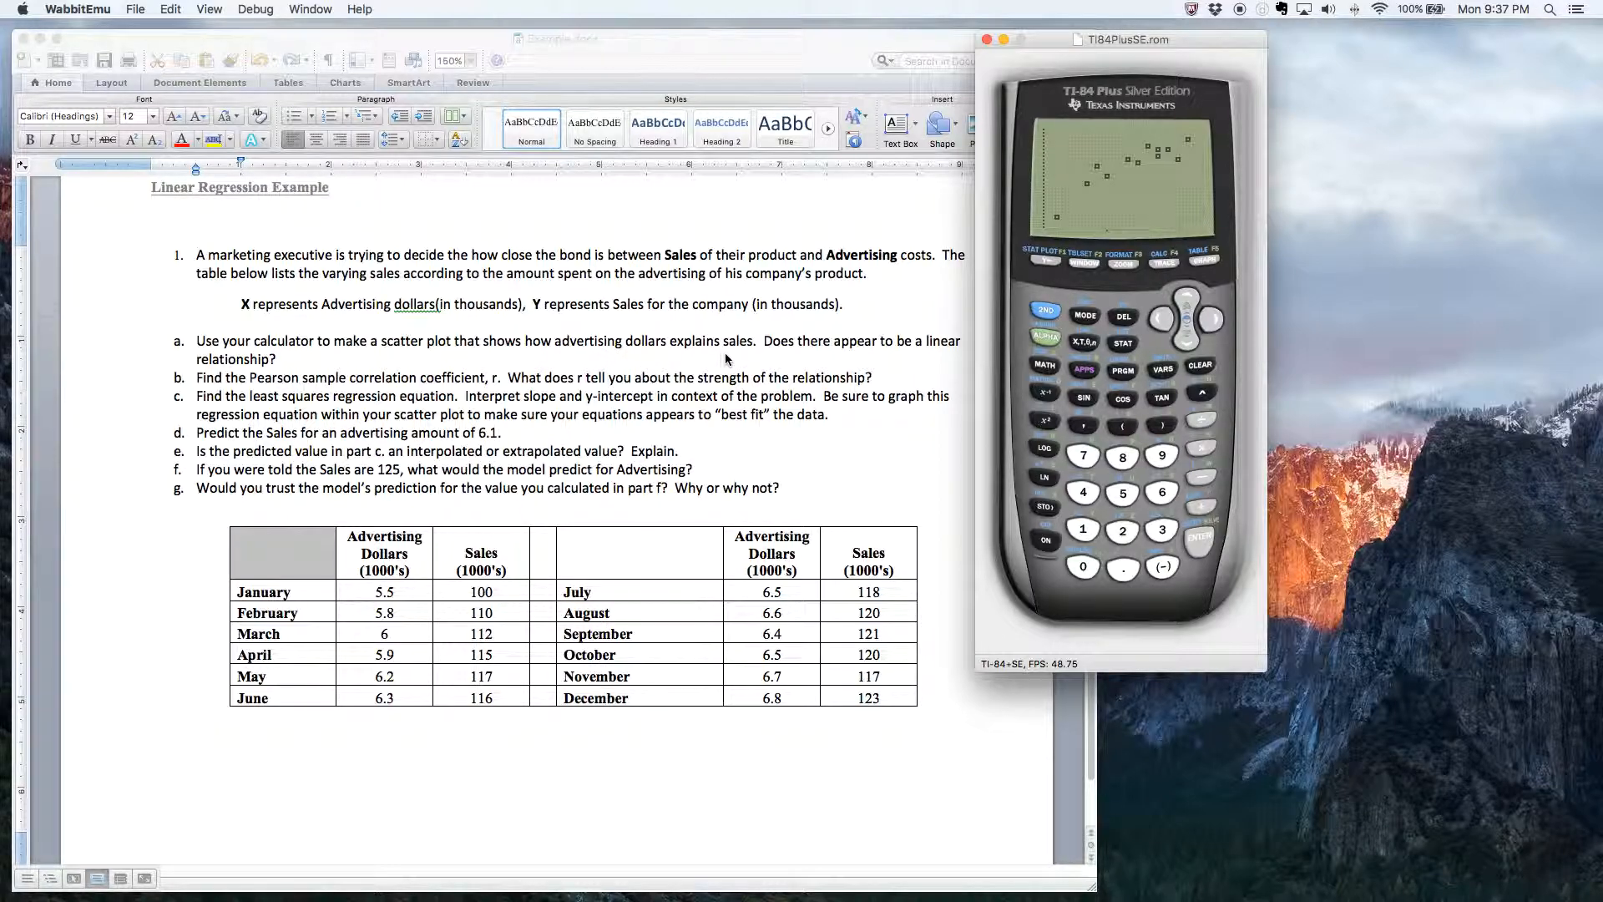
mouse_move(806, 358)
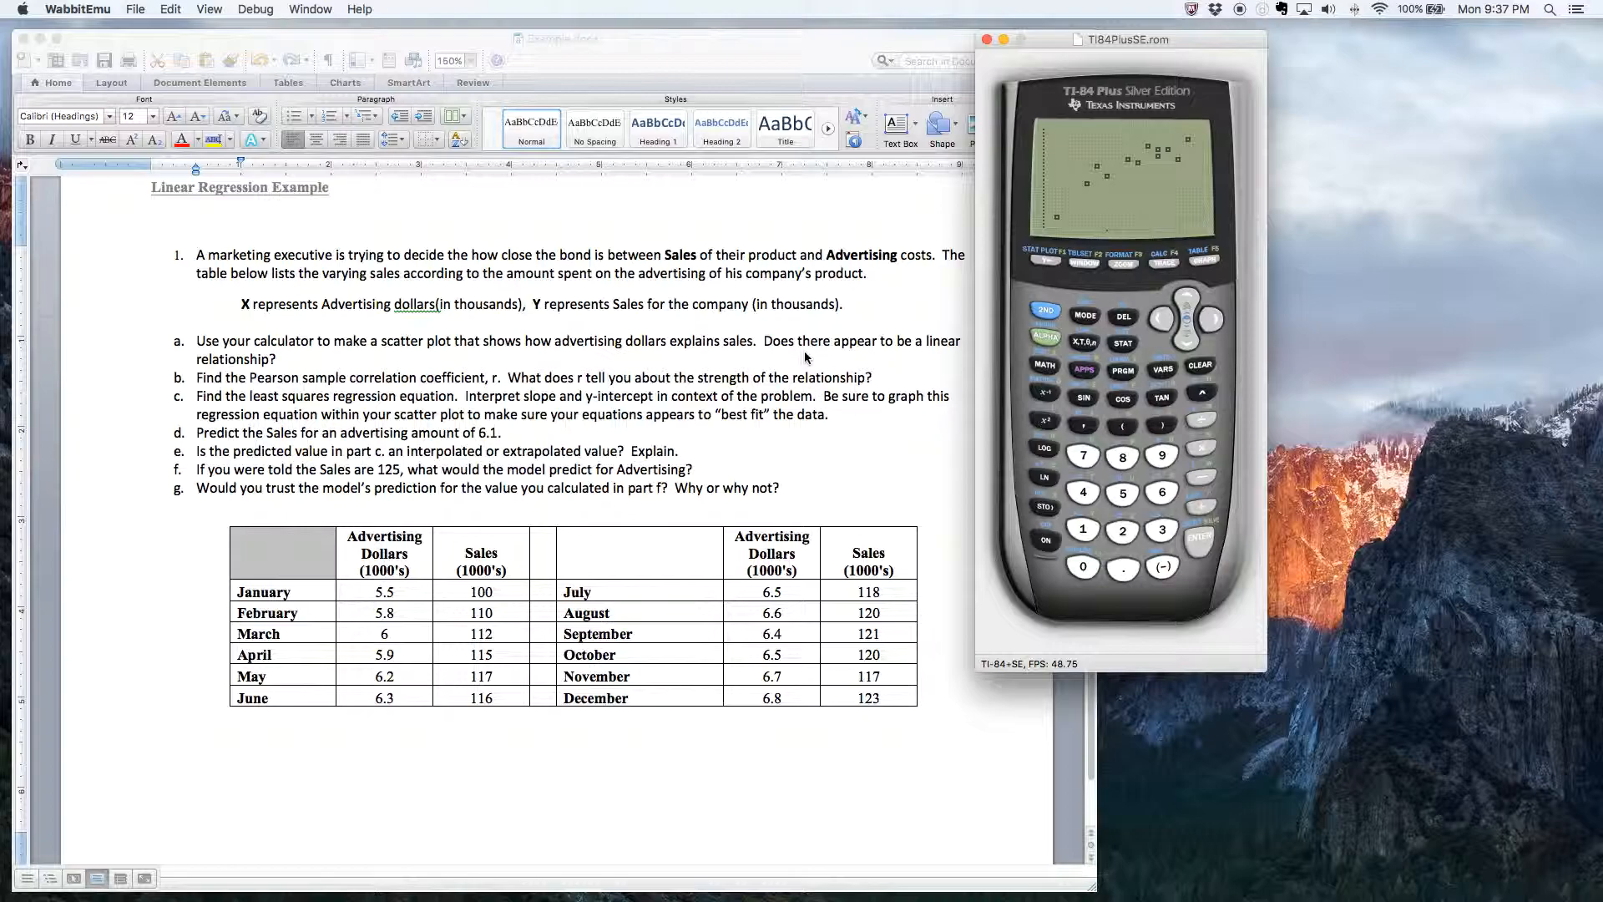
mouse_move(997, 289)
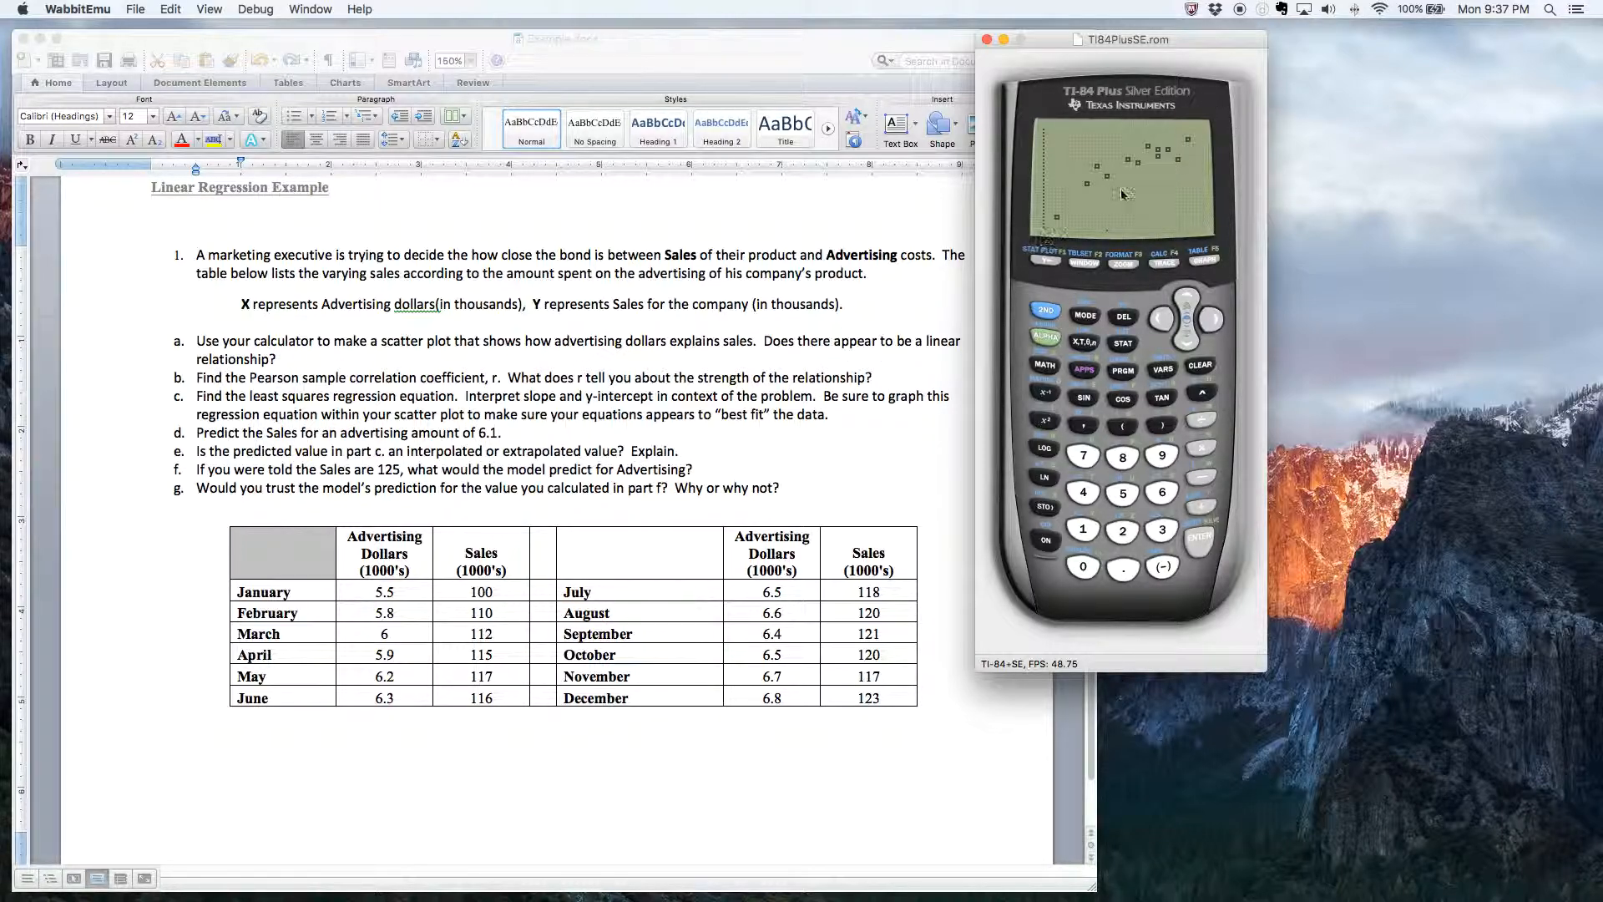
mouse_move(1165, 166)
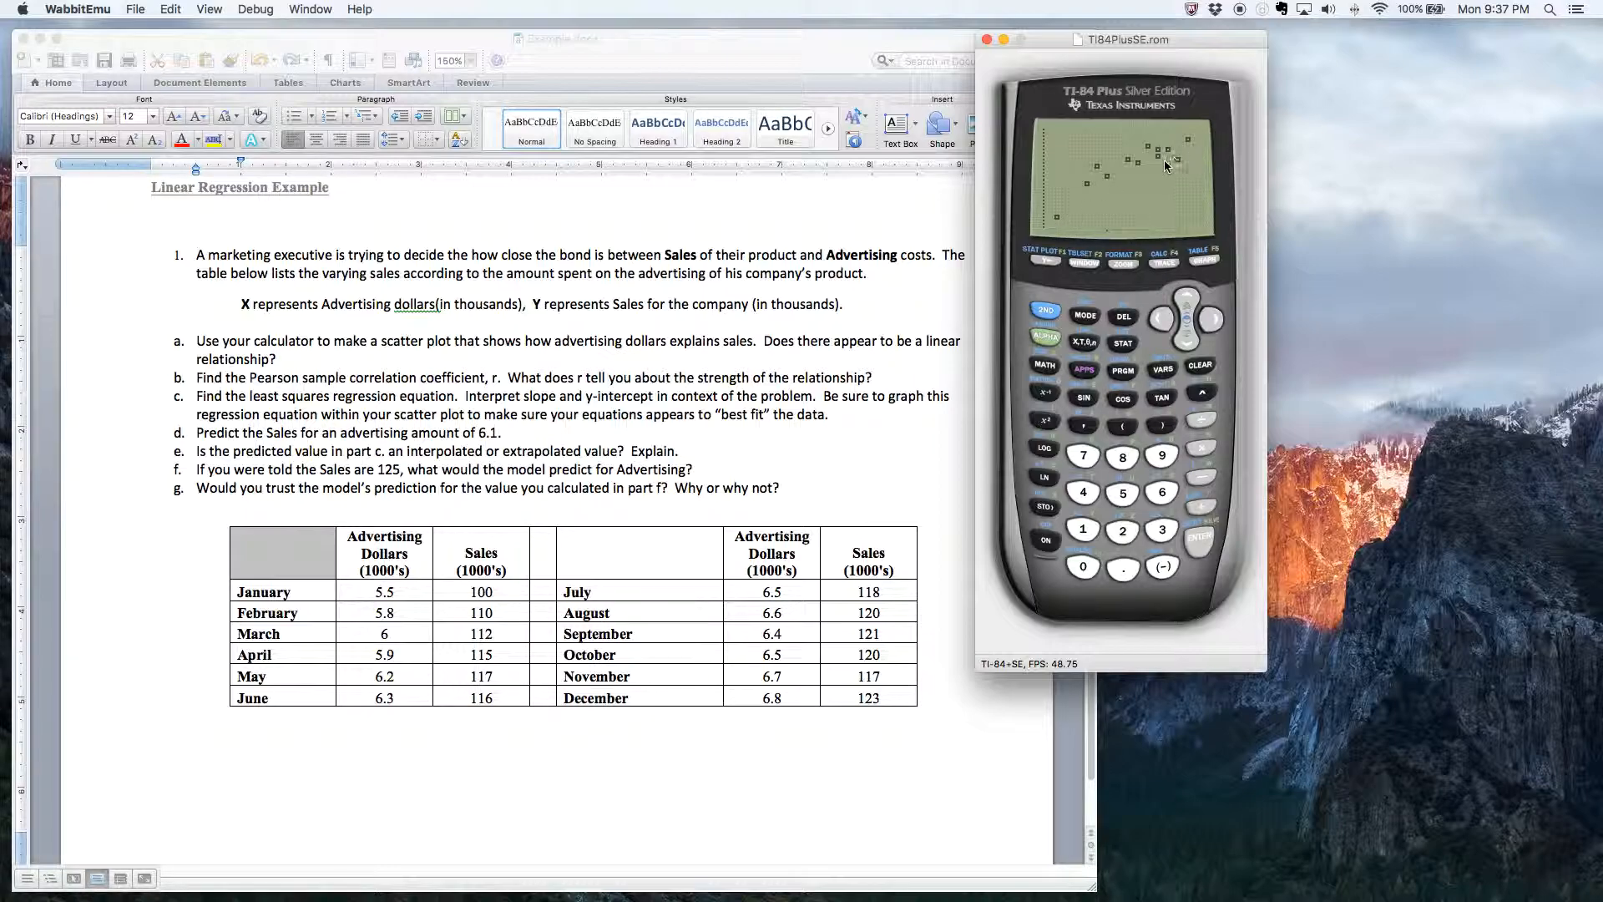
mouse_move(1197, 149)
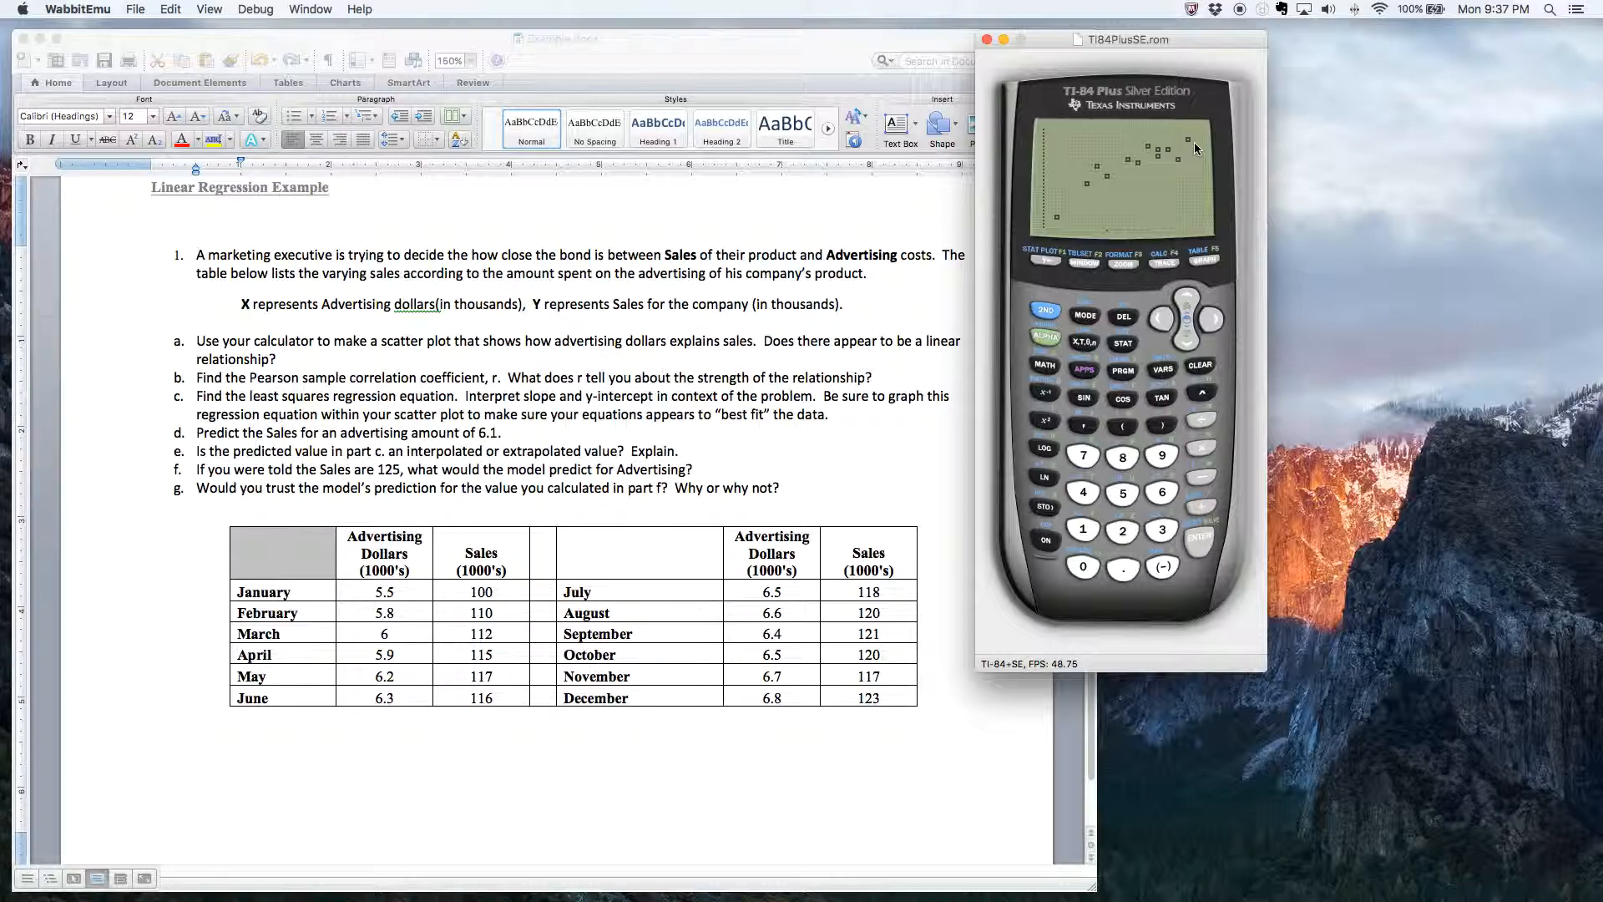
mouse_move(1192, 142)
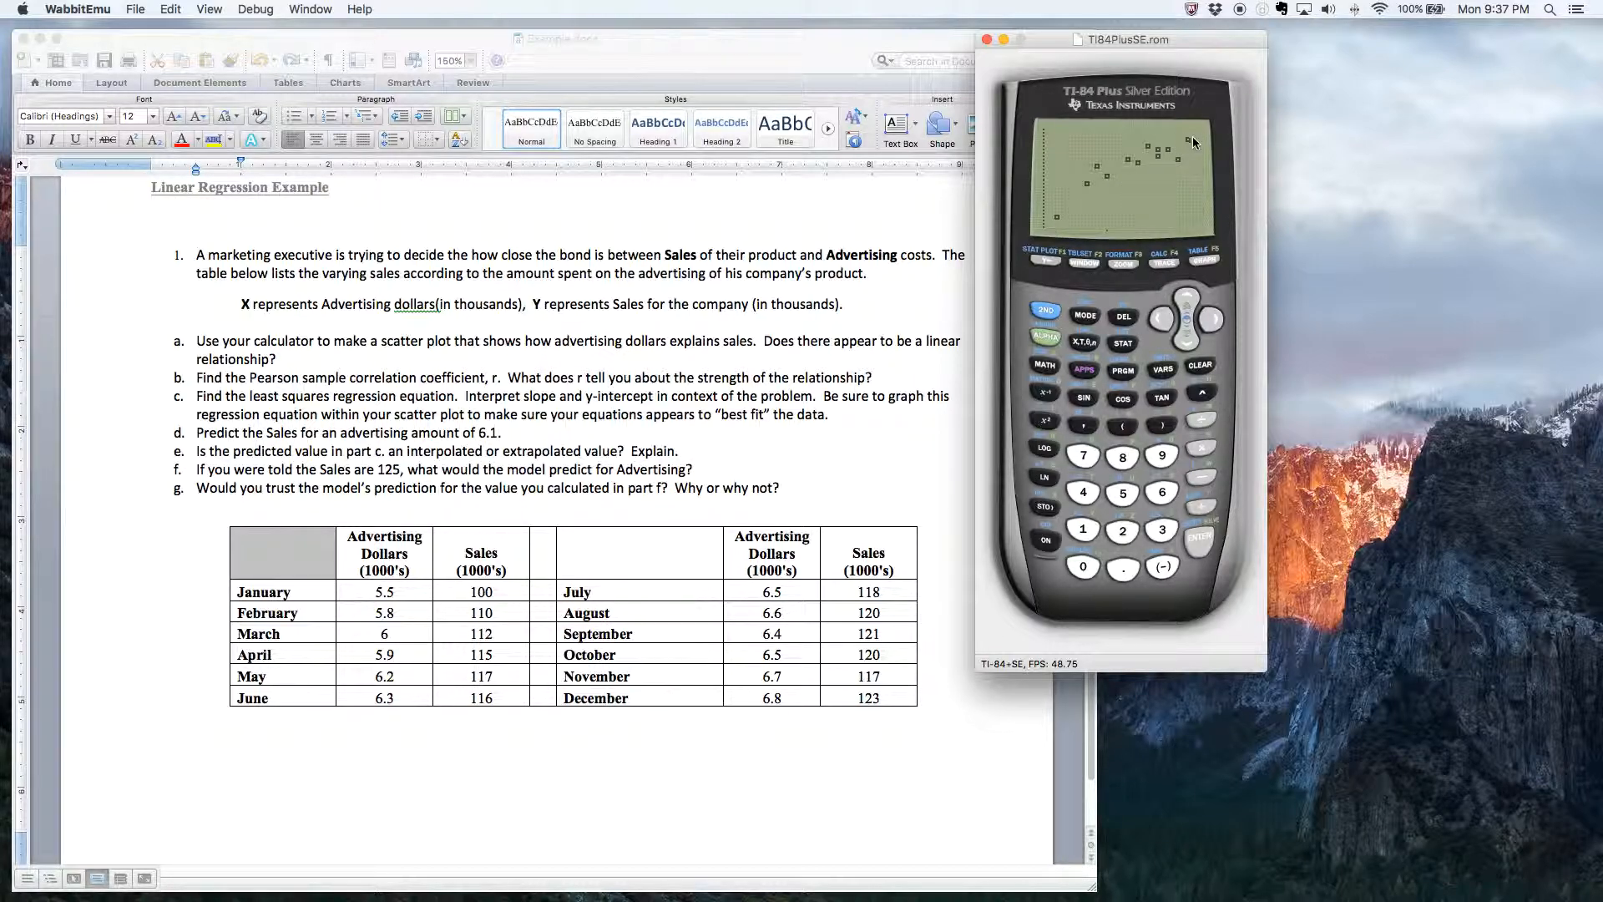
mouse_move(1193, 146)
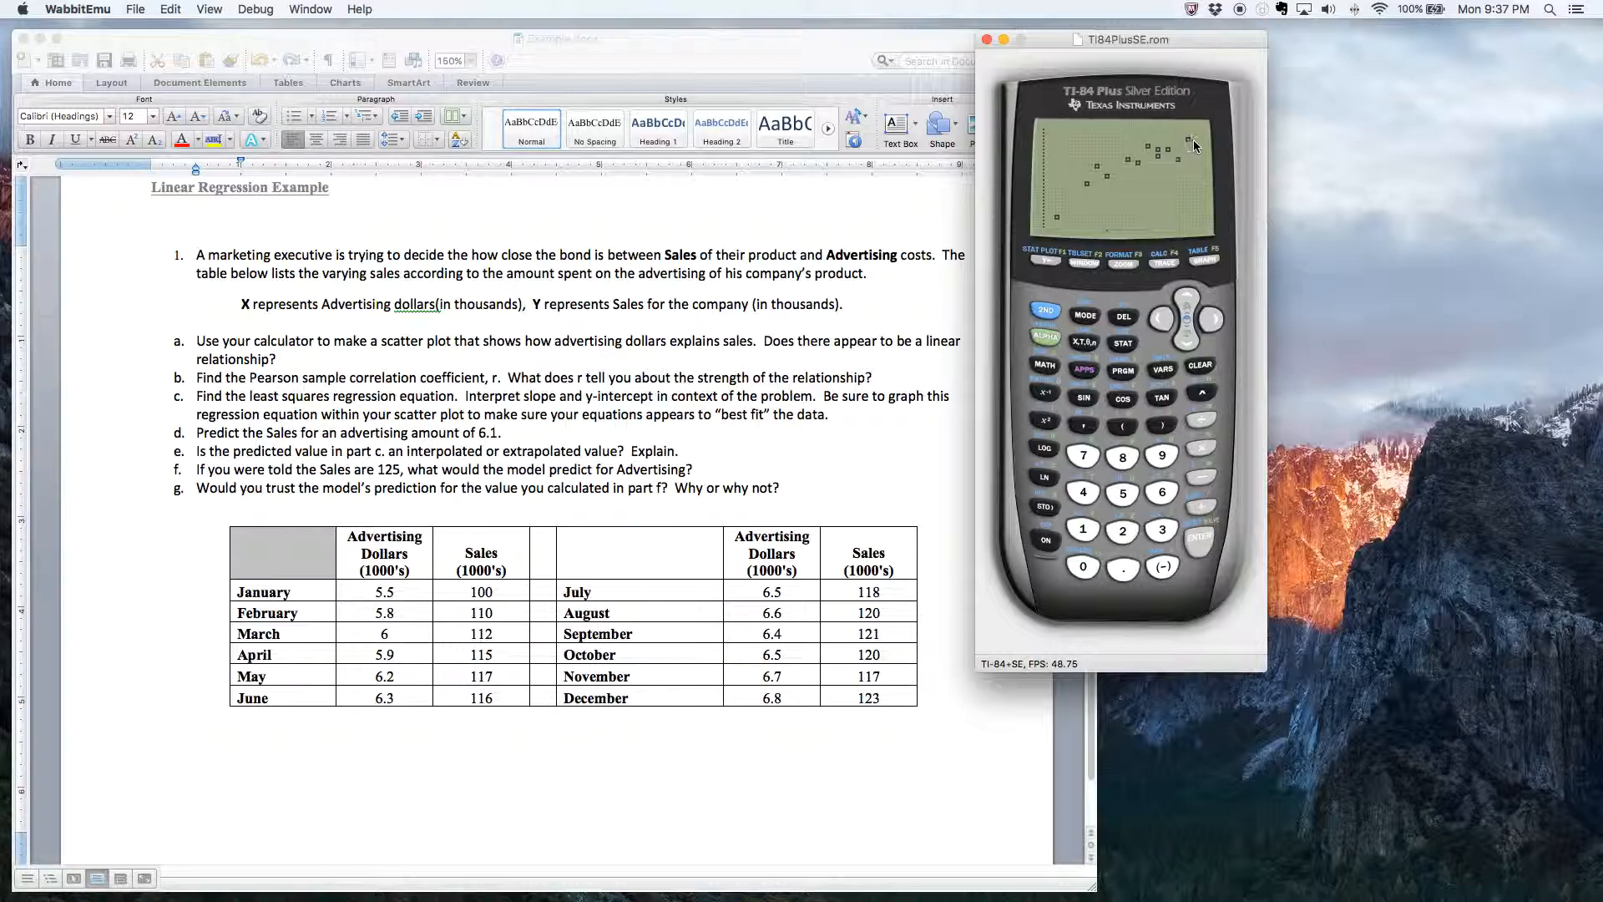
mouse_move(1200, 158)
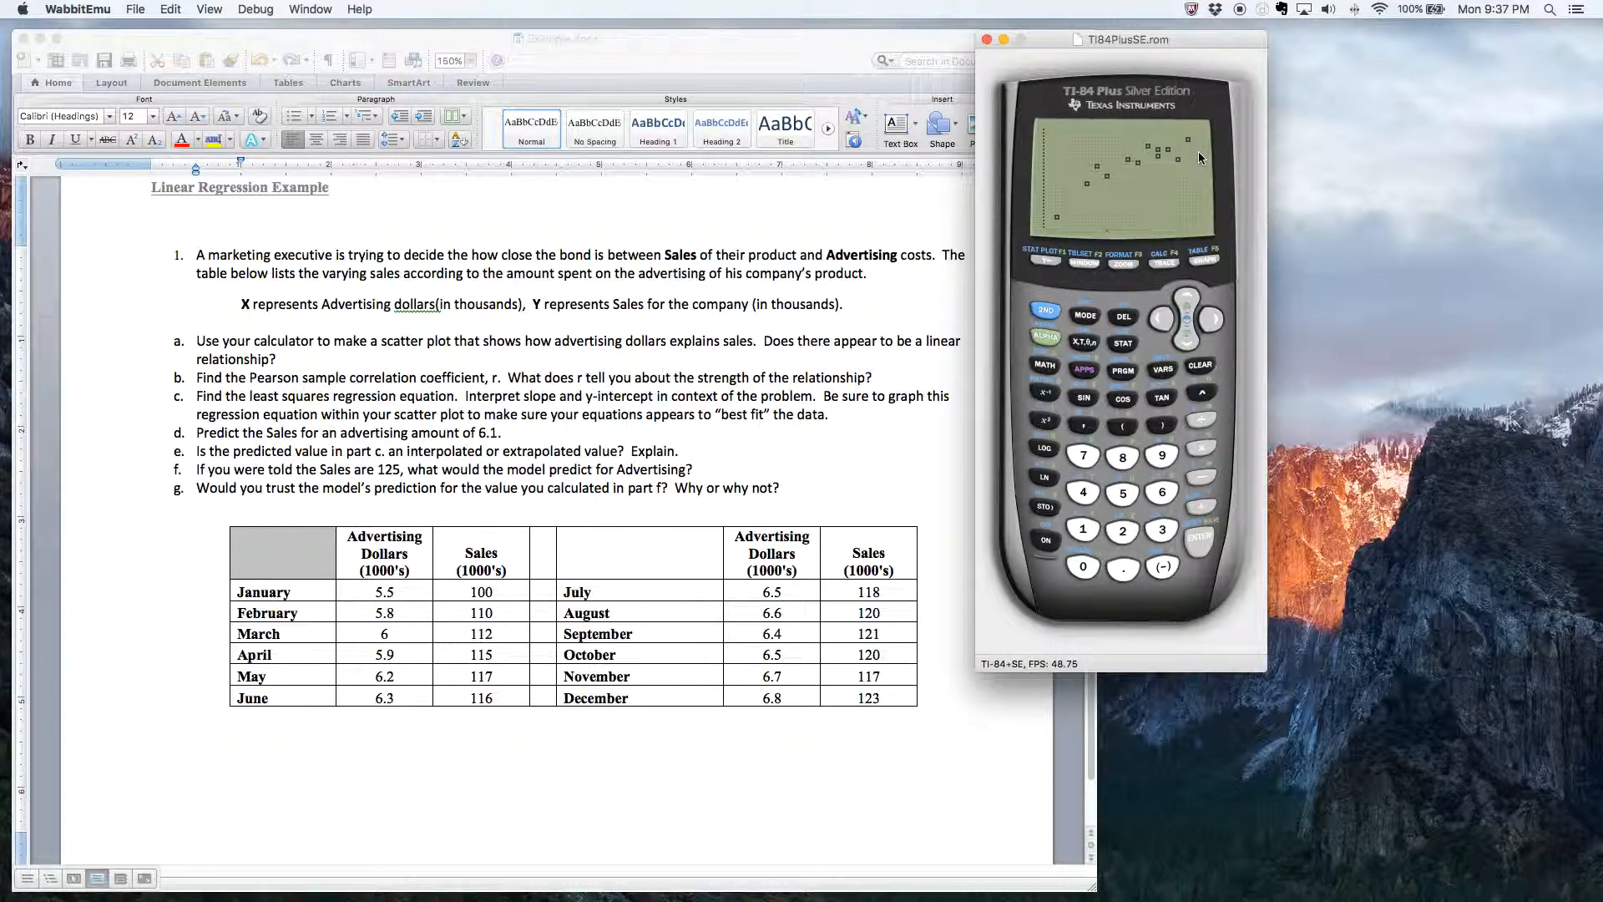
mouse_move(1065, 236)
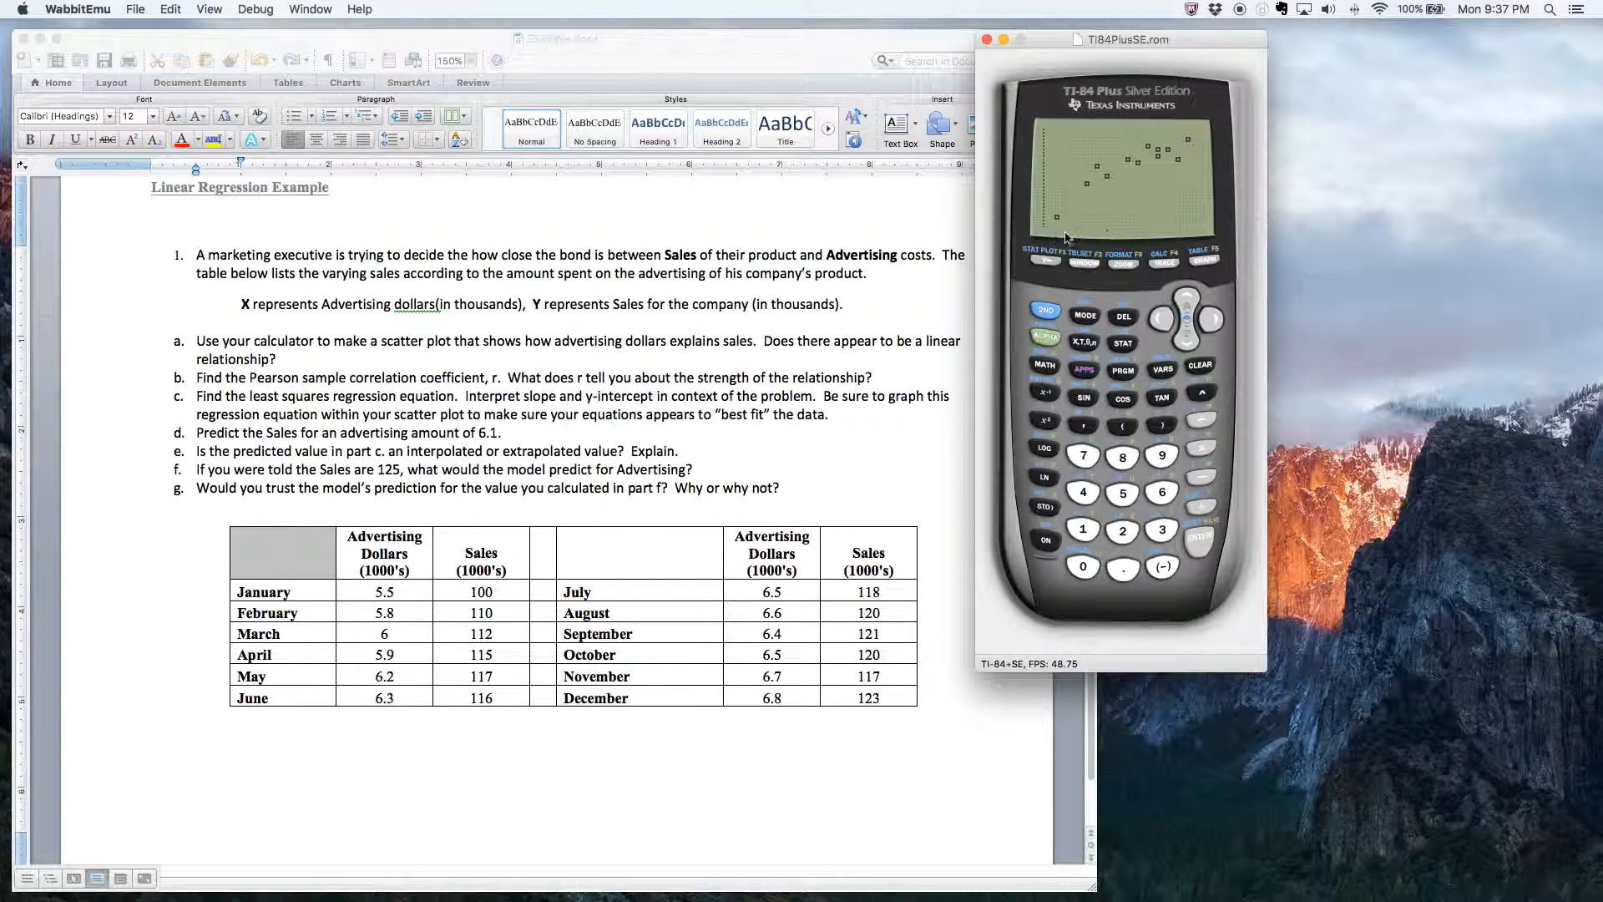
mouse_move(1192, 237)
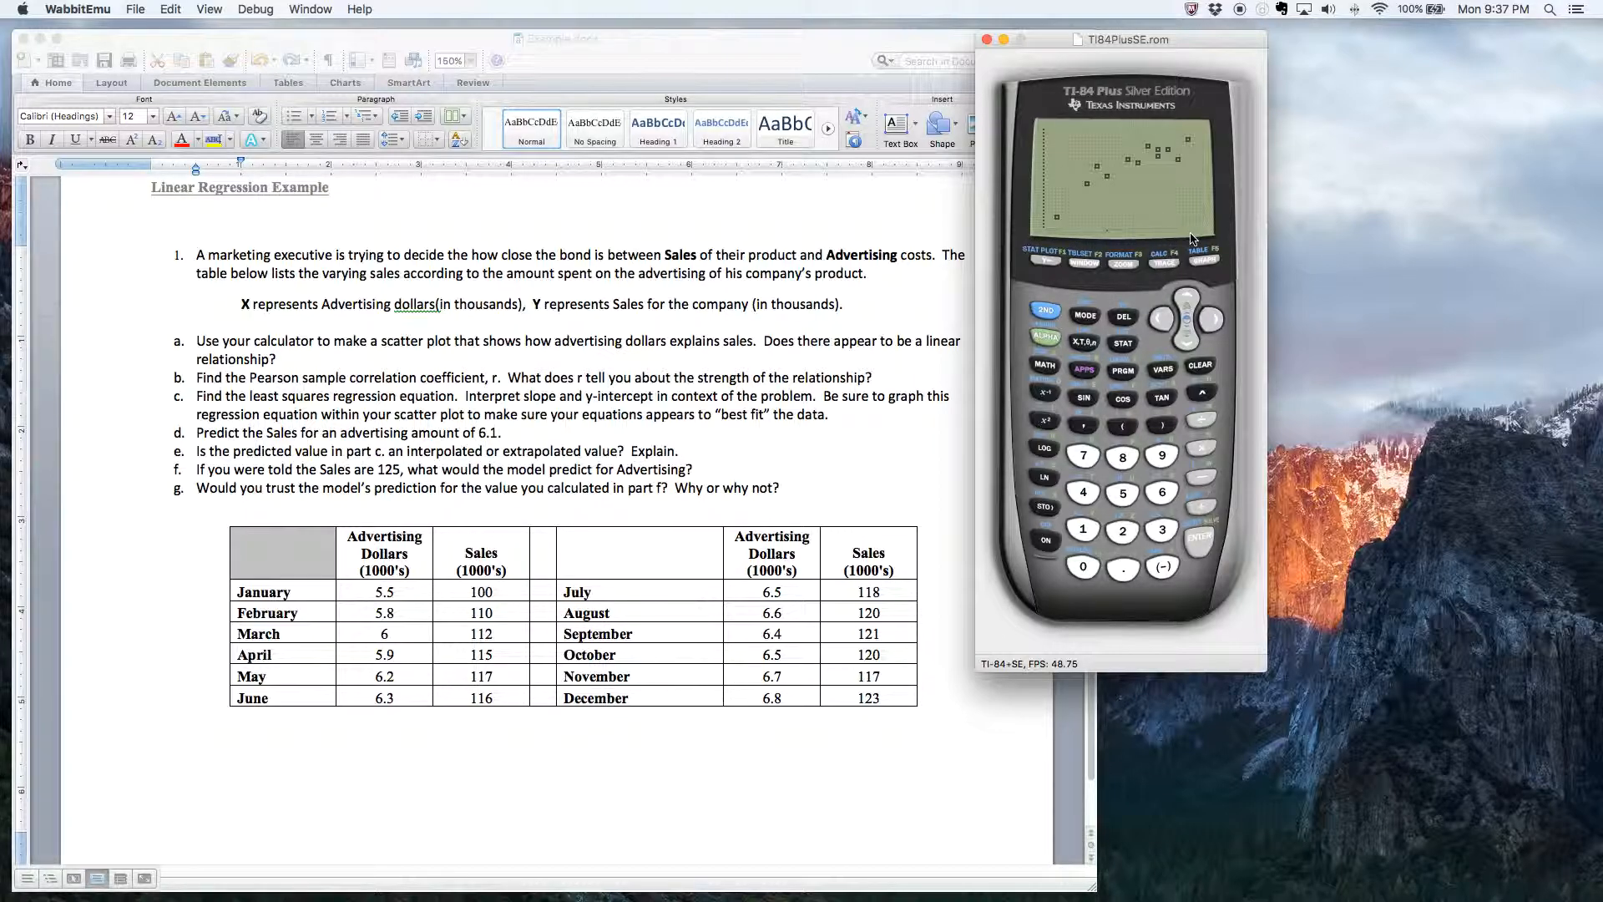
mouse_move(1053, 233)
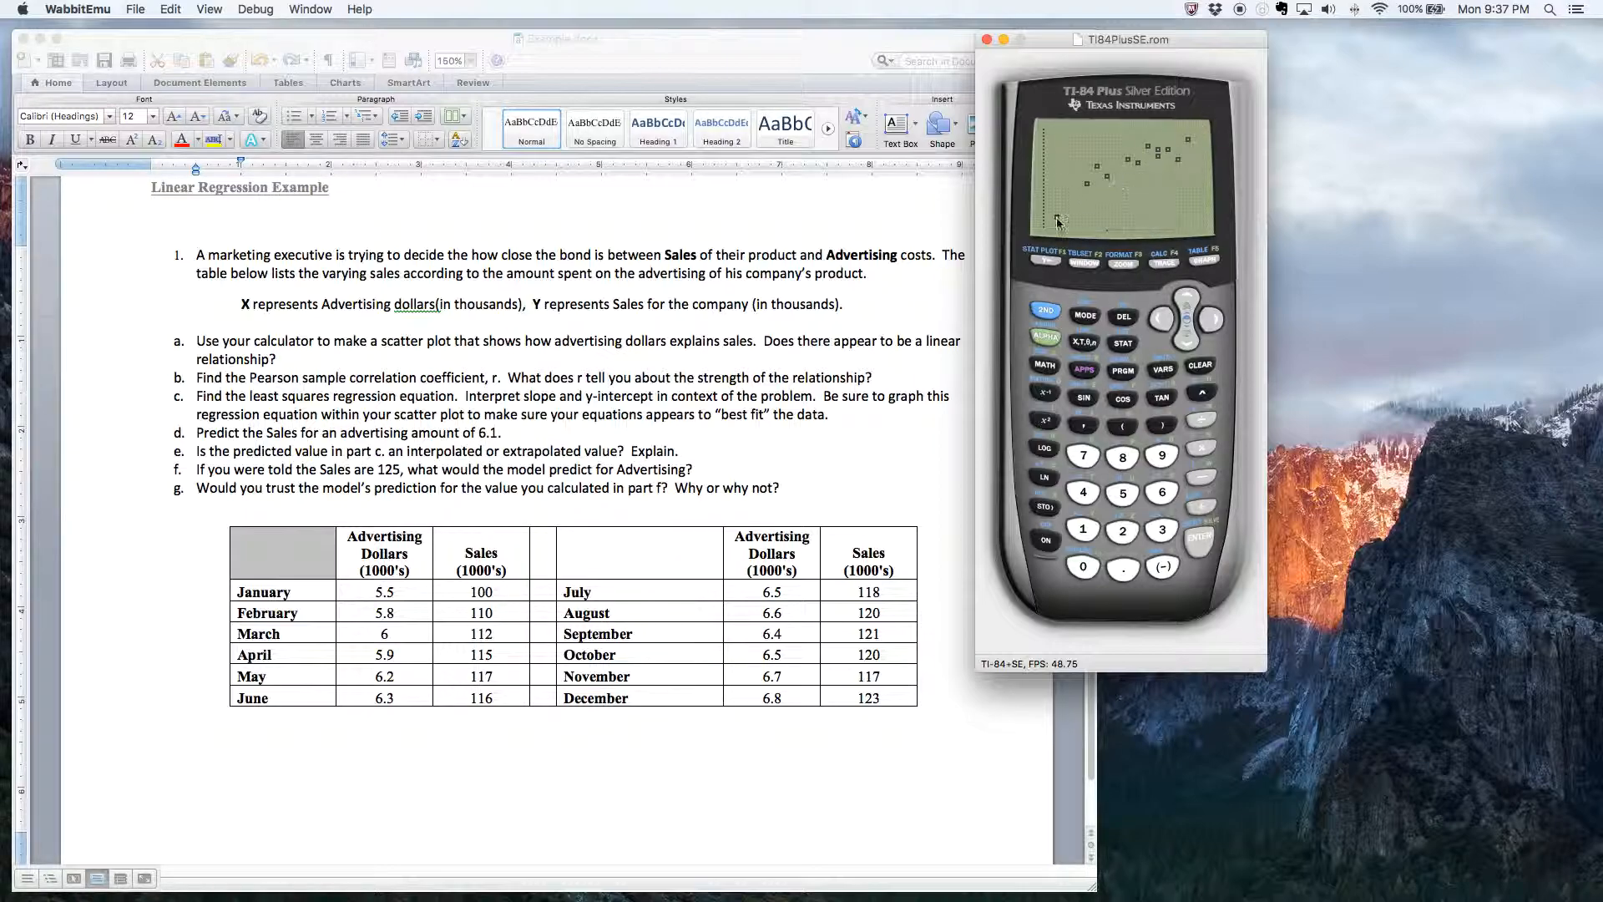
mouse_move(1242, 172)
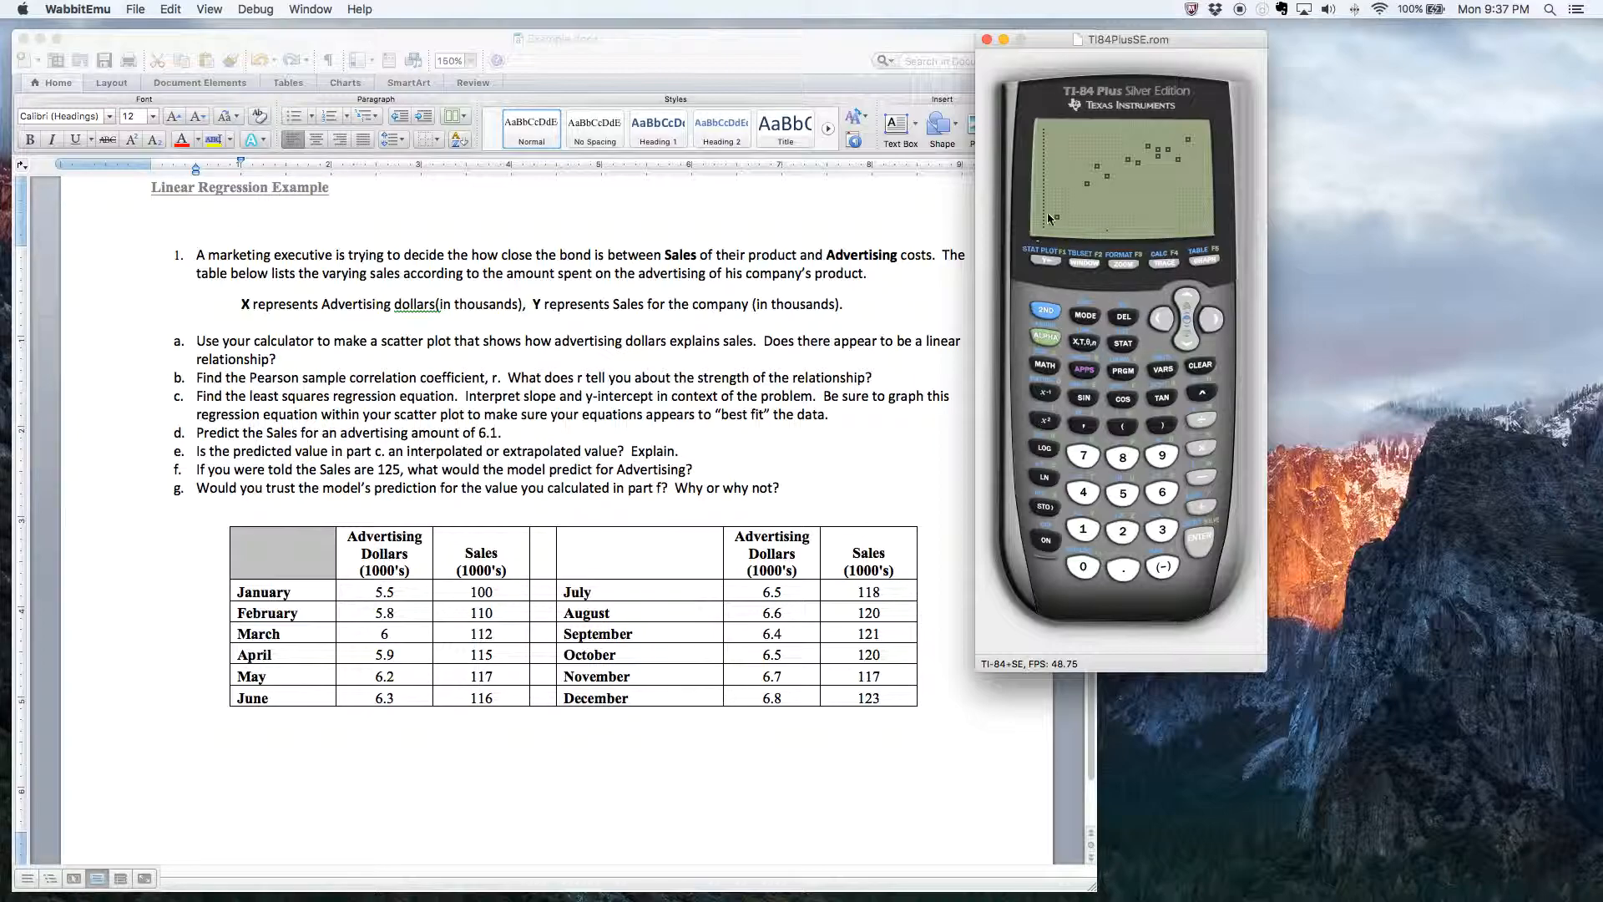
mouse_move(1062, 223)
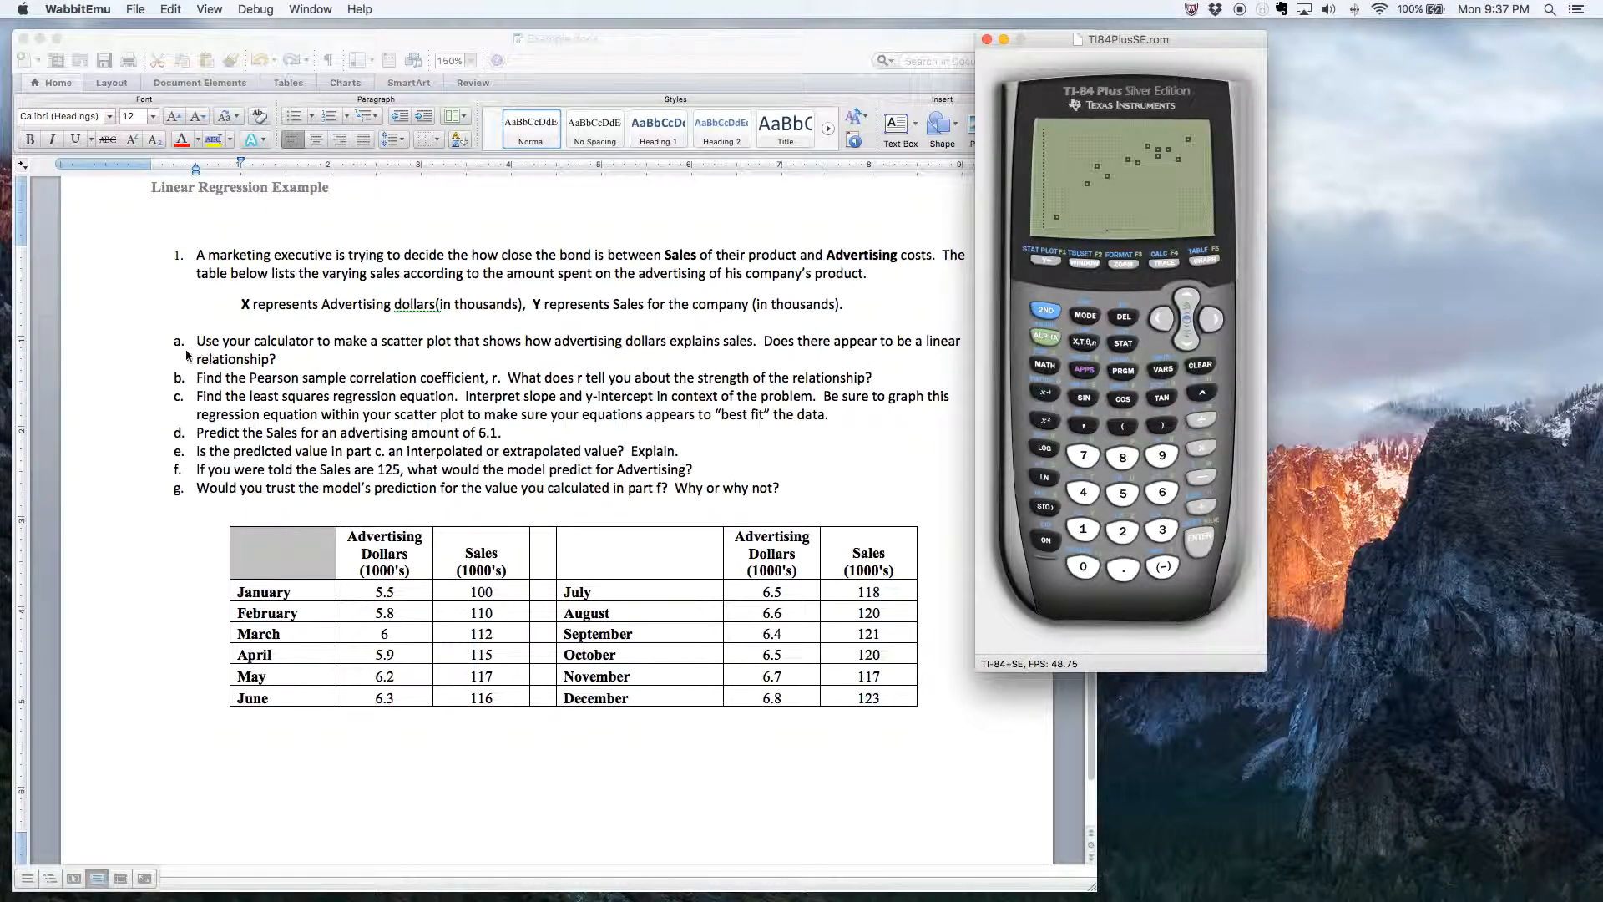
mouse_move(659, 345)
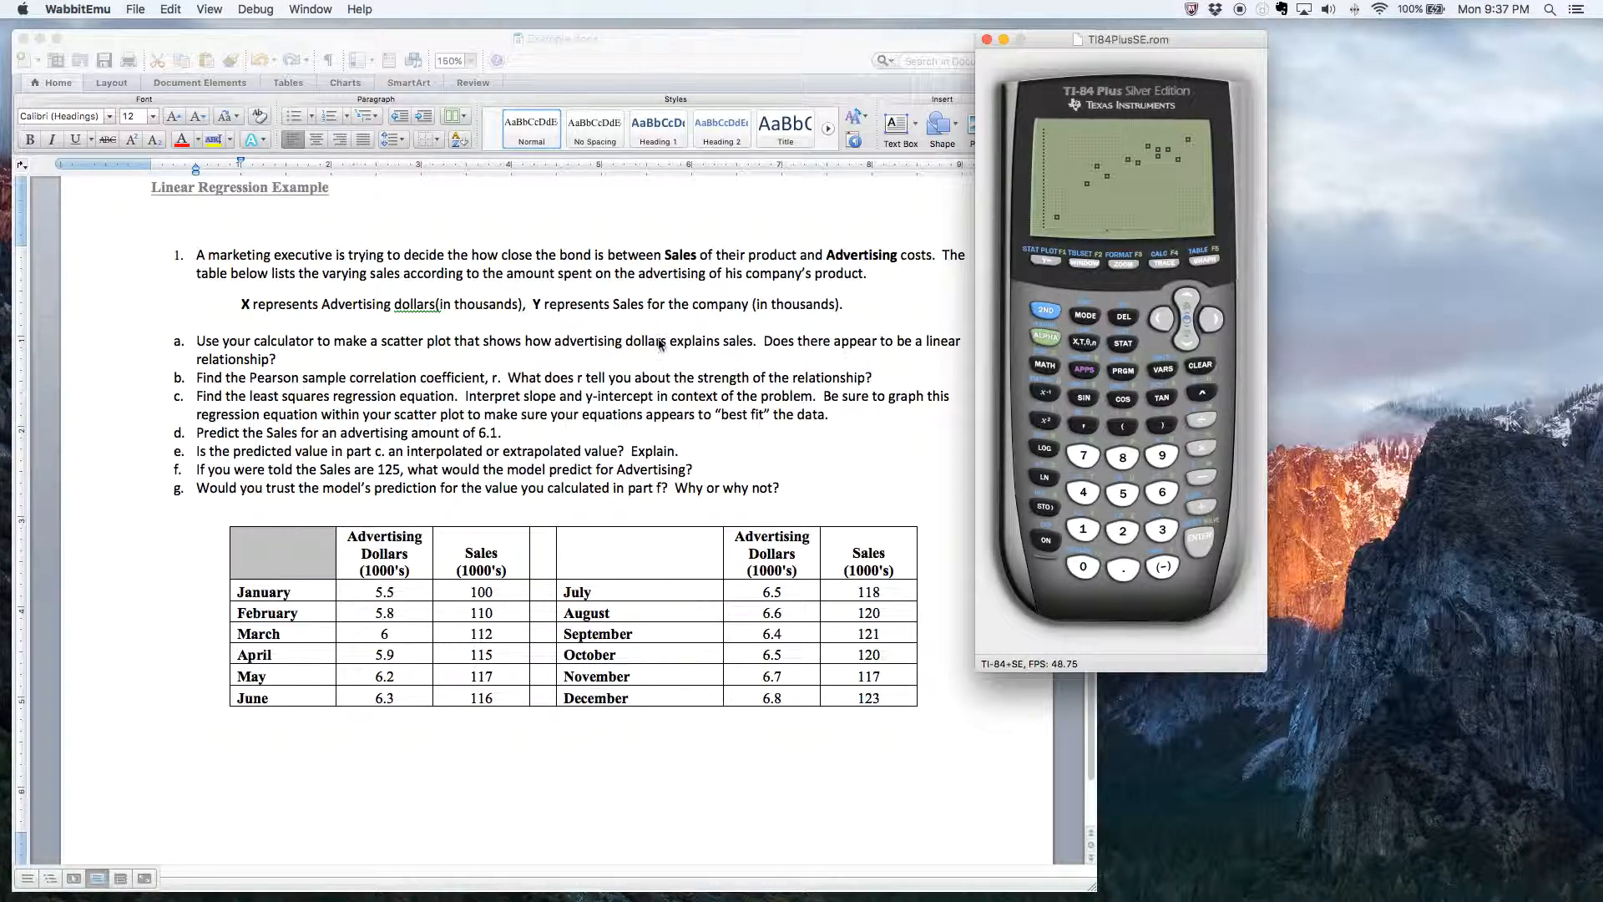
mouse_move(669, 339)
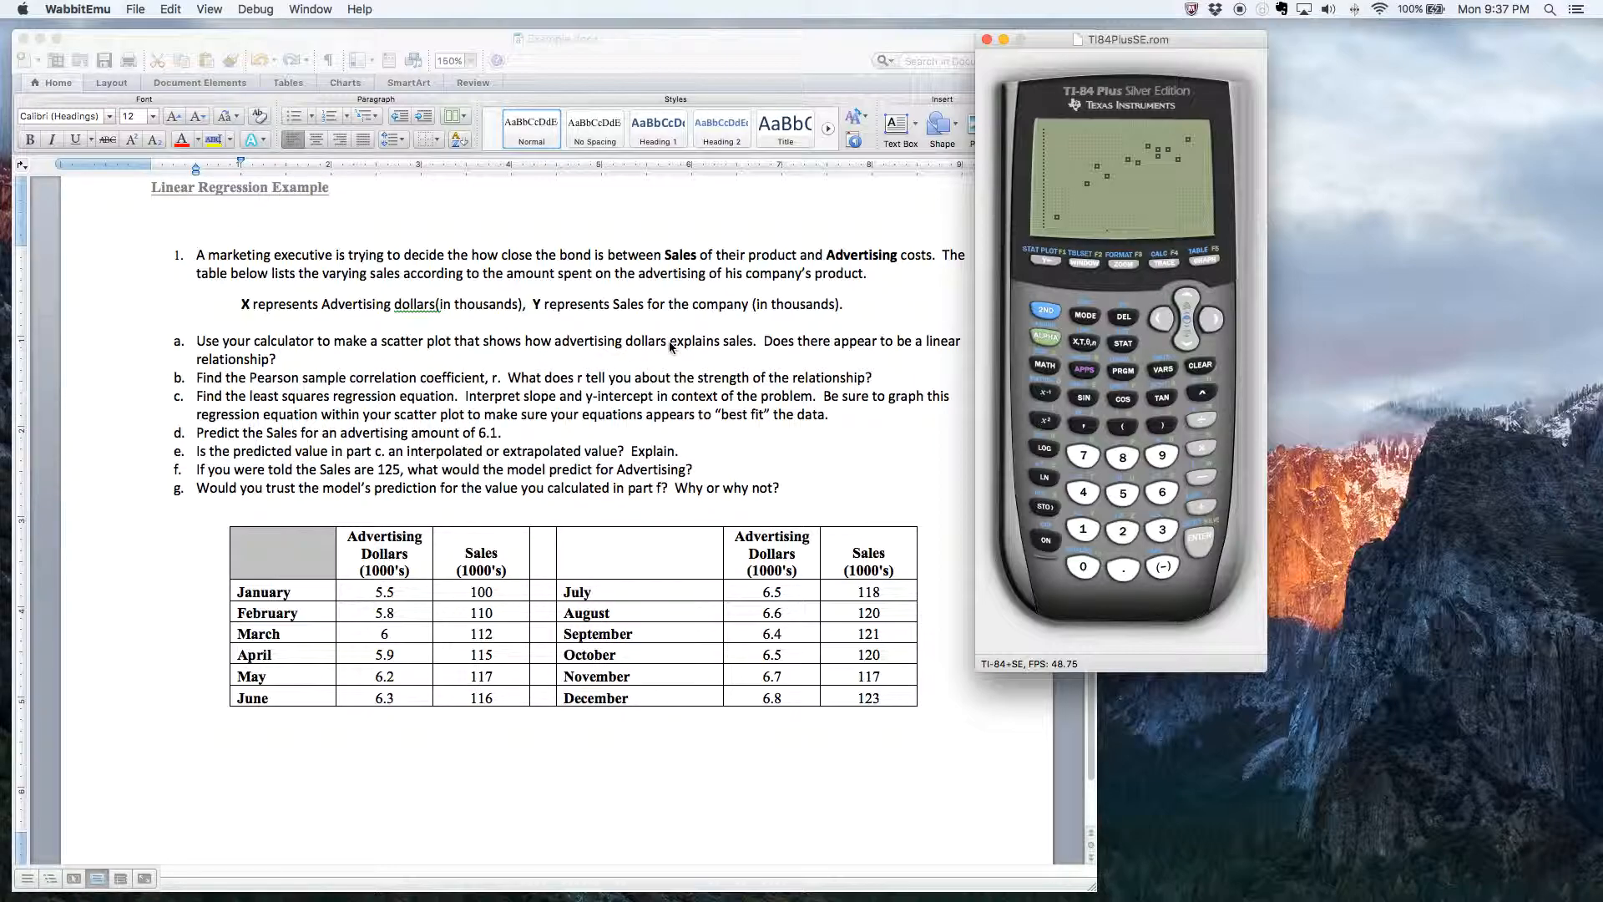
mouse_move(211, 362)
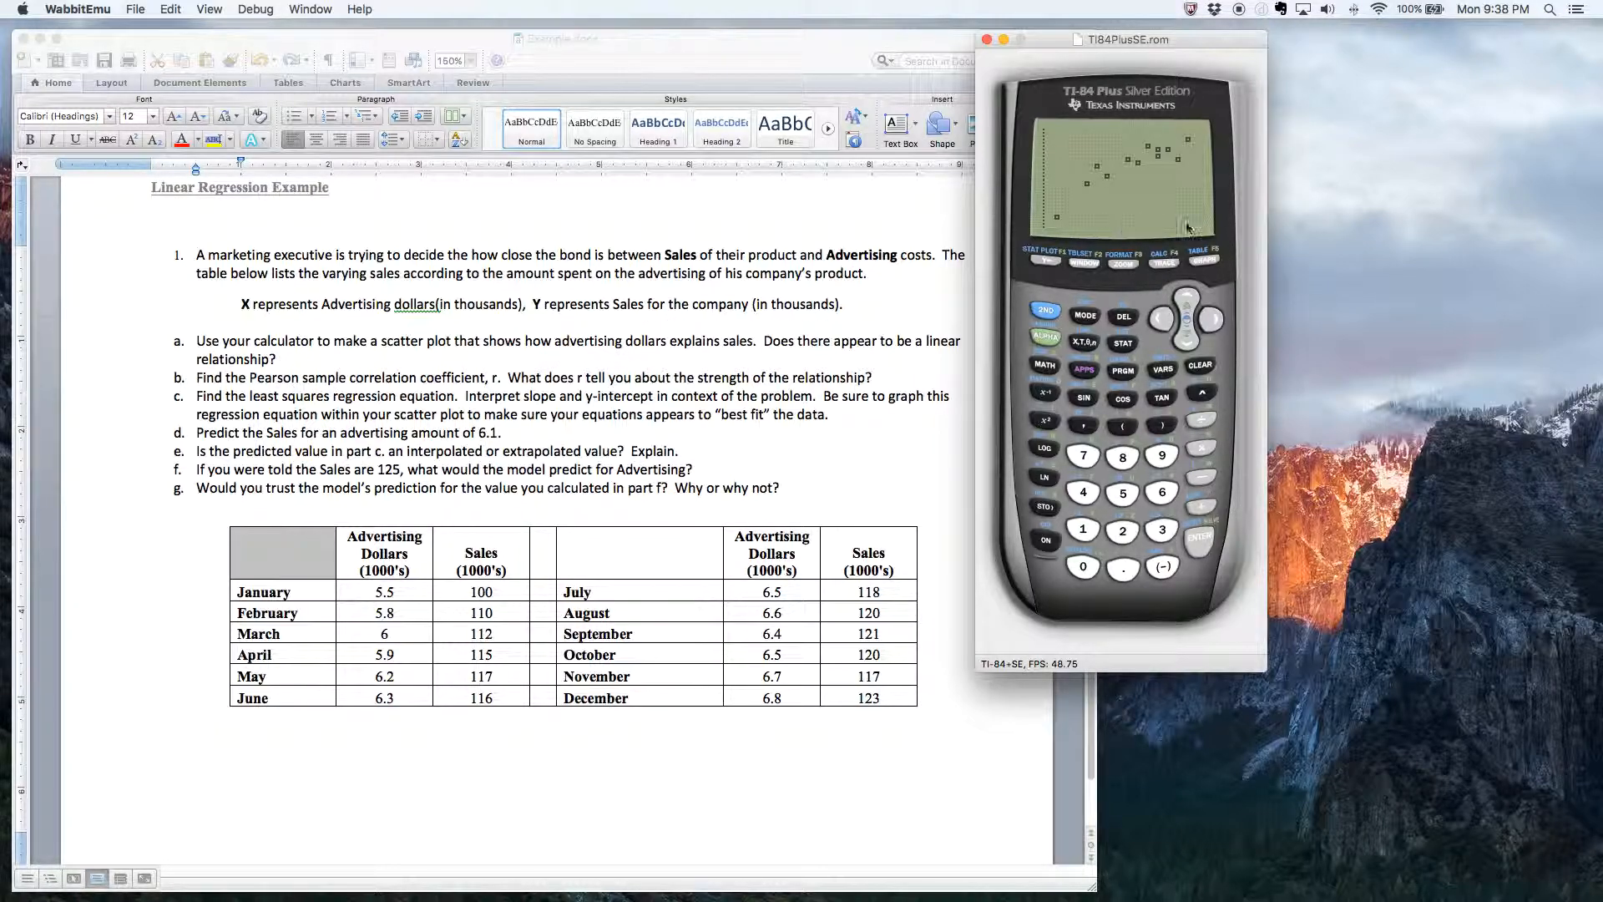
mouse_move(1237, 10)
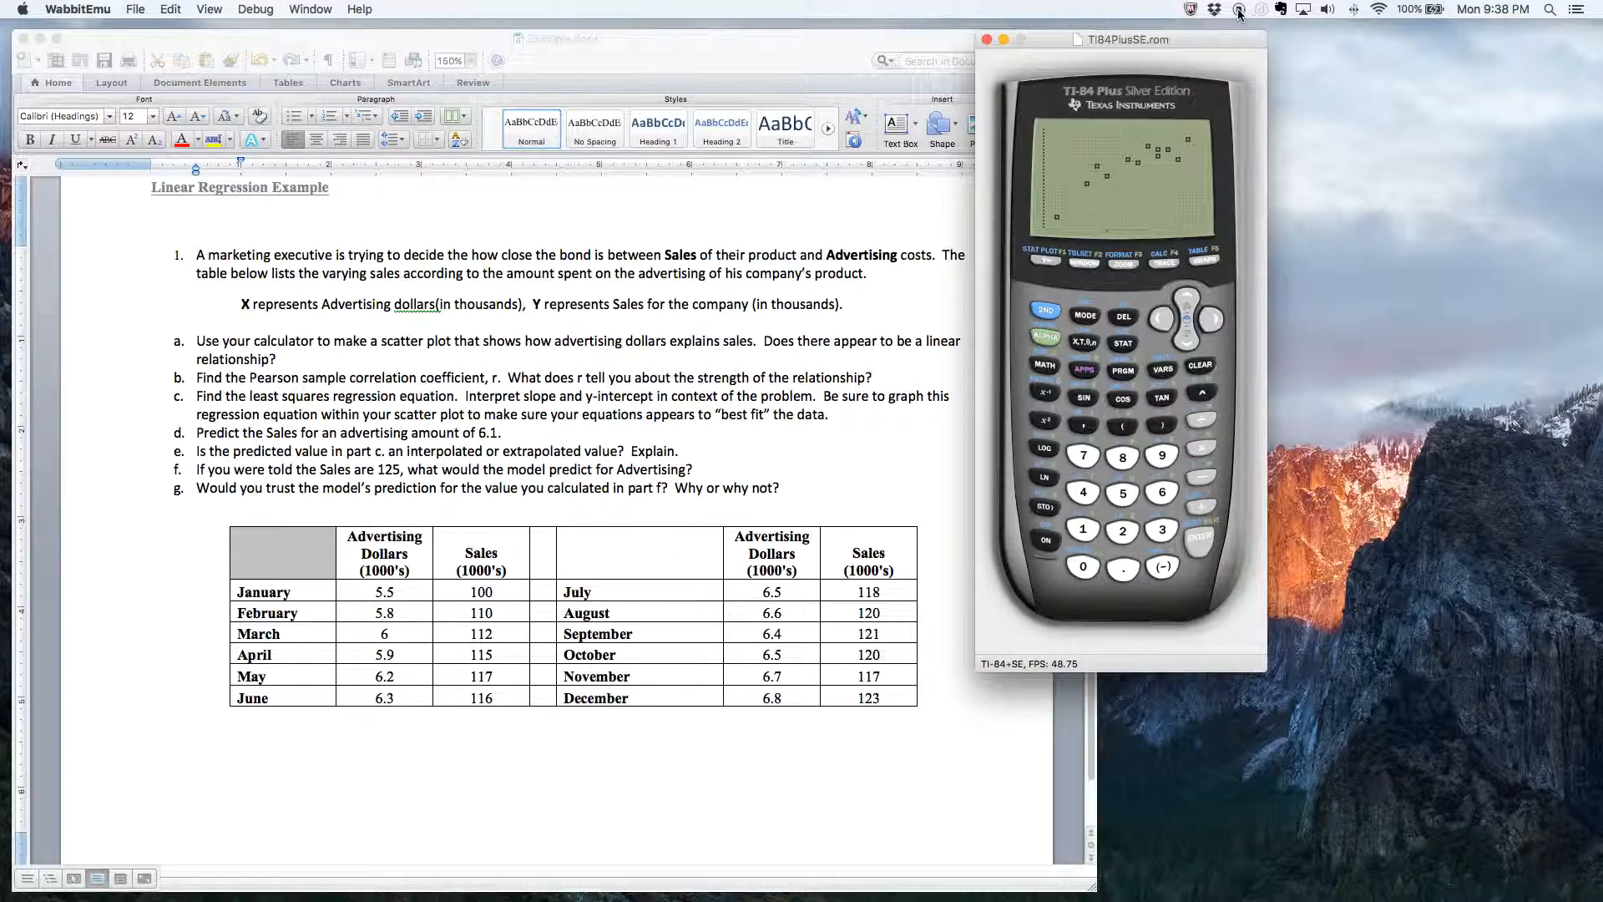